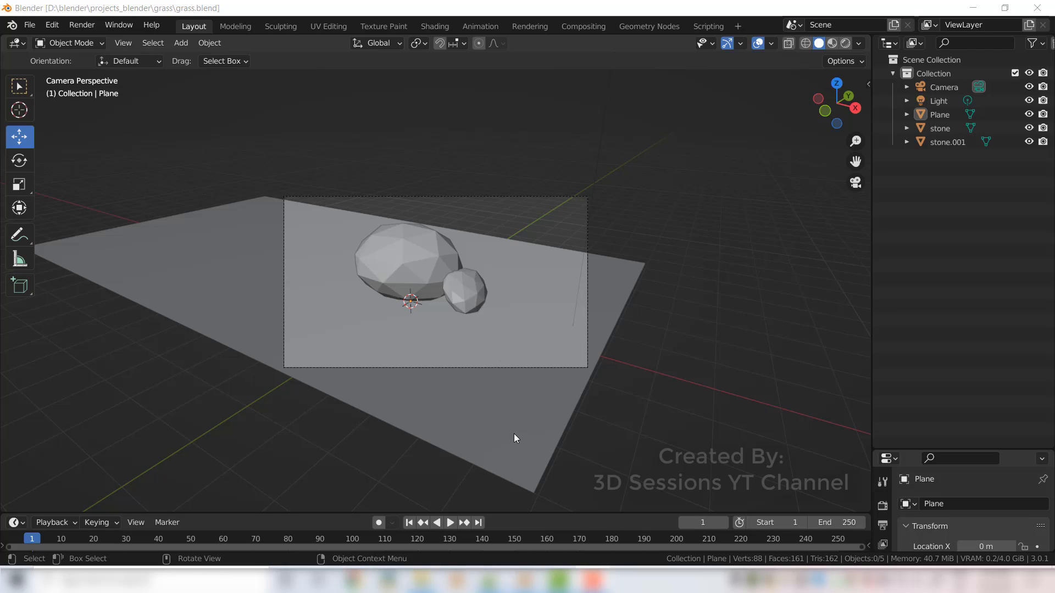
pyautogui.moveTo(488, 415)
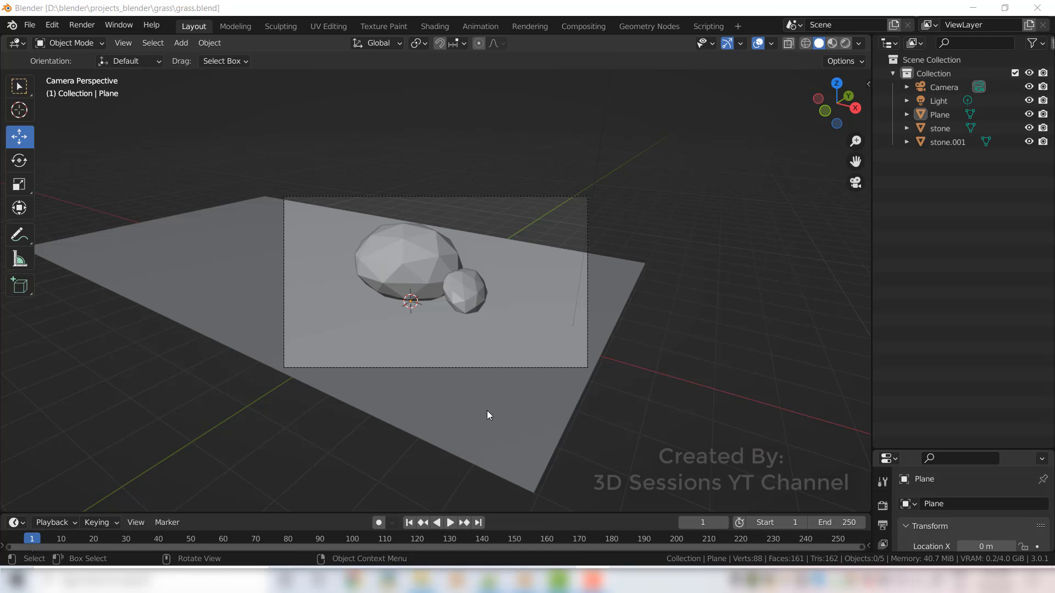
pyautogui.moveTo(204, 299)
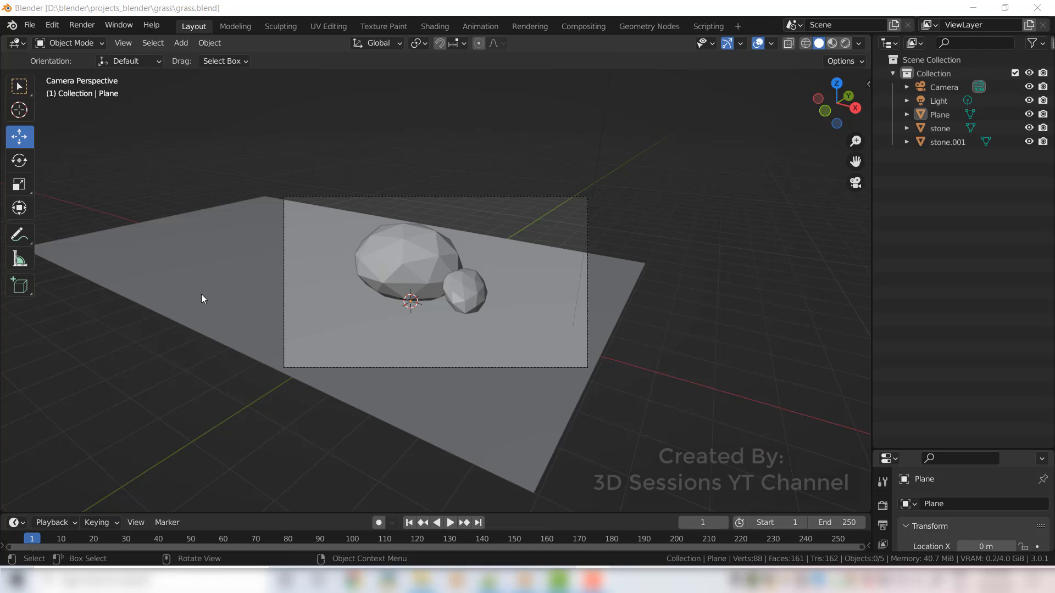
pyautogui.moveTo(198, 265)
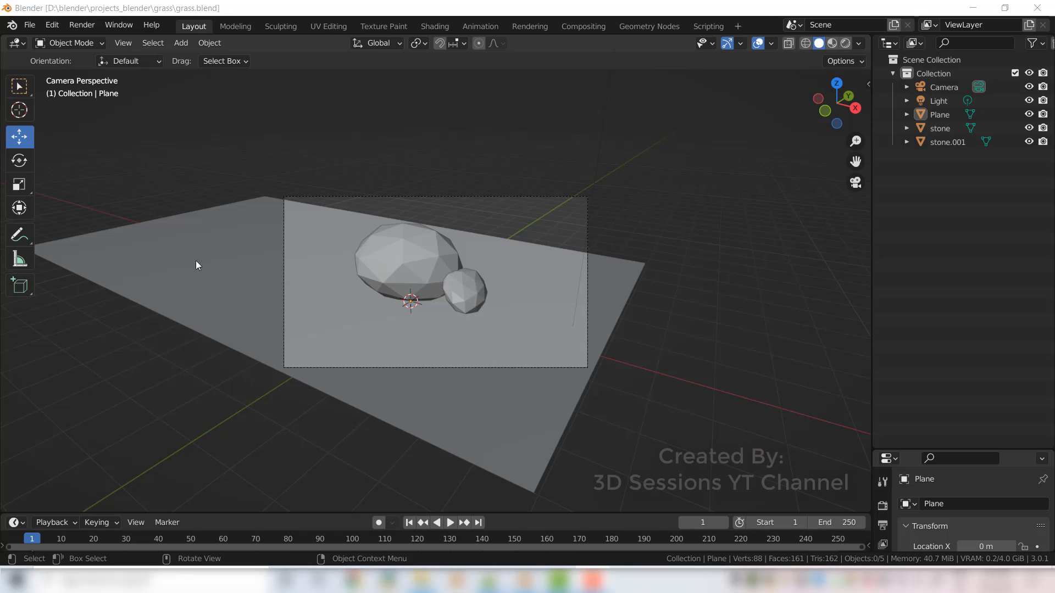
pyautogui.moveTo(611, 296)
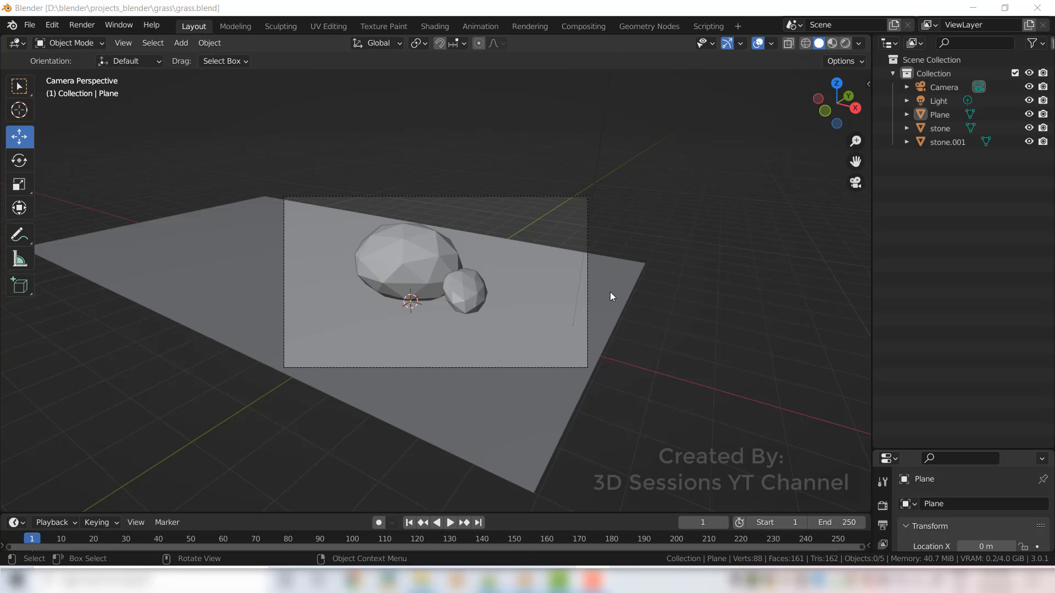
pyautogui.moveTo(613, 286)
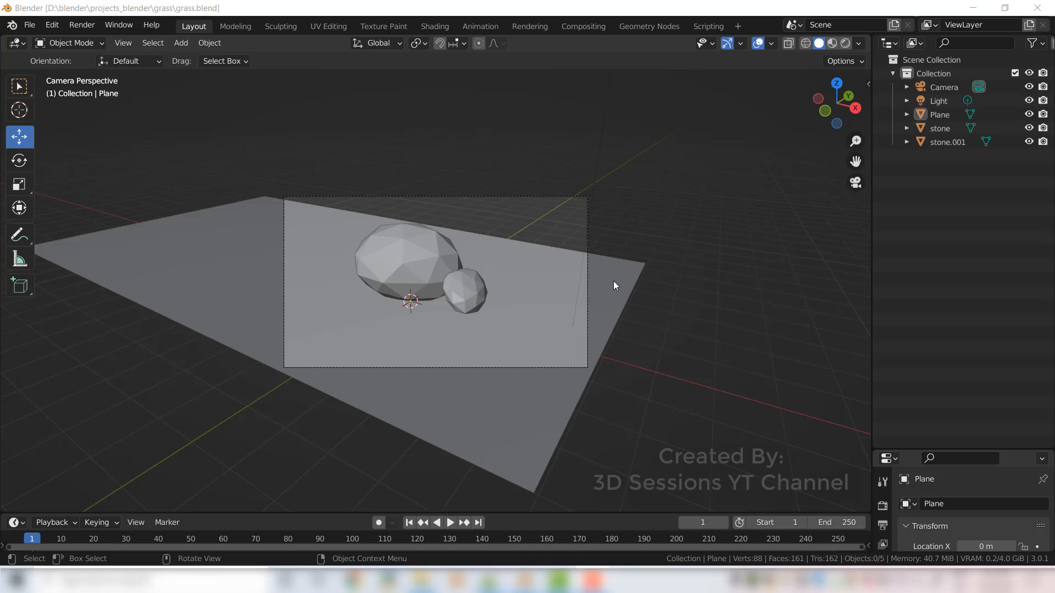
pyautogui.moveTo(631, 298)
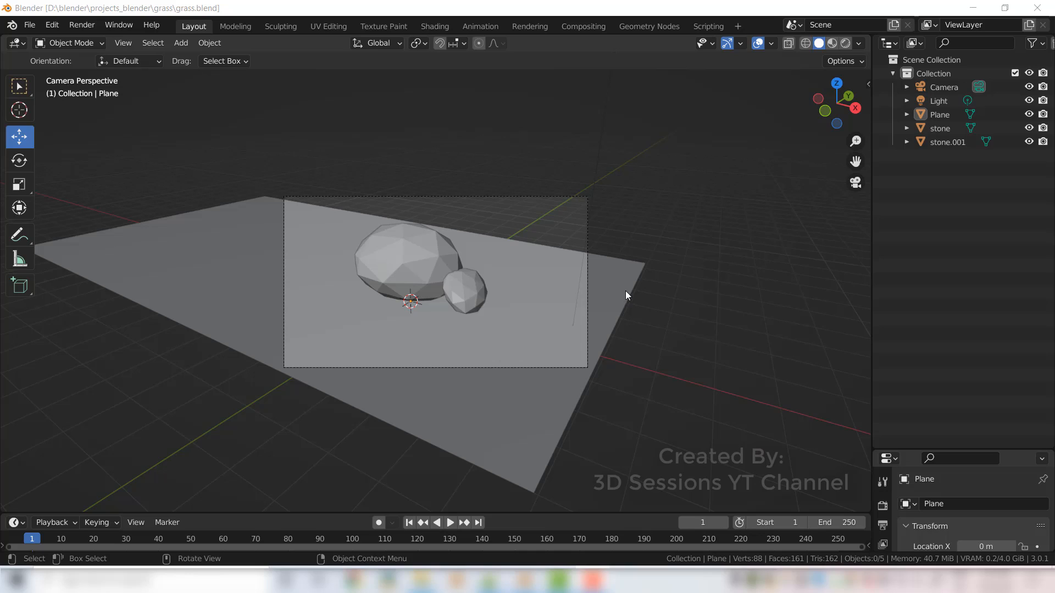
pyautogui.moveTo(219, 295)
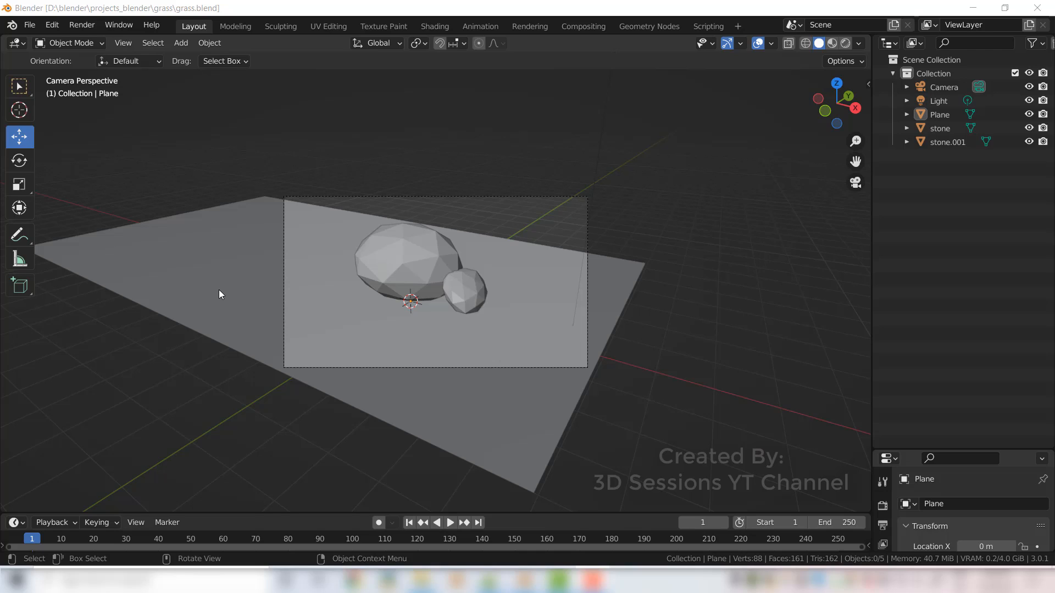
pyautogui.moveTo(661, 351)
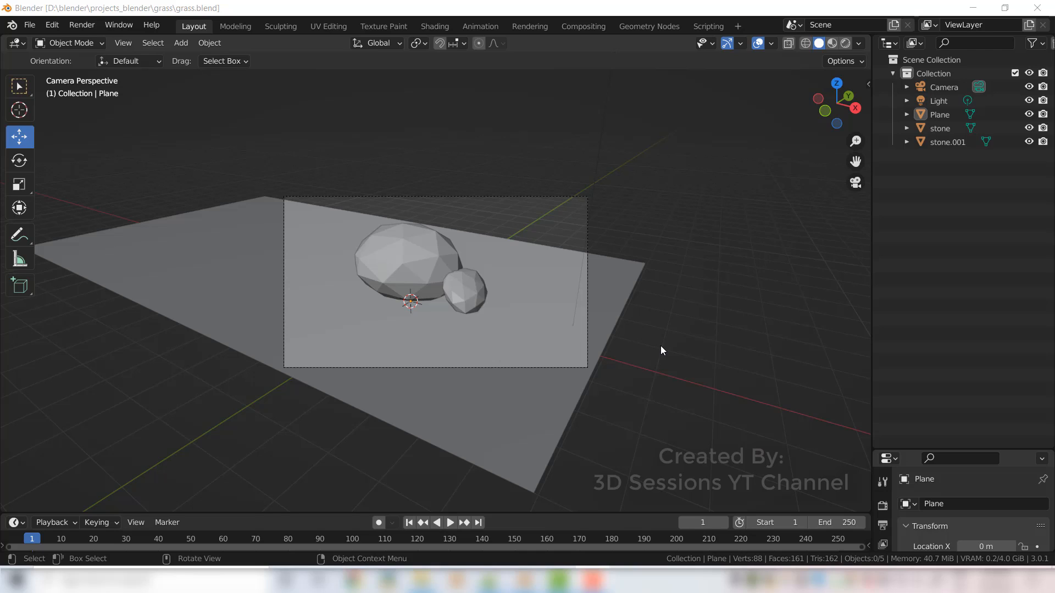
pyautogui.moveTo(213, 257)
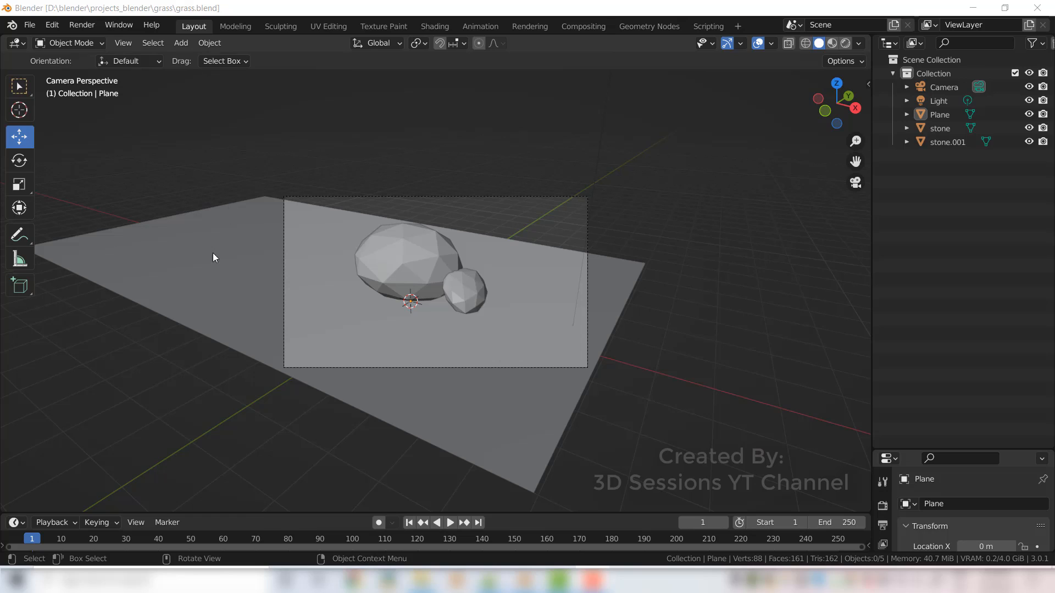
pyautogui.moveTo(507, 421)
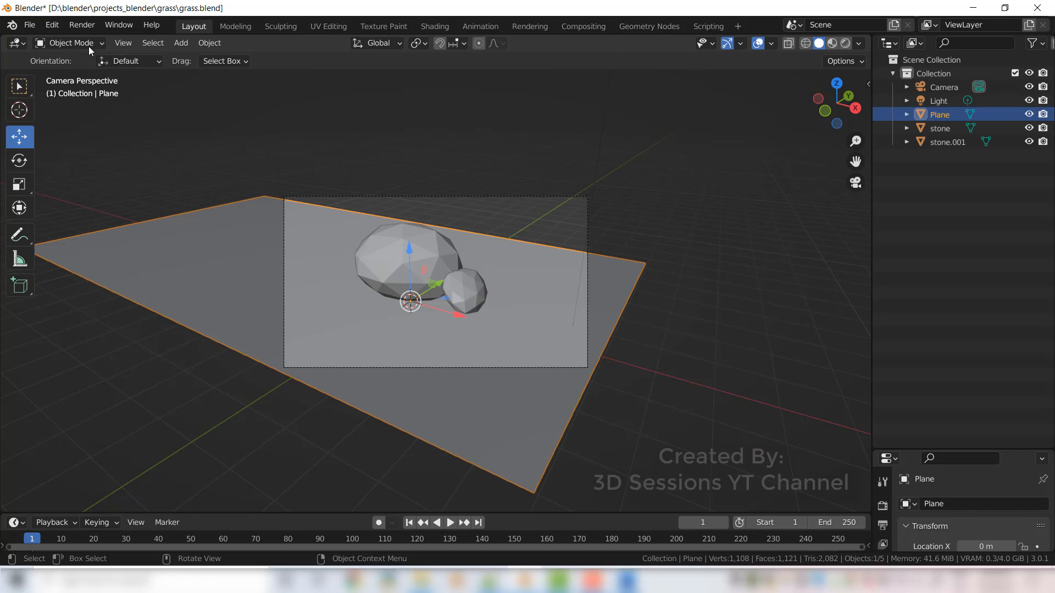
# Switch the plane from Object Mode into Weight Paint mode.
pyautogui.click(70, 43)
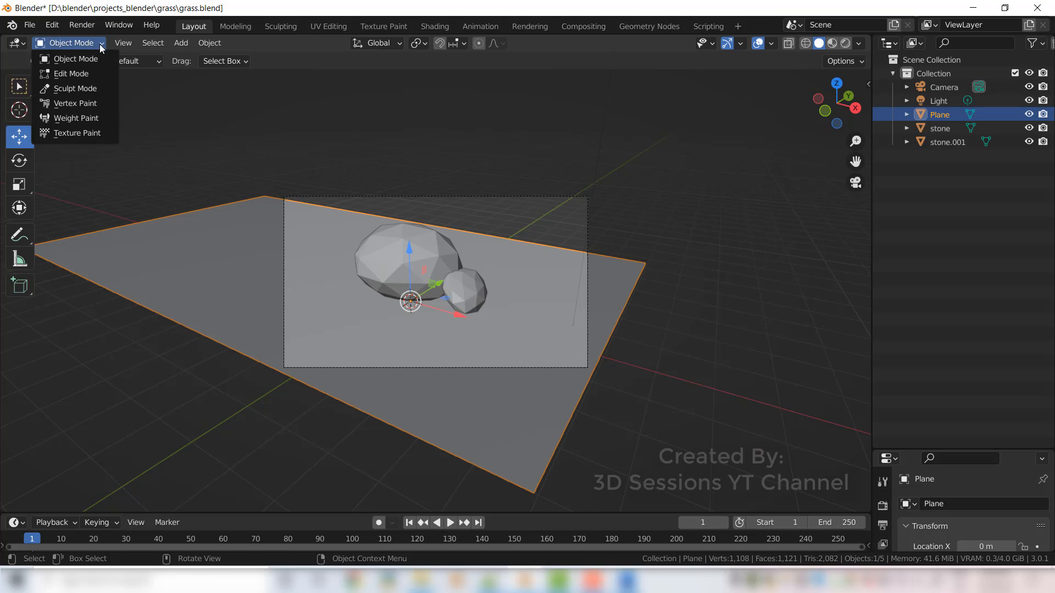
pyautogui.moveTo(79, 91)
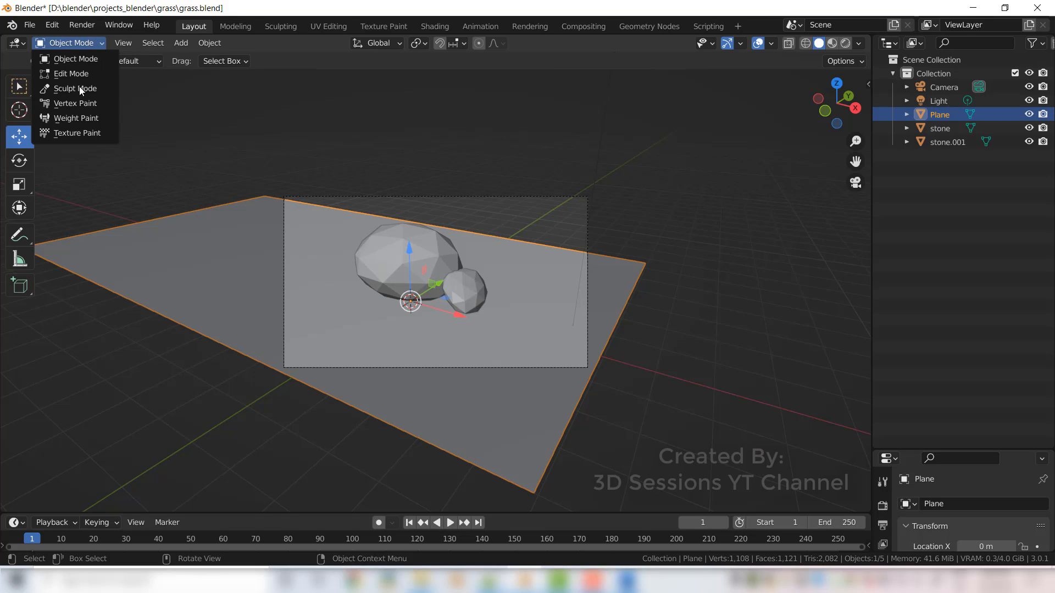
pyautogui.click(76, 118)
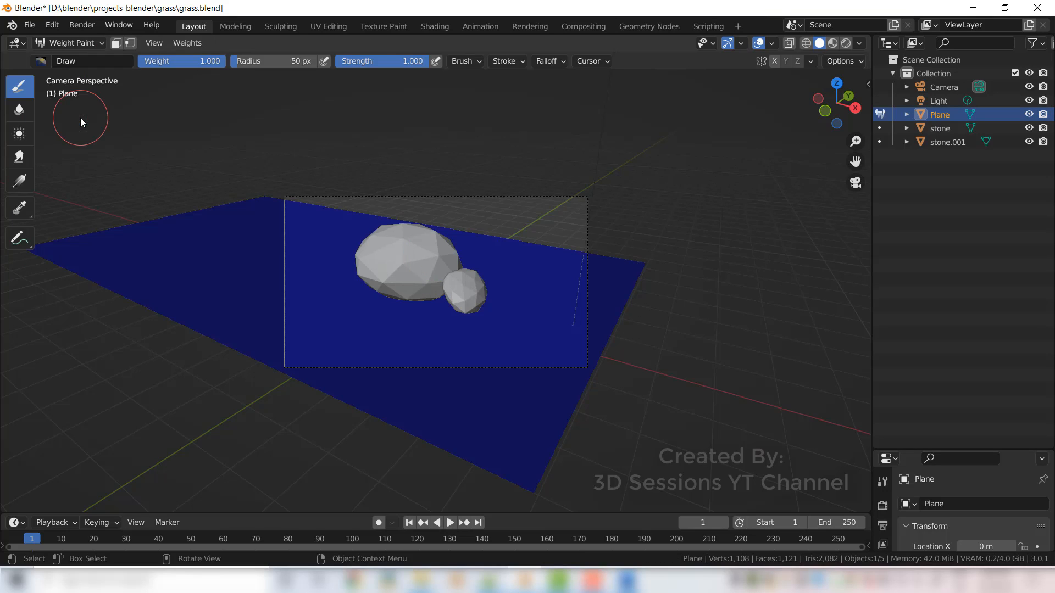
pyautogui.moveTo(595, 440)
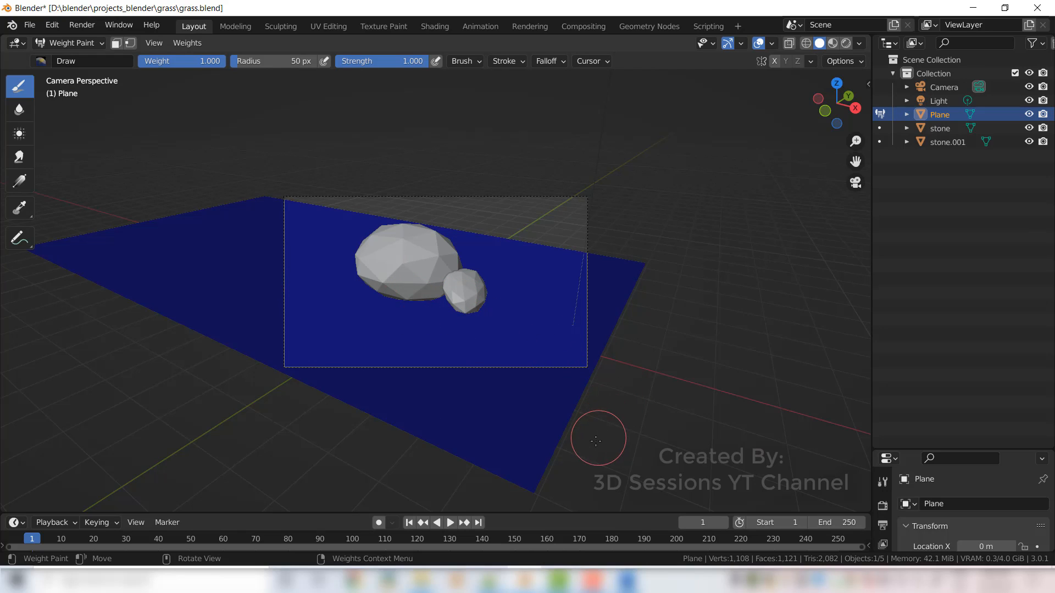
pyautogui.moveTo(533, 438)
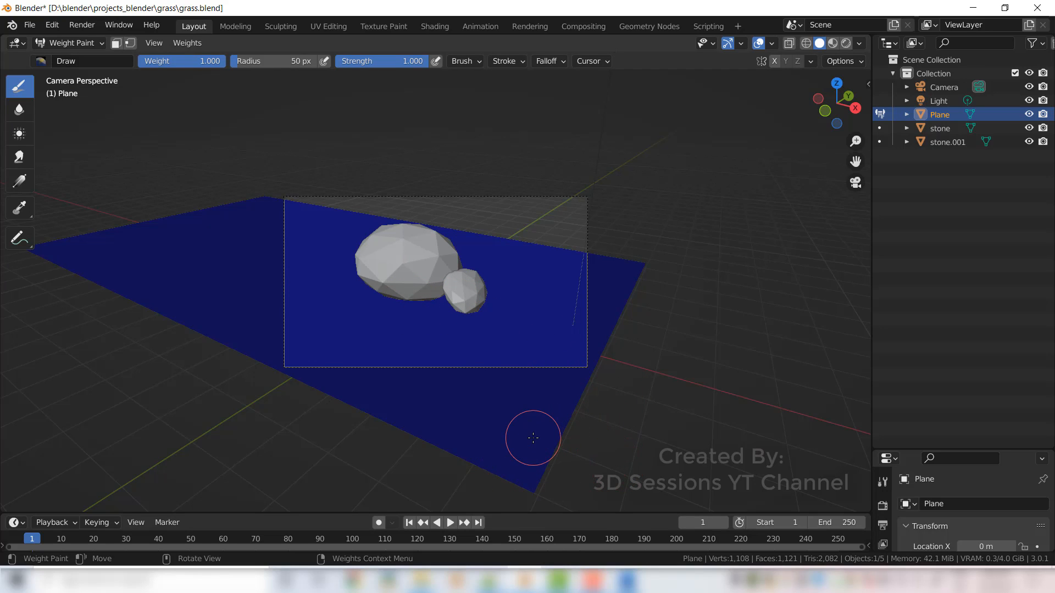
pyautogui.moveTo(170, 294)
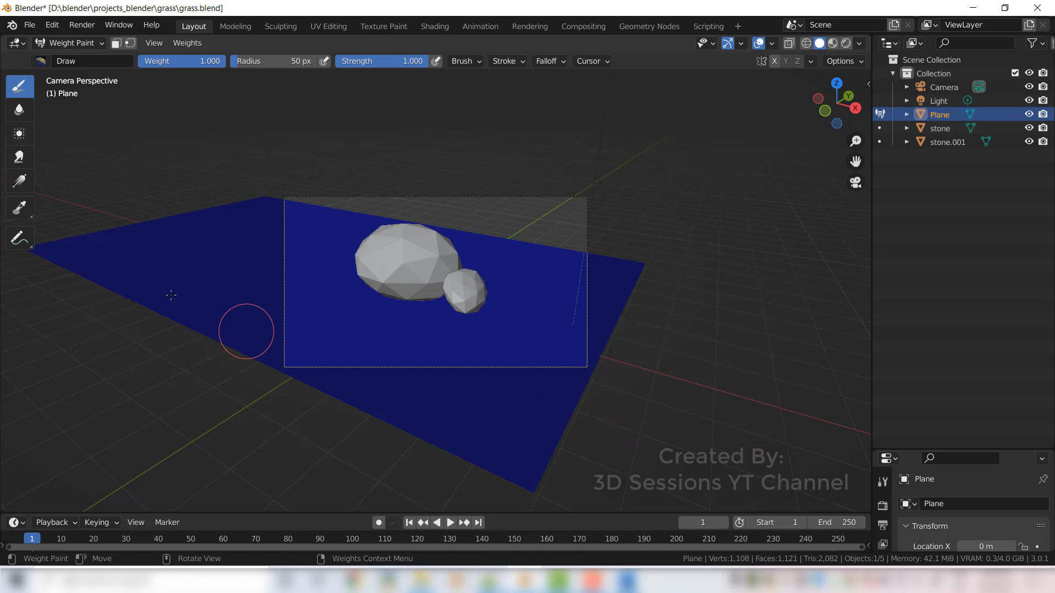
pyautogui.moveTo(20, 182)
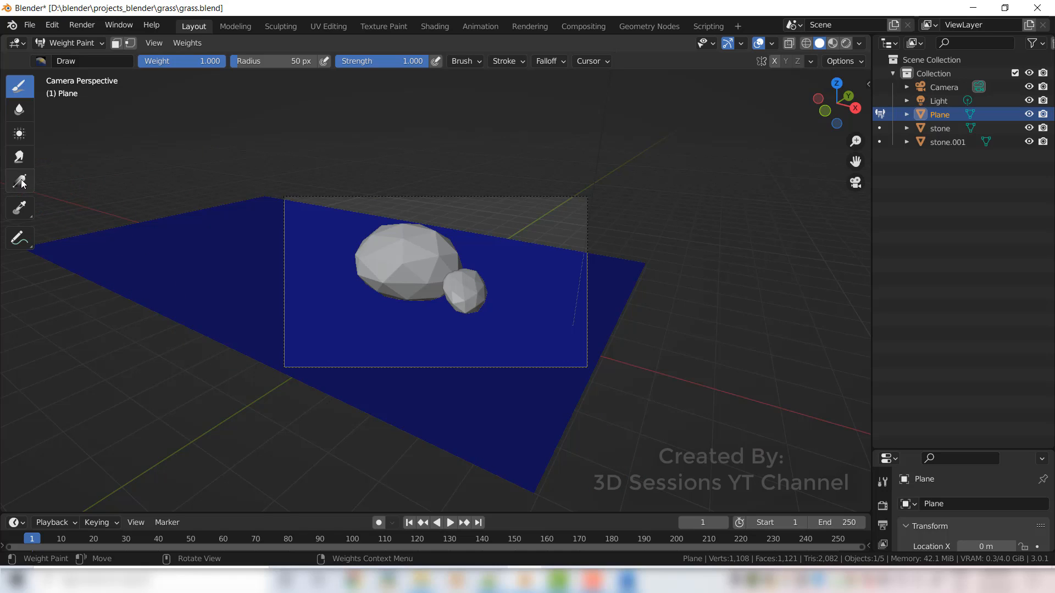
# Choose the Gradient weight tool for painting the plane.
pyautogui.click(19, 182)
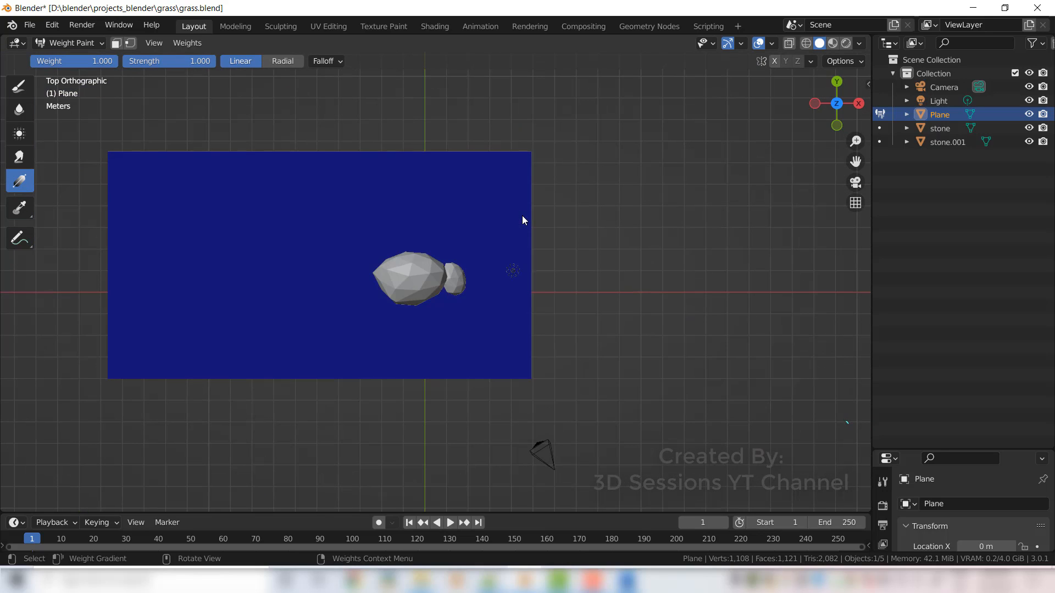
pyautogui.moveTo(436, 384)
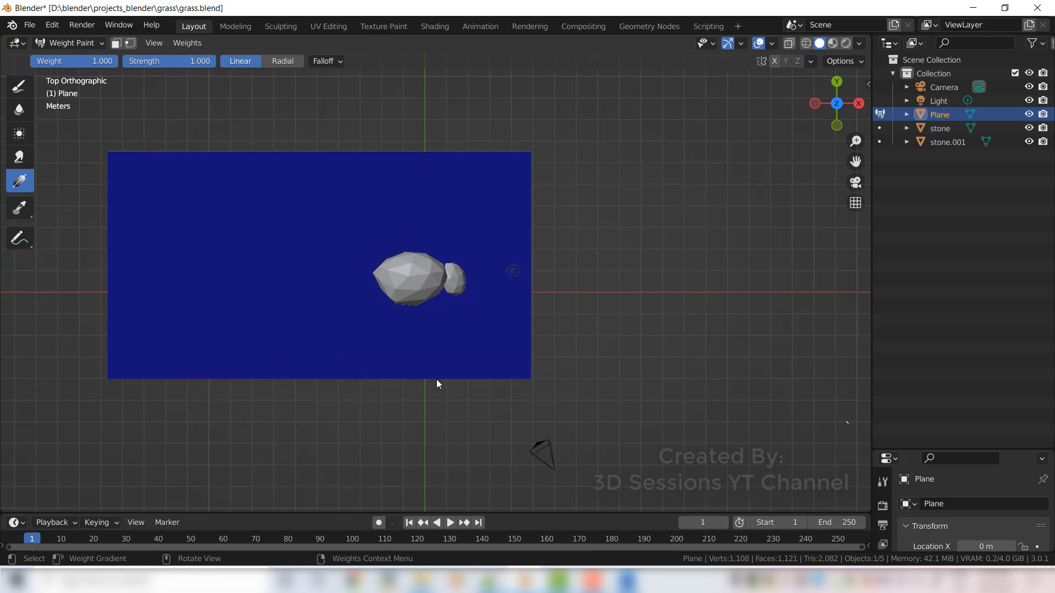
pyautogui.moveTo(425, 382)
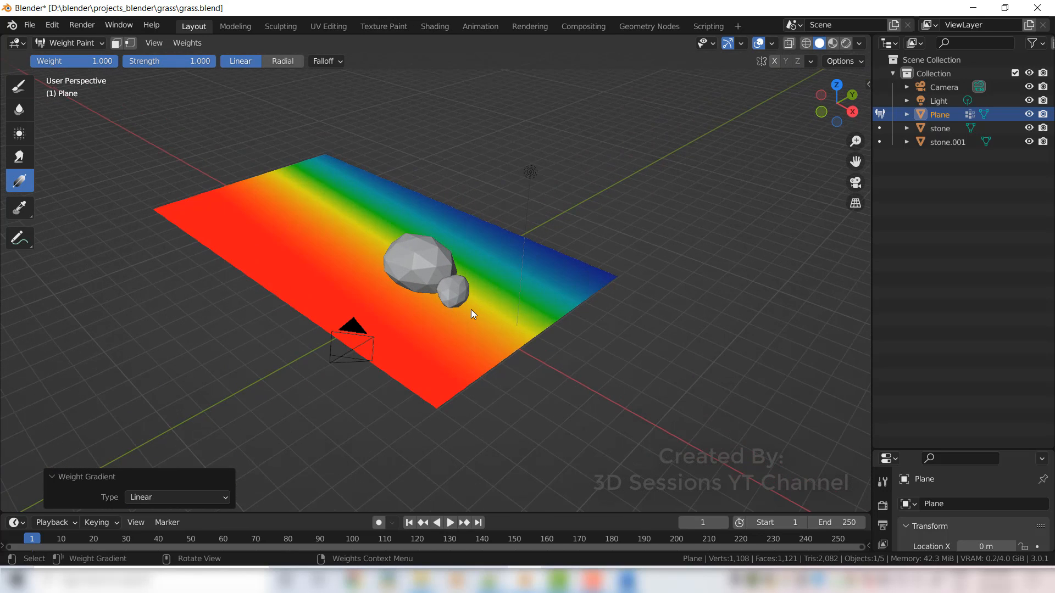
pyautogui.moveTo(591, 283)
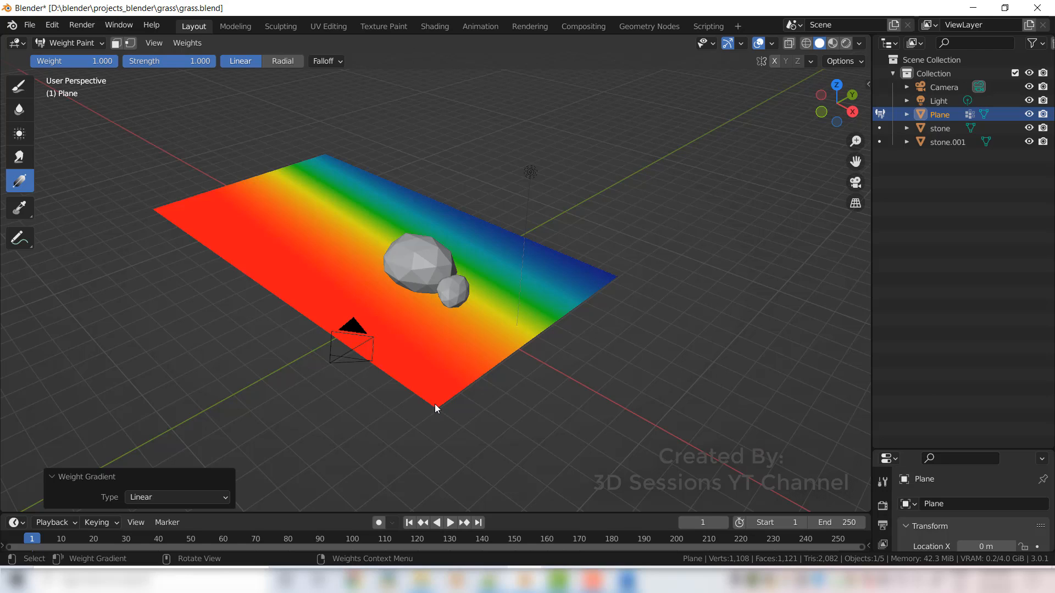
pyautogui.moveTo(598, 281)
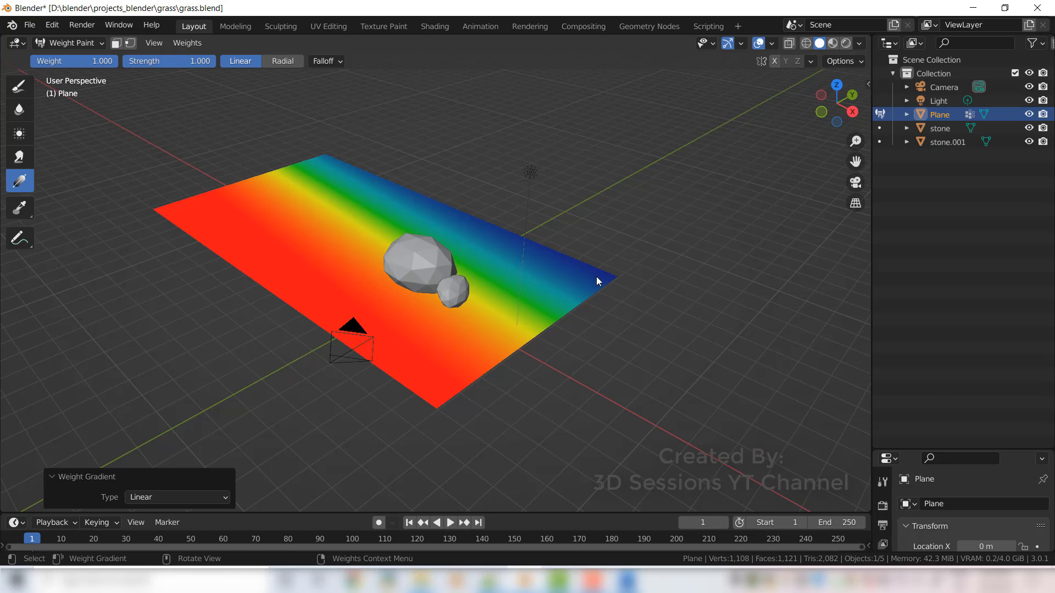
pyautogui.moveTo(443, 401)
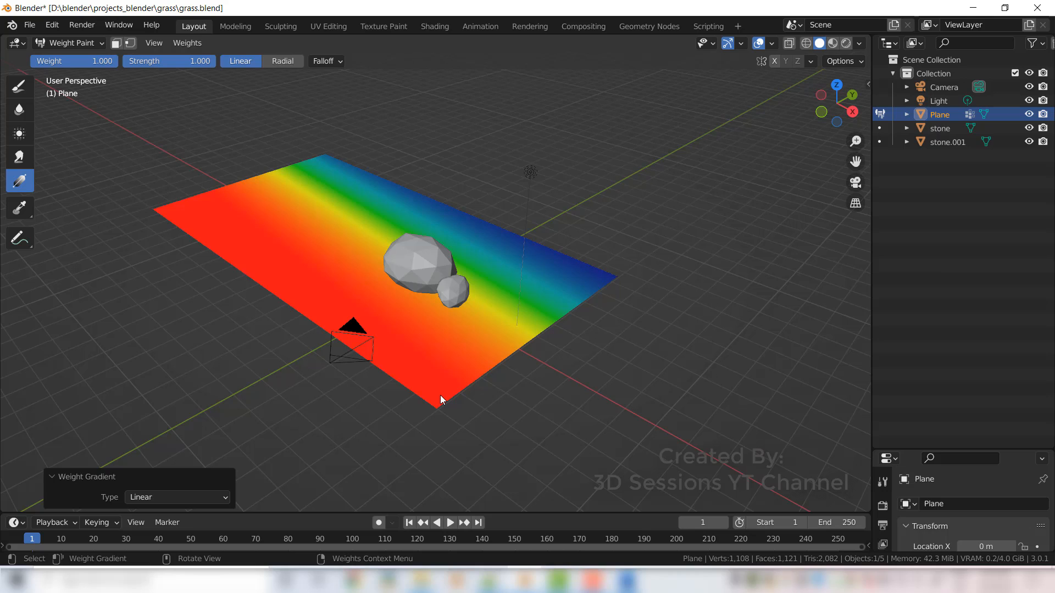
# Return to the camera view to check the linear weight gradient on the plane.
pyautogui.press('Numpad0')
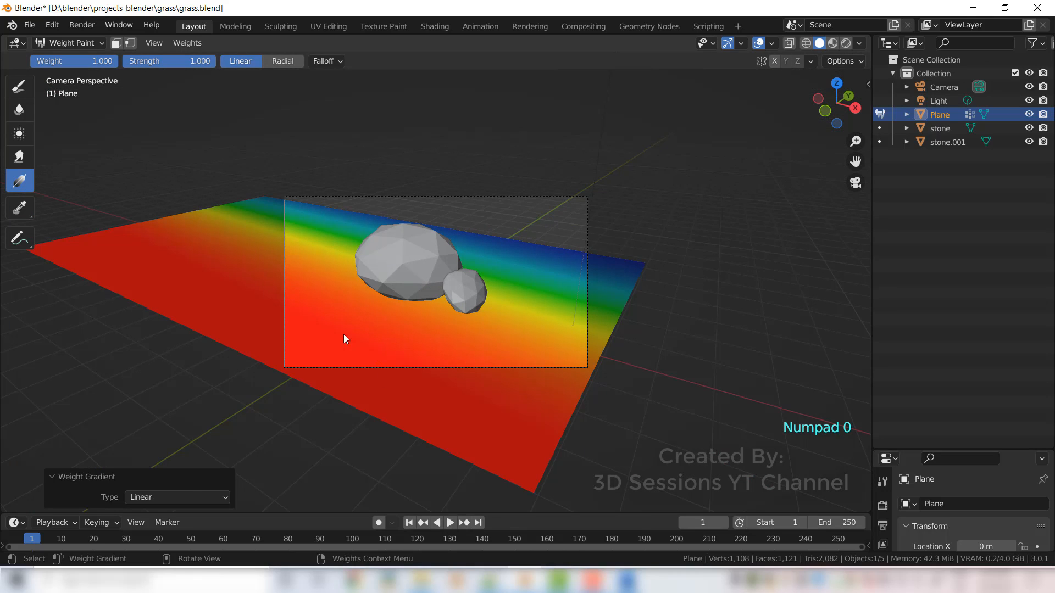
pyautogui.moveTo(409, 364)
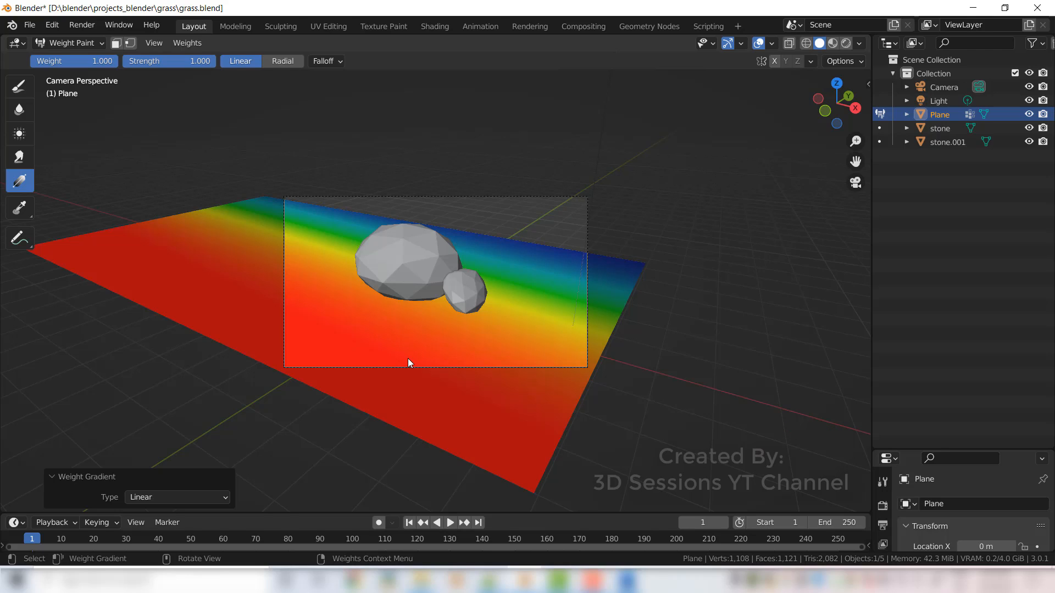
pyautogui.moveTo(427, 309)
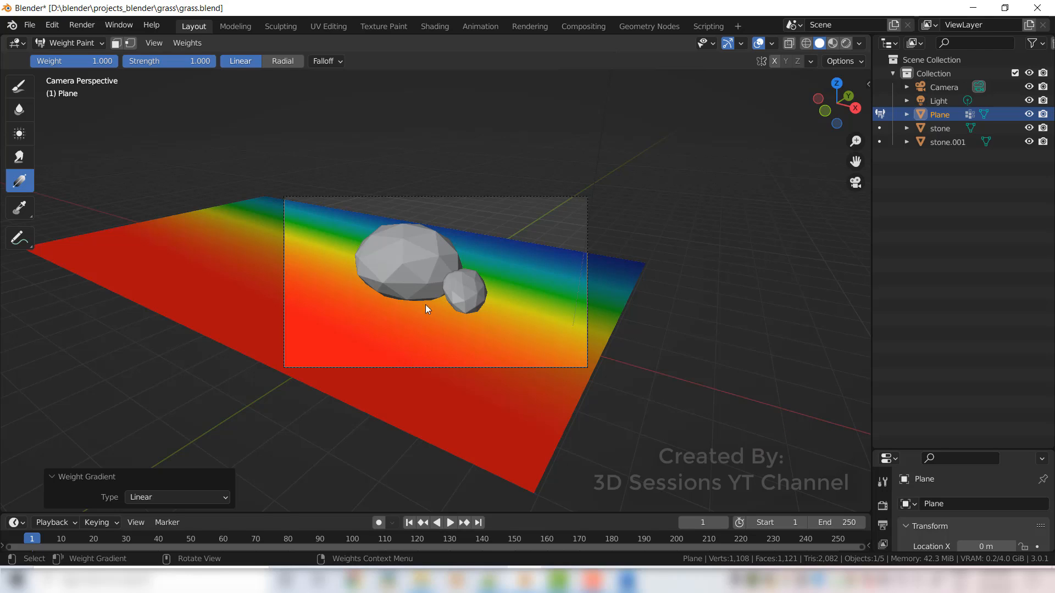
pyautogui.moveTo(461, 247)
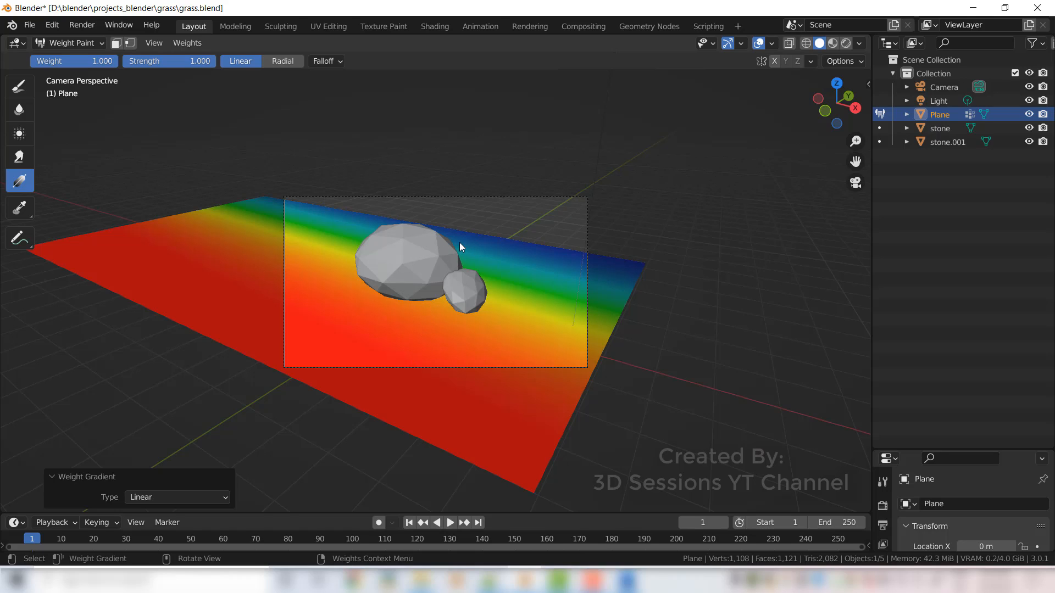
pyautogui.moveTo(571, 265)
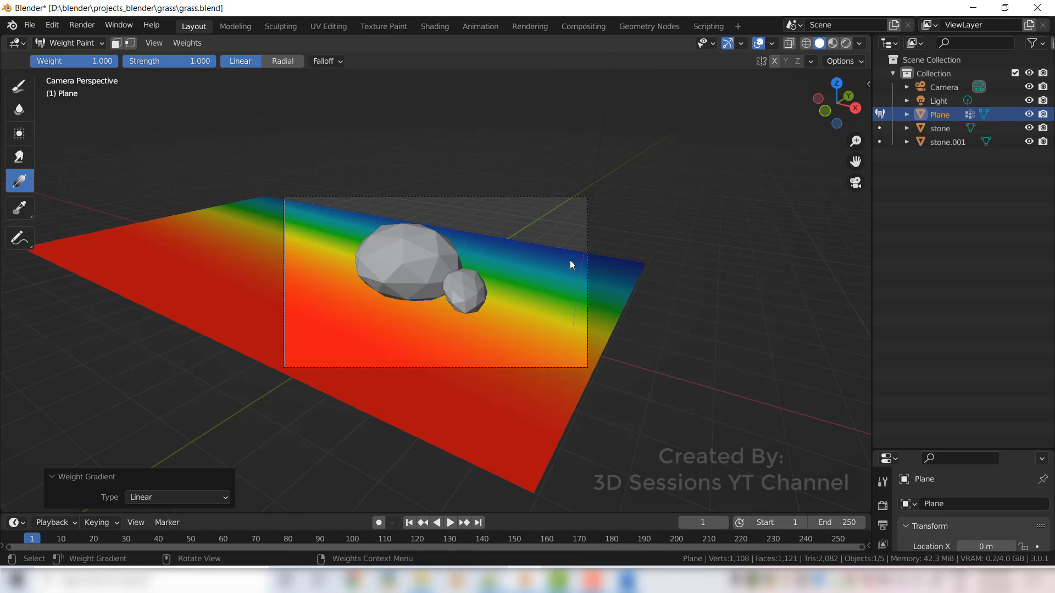
pyautogui.moveTo(501, 242)
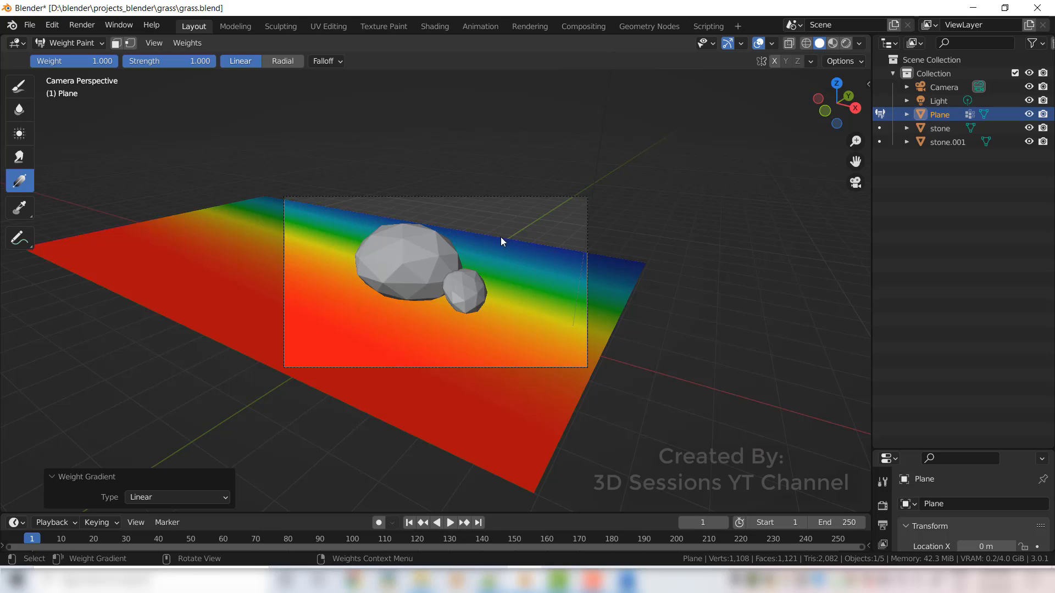
pyautogui.moveTo(520, 269)
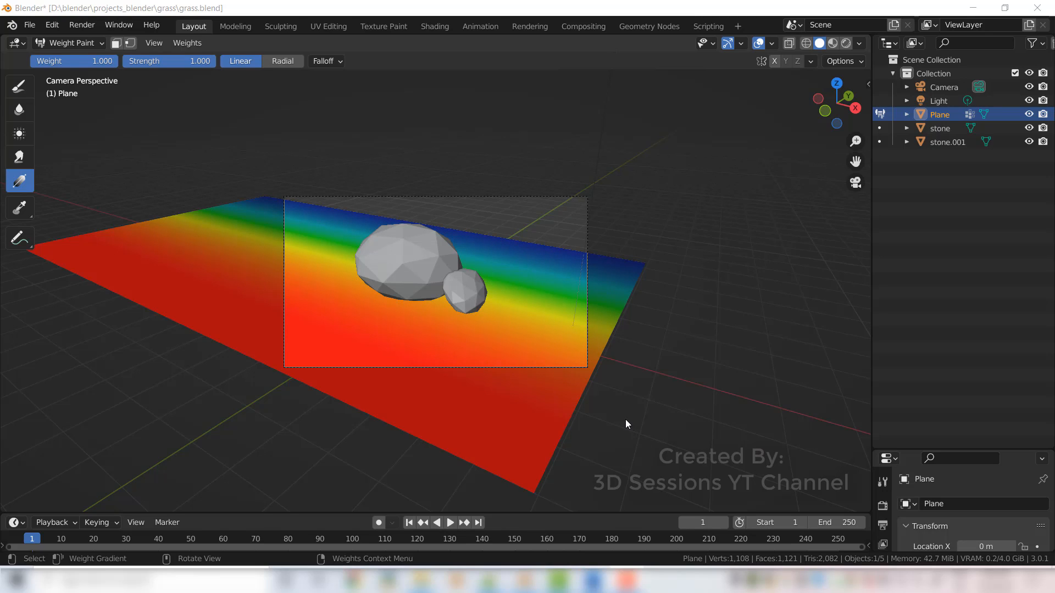
pyautogui.moveTo(599, 263)
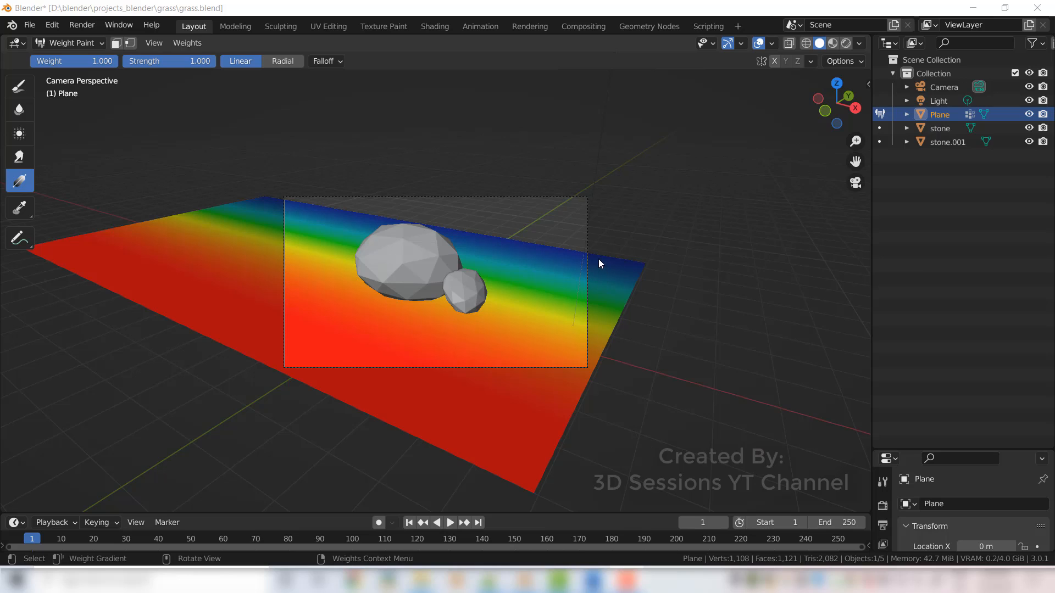
pyautogui.moveTo(235, 226)
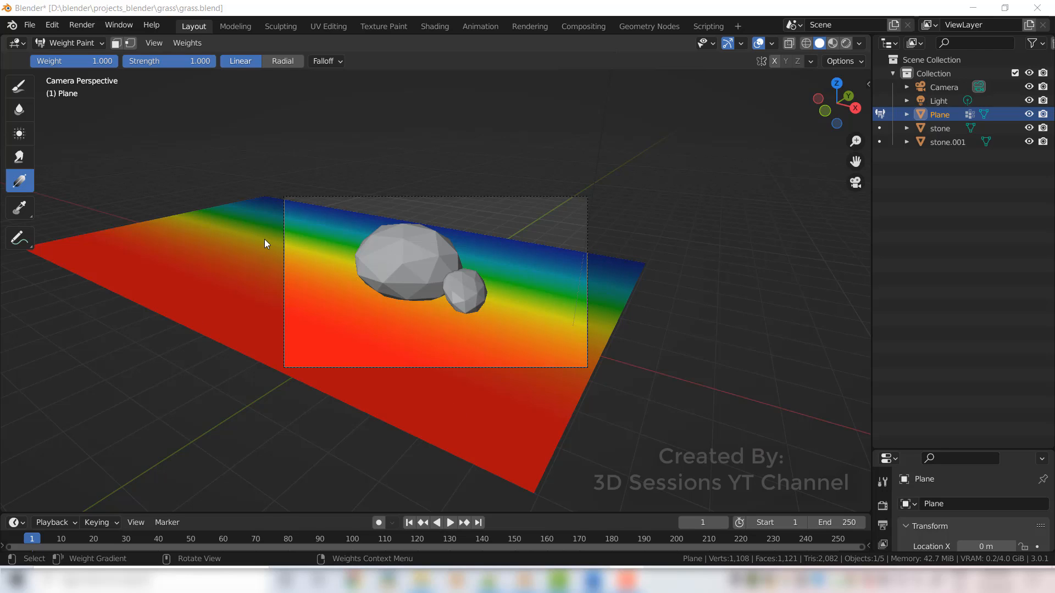
pyautogui.moveTo(335, 297)
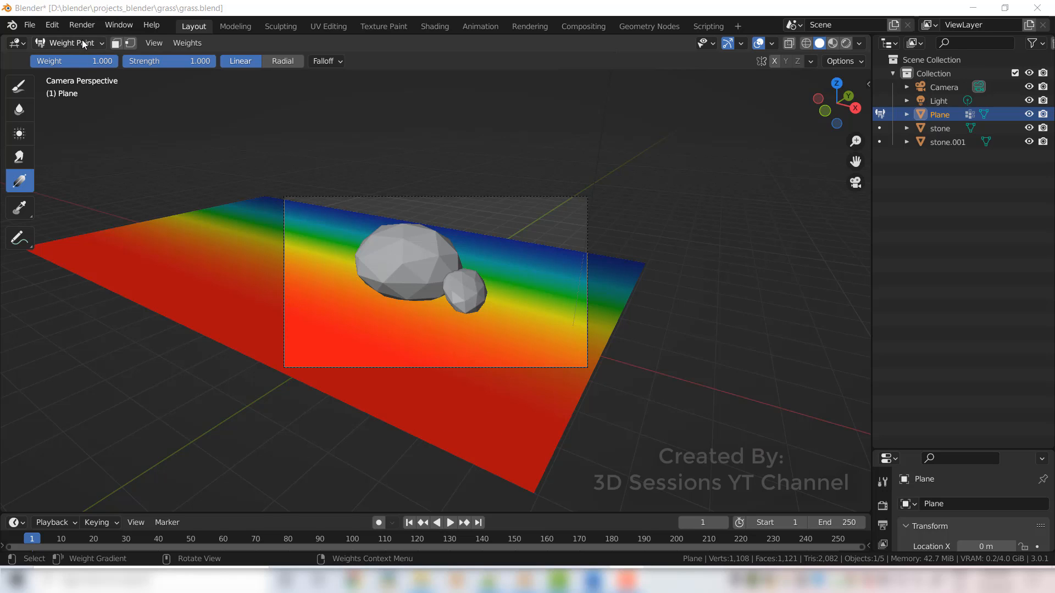
# Enter Edit Mode on the plane and bring up its Vertex Groups list in Object Data Properties.
pyautogui.click(67, 43)
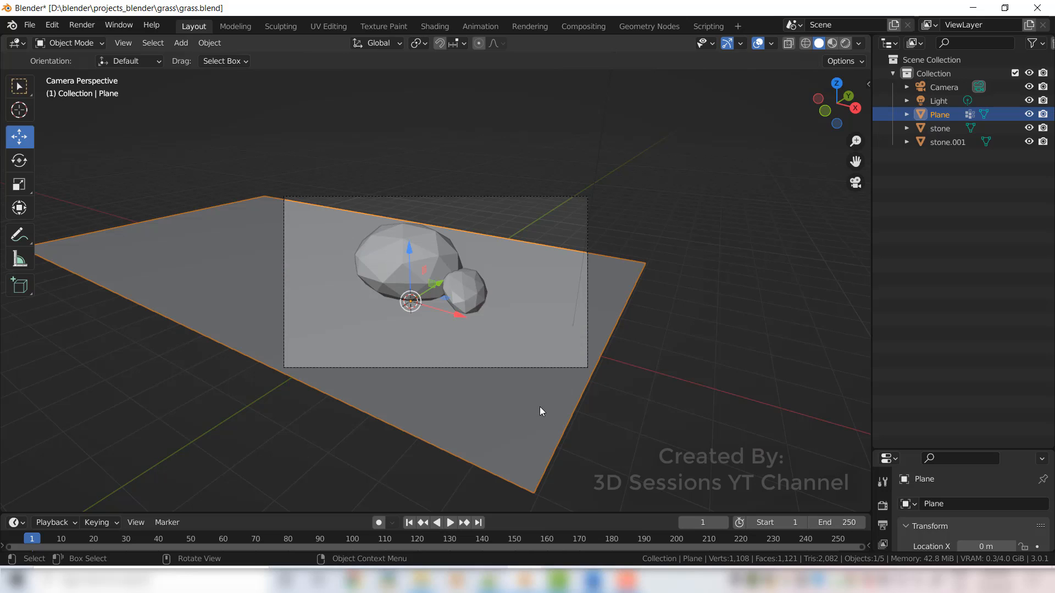
pyautogui.moveTo(526, 424)
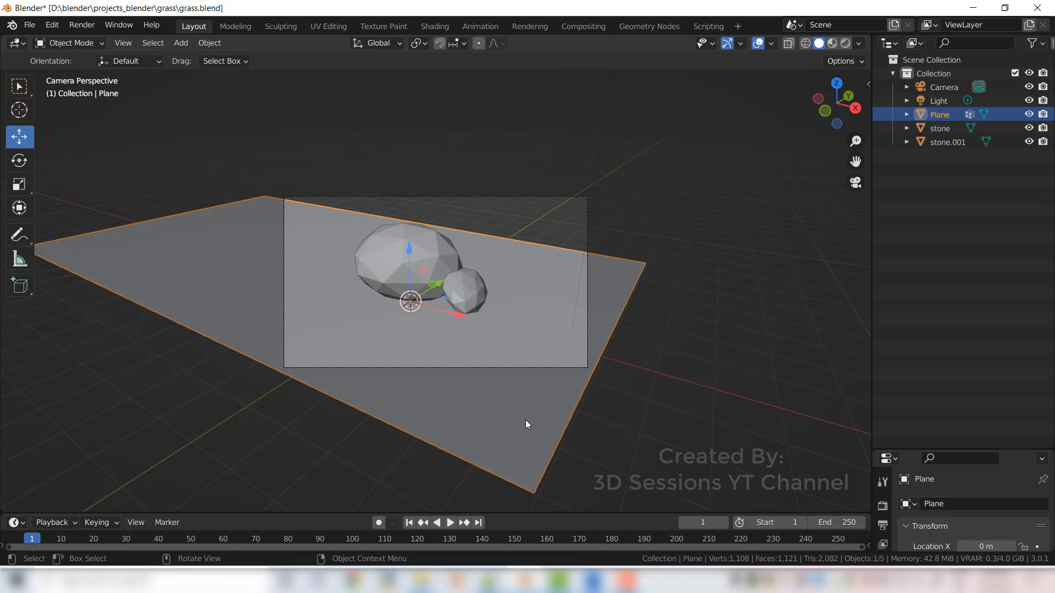
pyautogui.press('Tab')
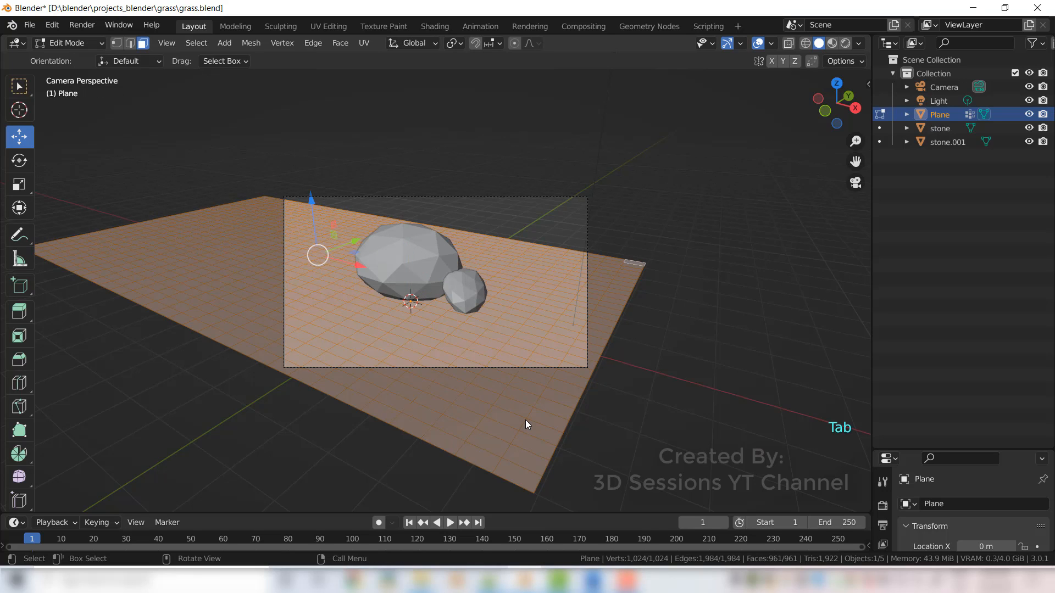
pyautogui.moveTo(600, 431)
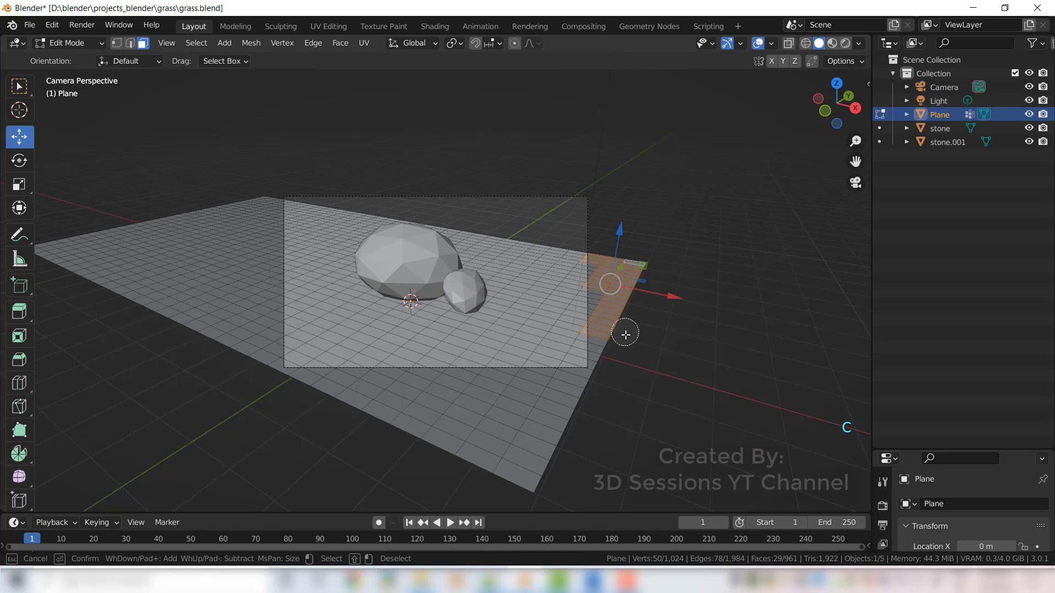
pyautogui.moveTo(586, 422)
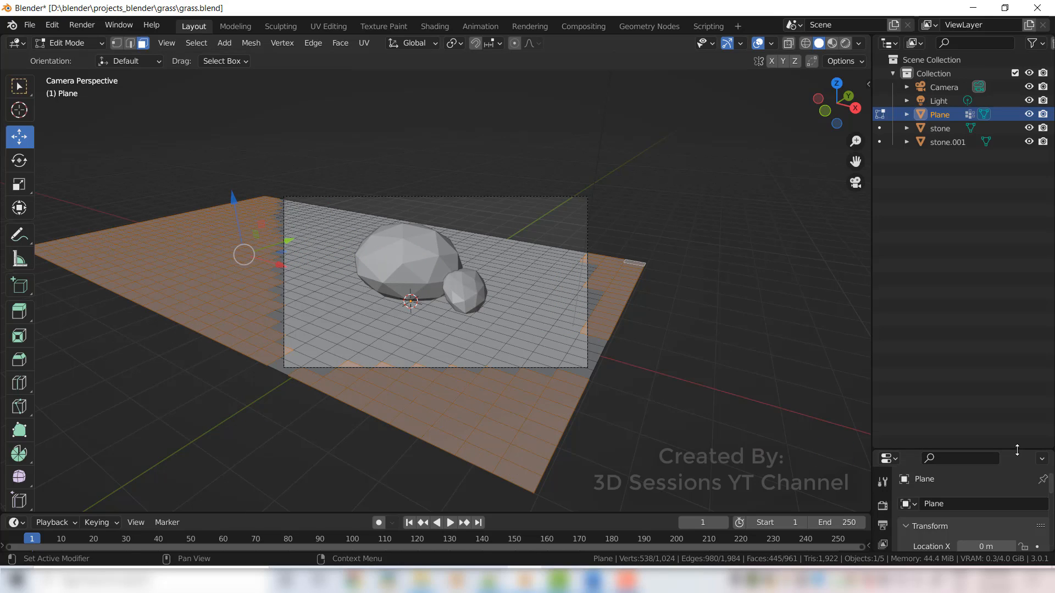
pyautogui.click(883, 381)
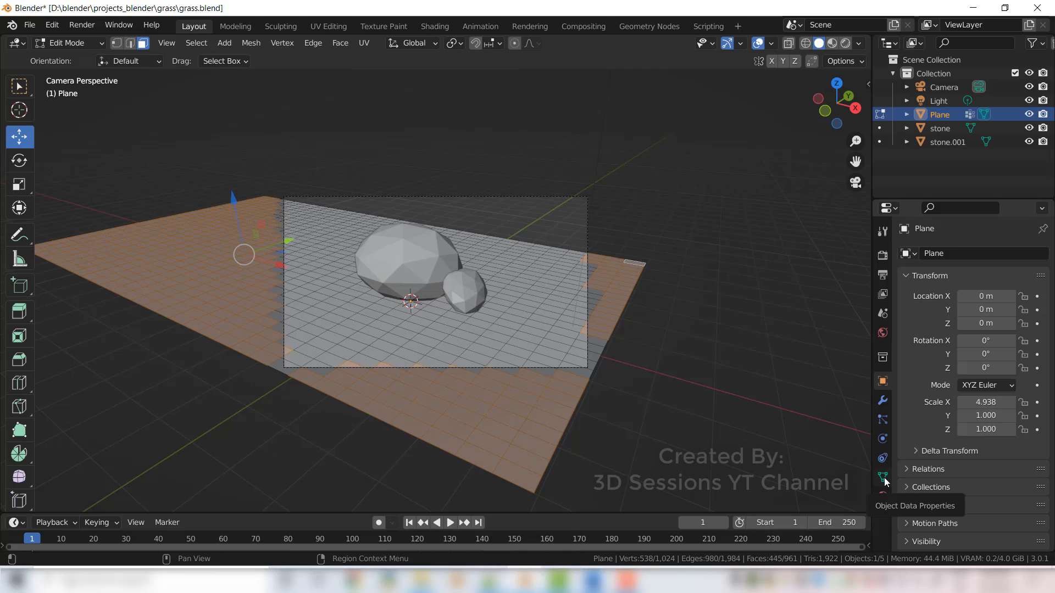
pyautogui.click(882, 477)
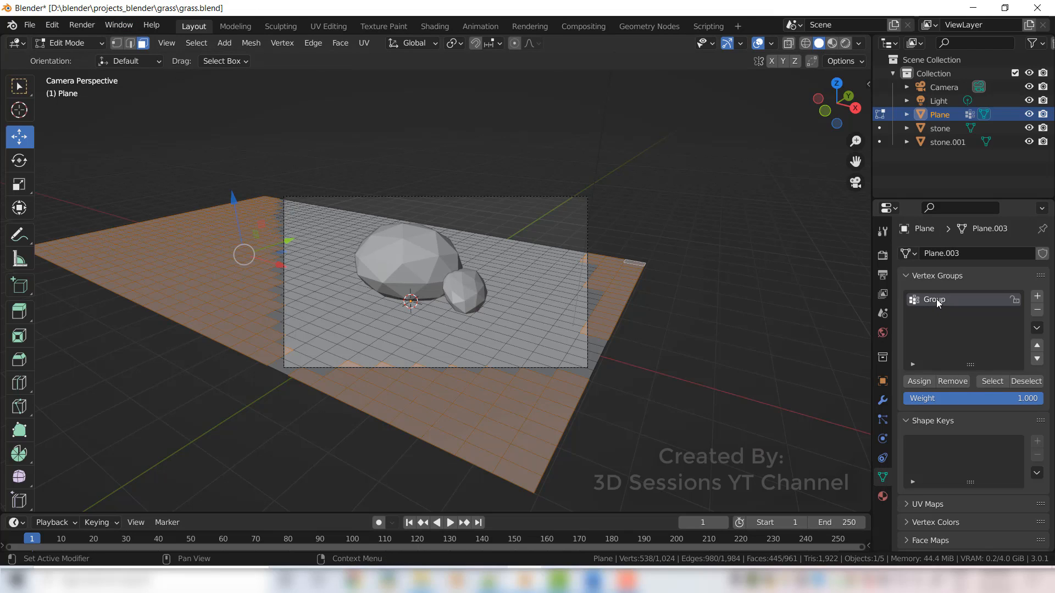
pyautogui.moveTo(196, 191)
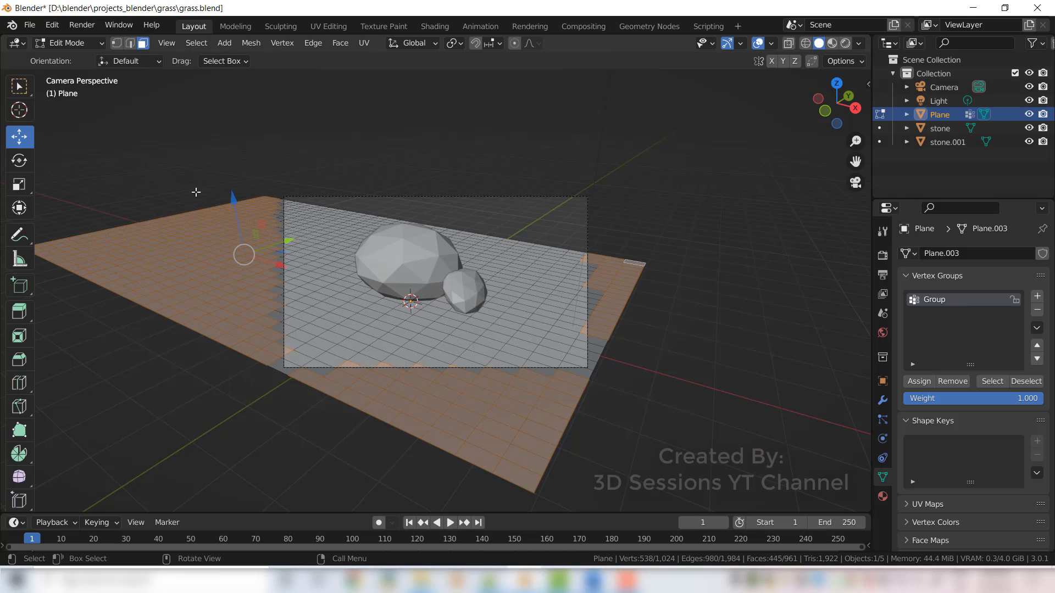
pyautogui.moveTo(256, 337)
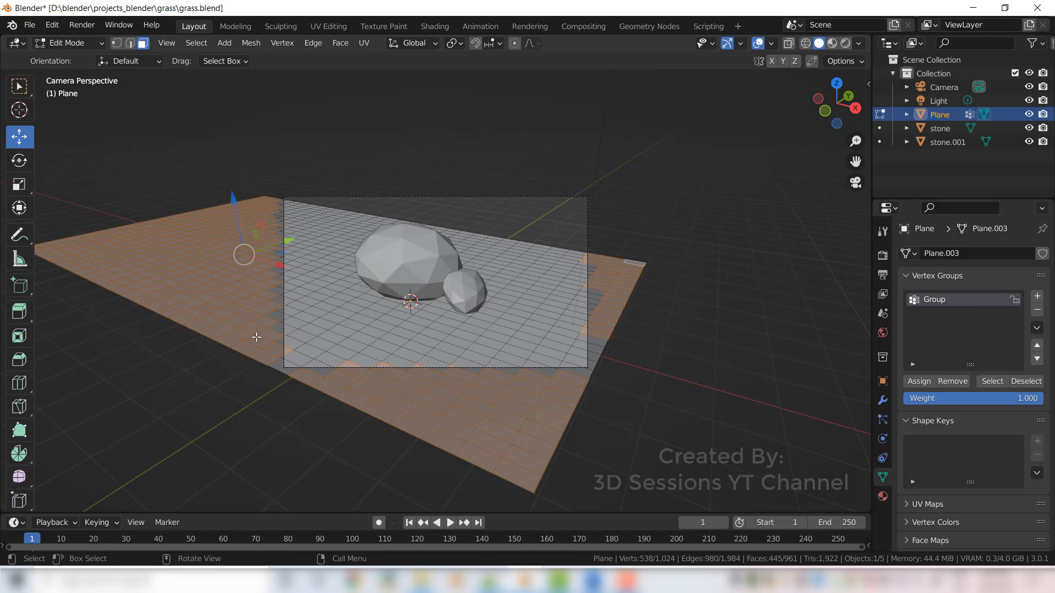
pyautogui.moveTo(737, 331)
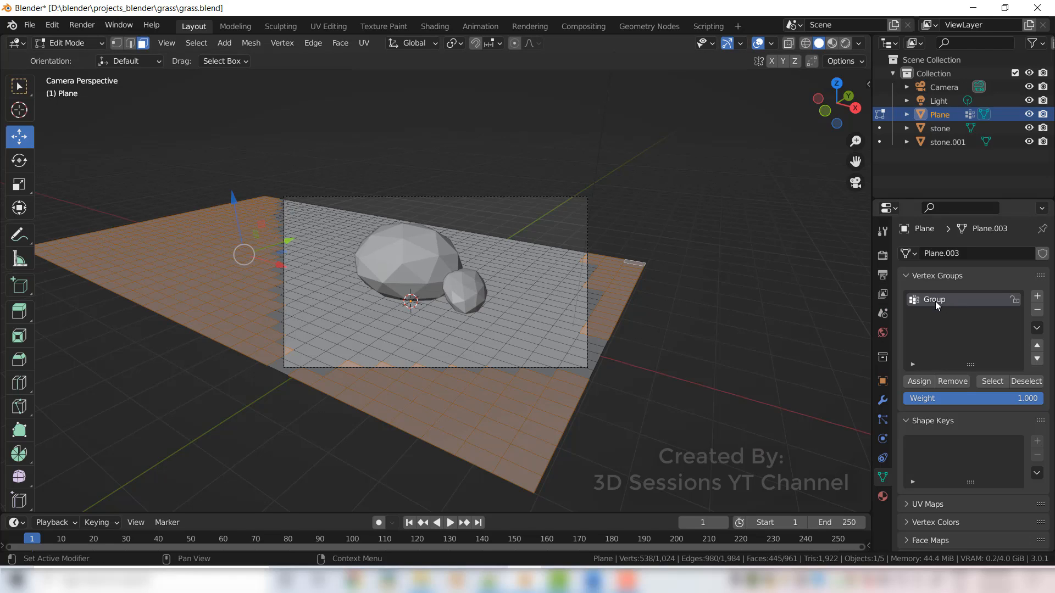
pyautogui.moveTo(952, 382)
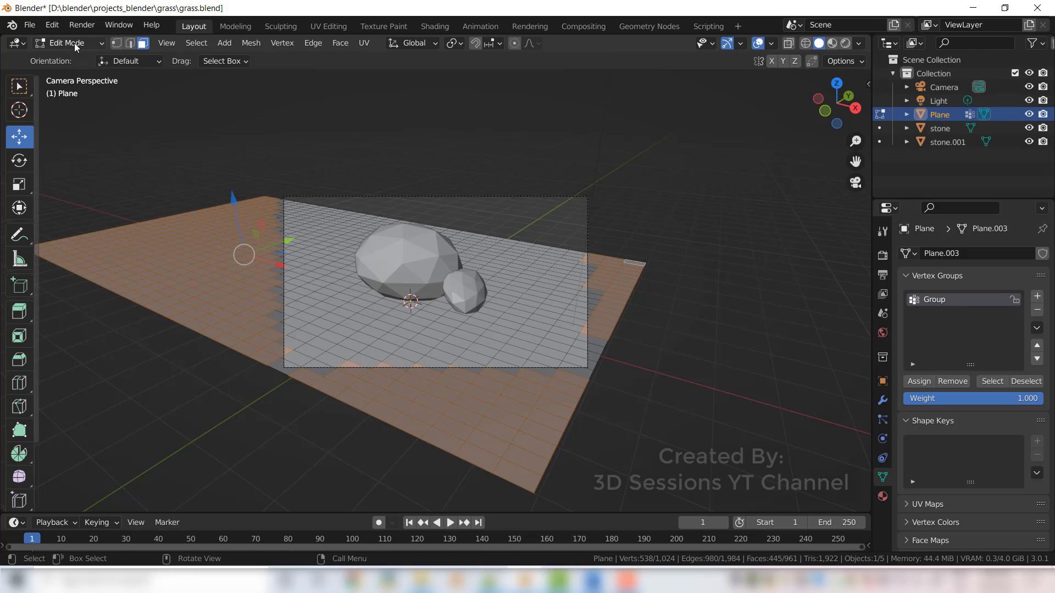
# Return to Weight Paint to verify the gradient remains only inside the camera frame.
pyautogui.click(67, 43)
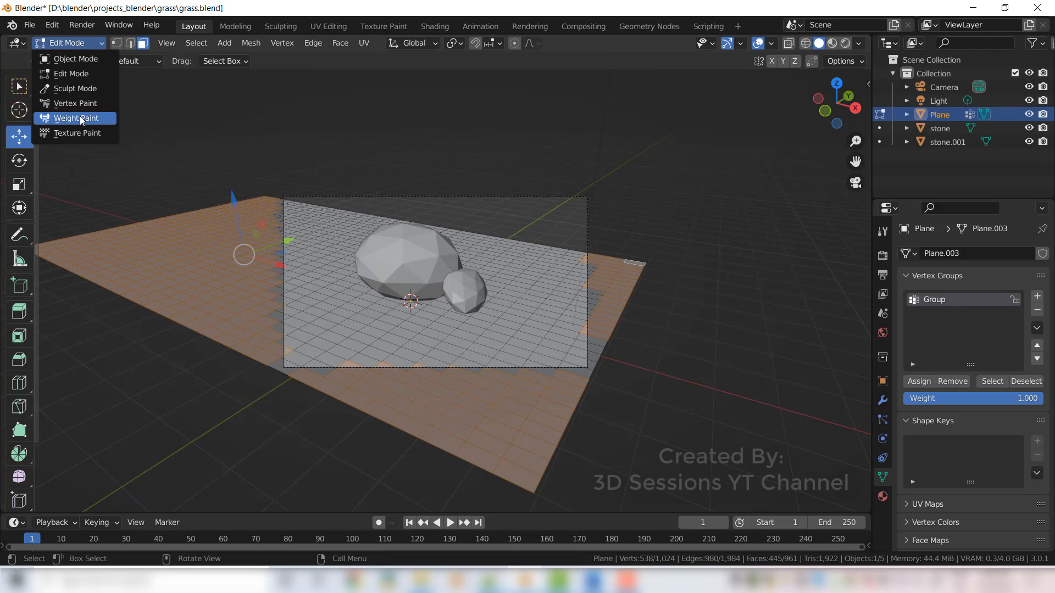
pyautogui.click(75, 117)
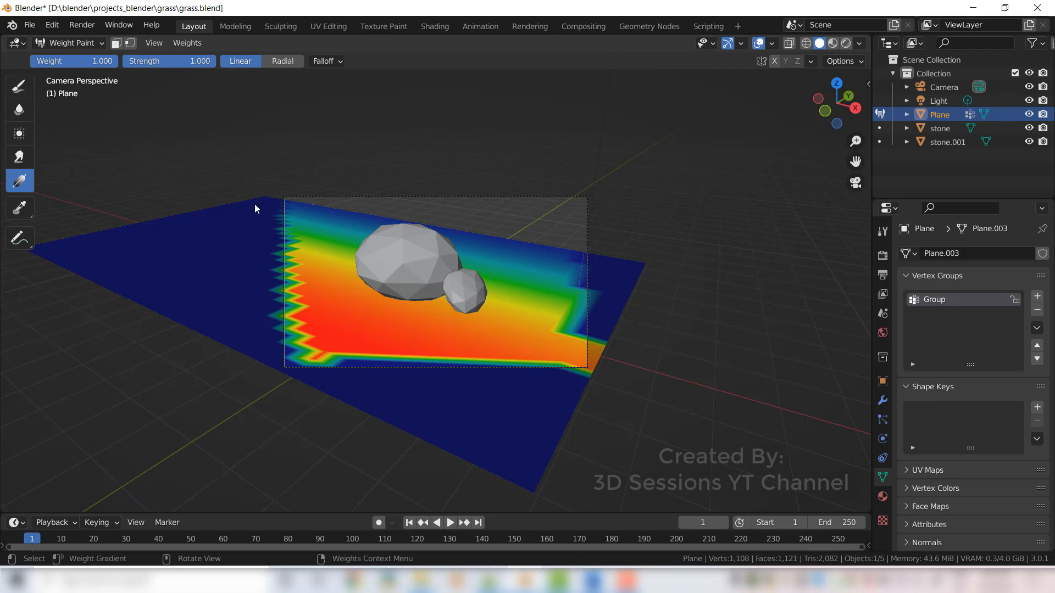
pyautogui.moveTo(576, 392)
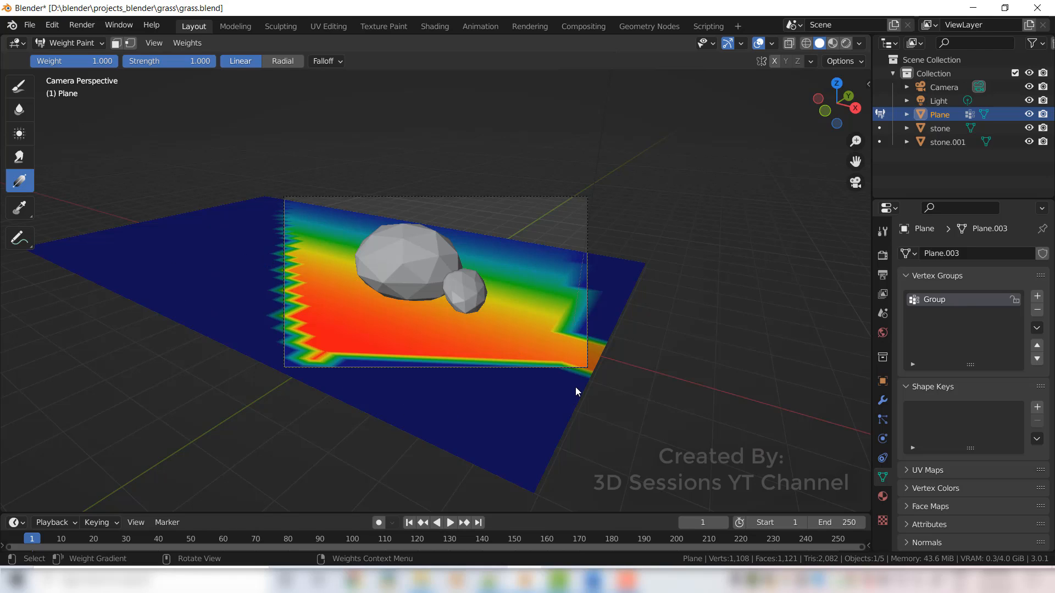
pyautogui.moveTo(555, 431)
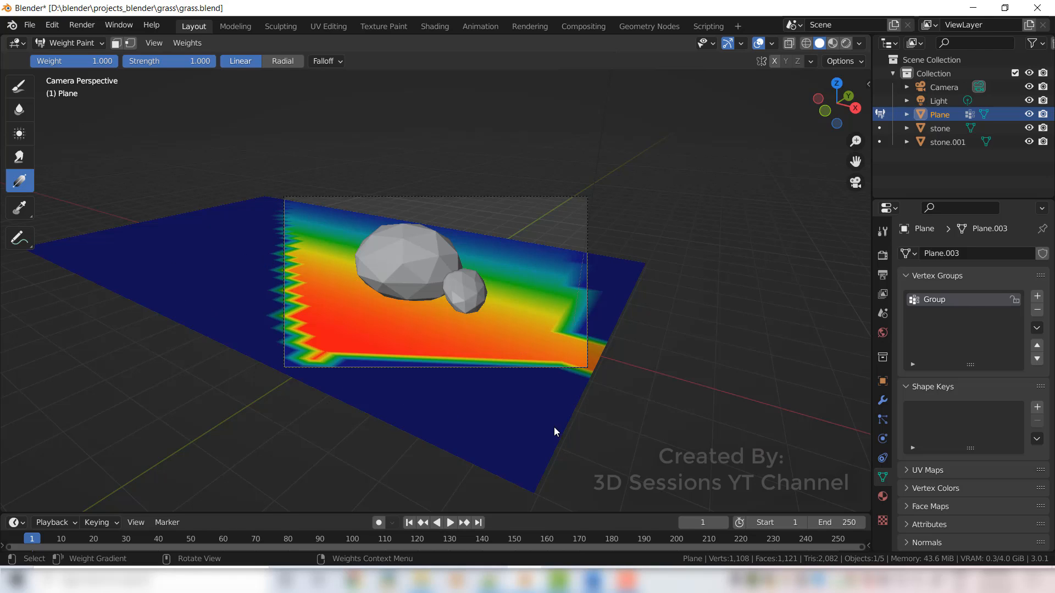
pyautogui.moveTo(508, 448)
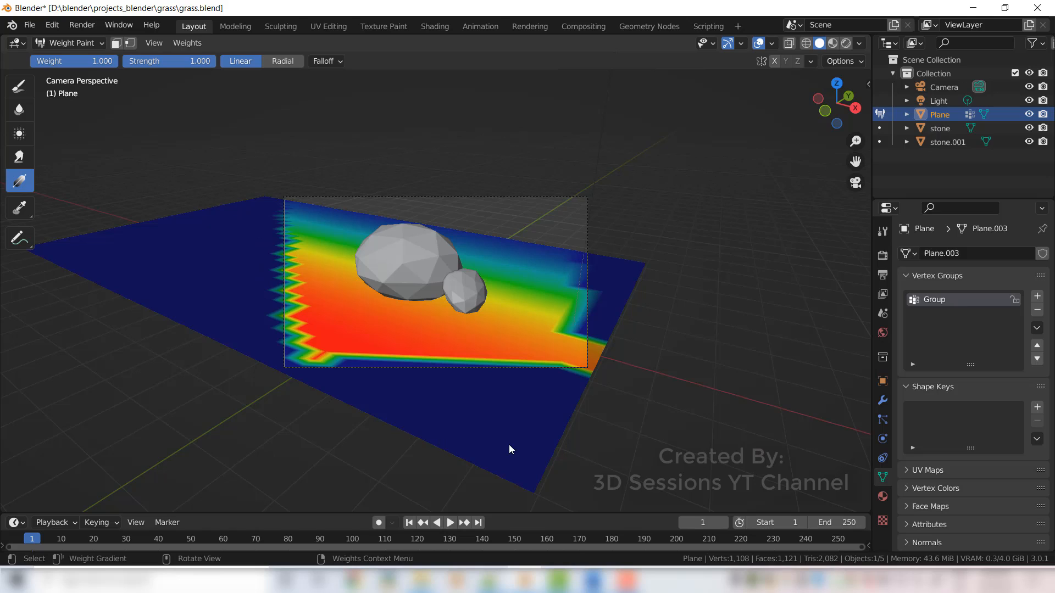
pyautogui.moveTo(586, 367)
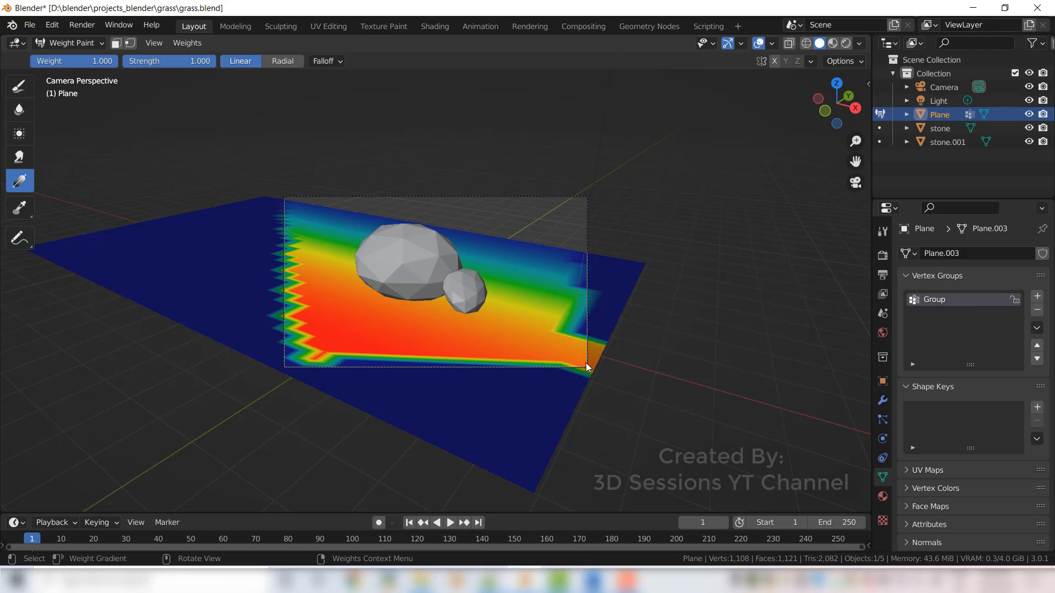
pyautogui.moveTo(582, 370)
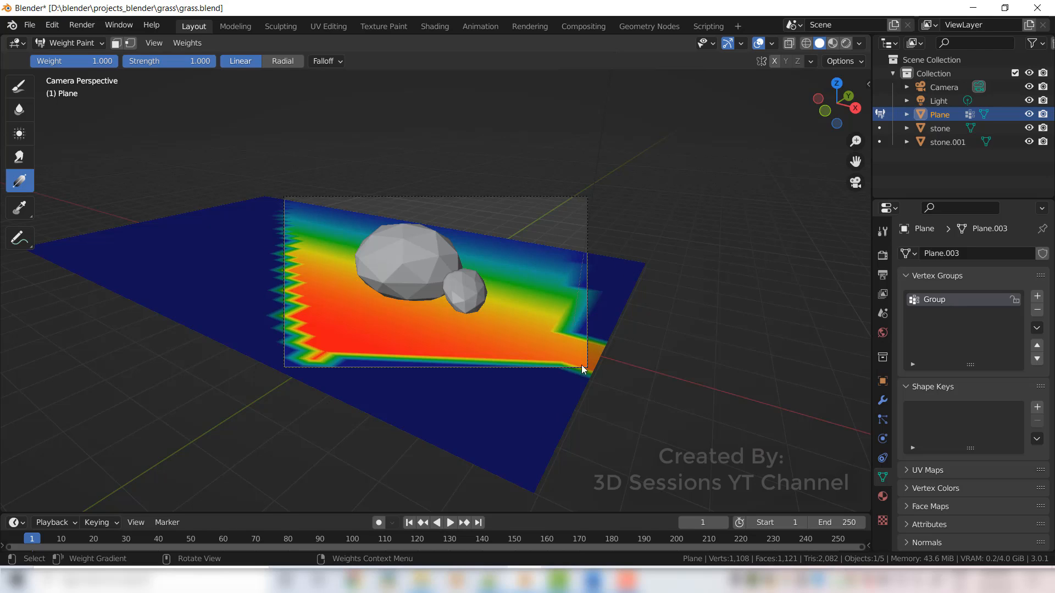
pyautogui.moveTo(57, 4)
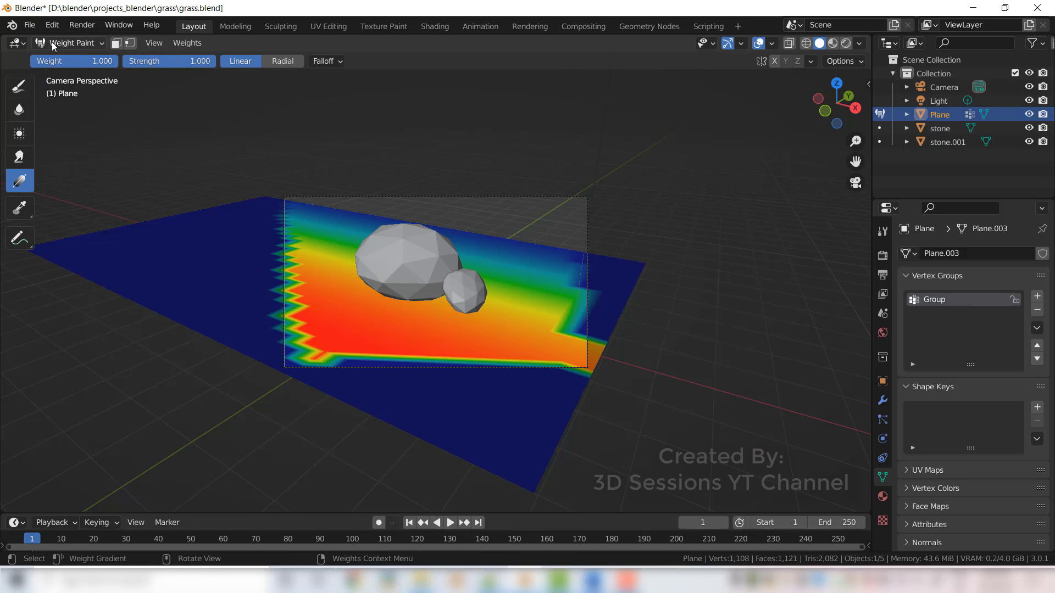
# Add a hair particle system to the plane and enable its Advanced settings.
pyautogui.click(70, 43)
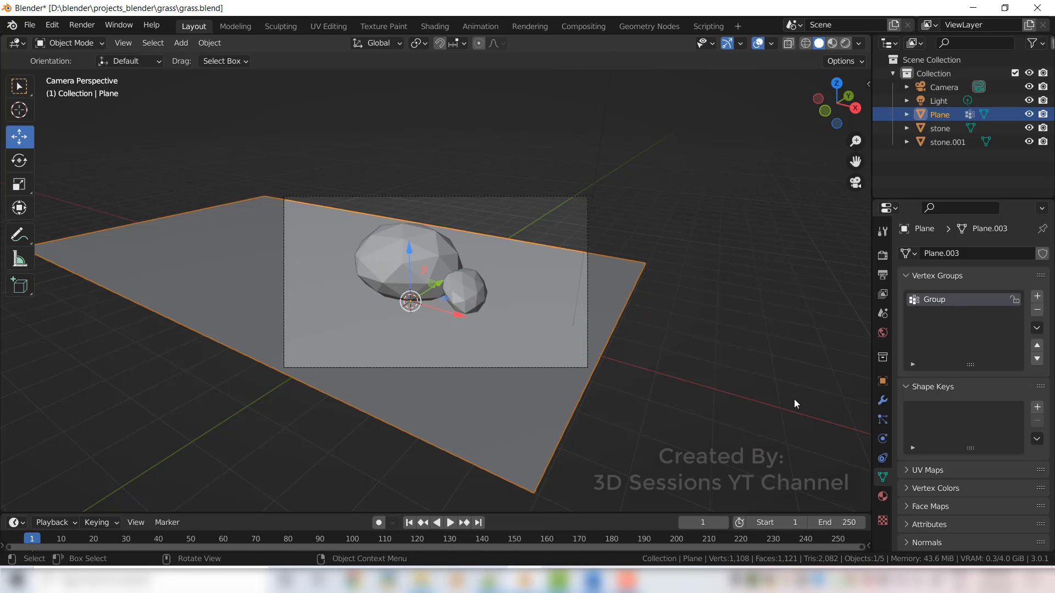
pyautogui.moveTo(512, 415)
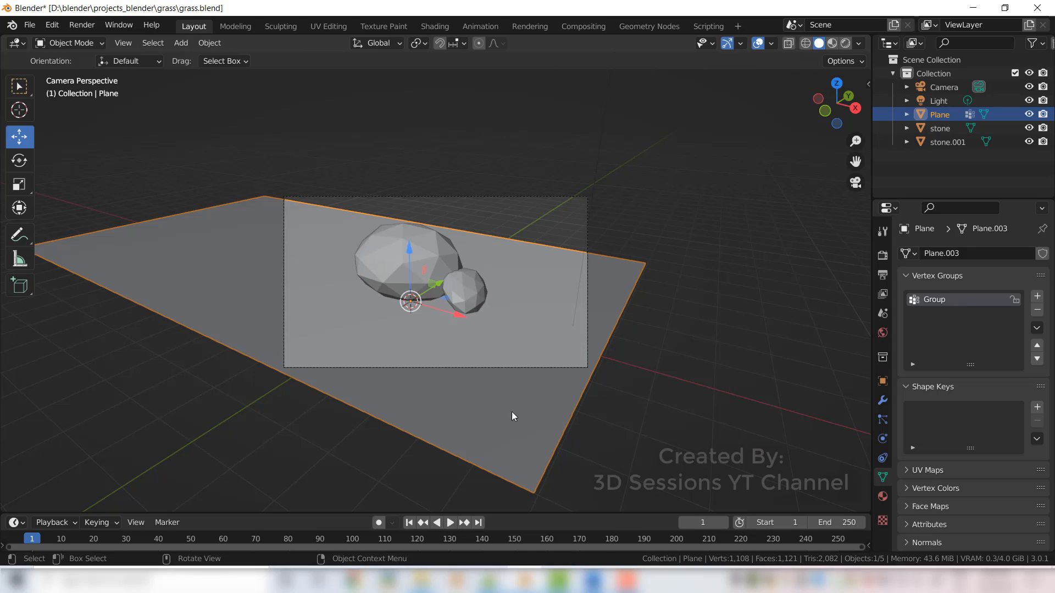
pyautogui.moveTo(882, 421)
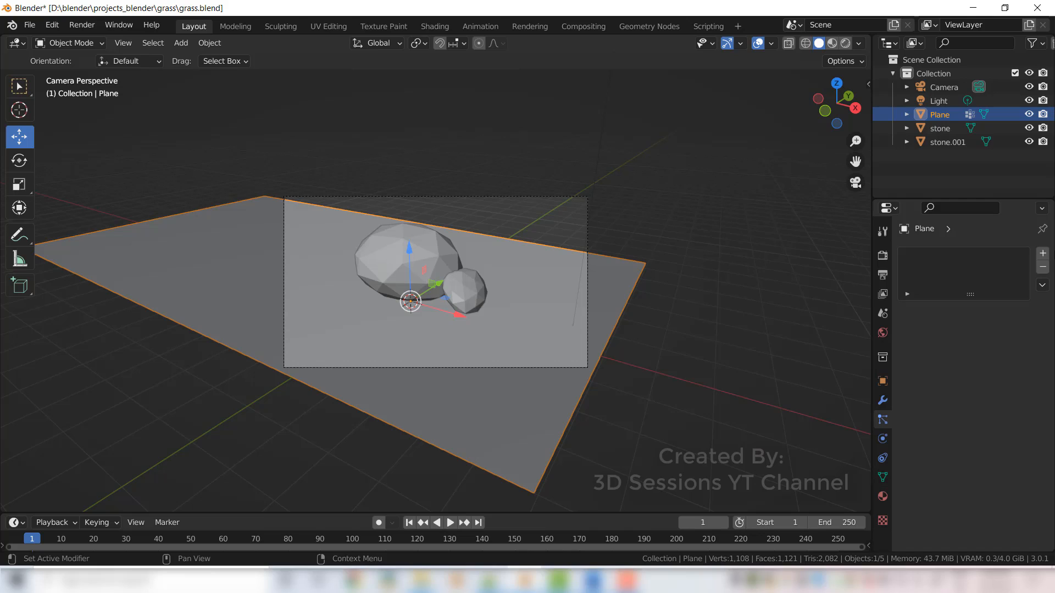
pyautogui.moveTo(1043, 254)
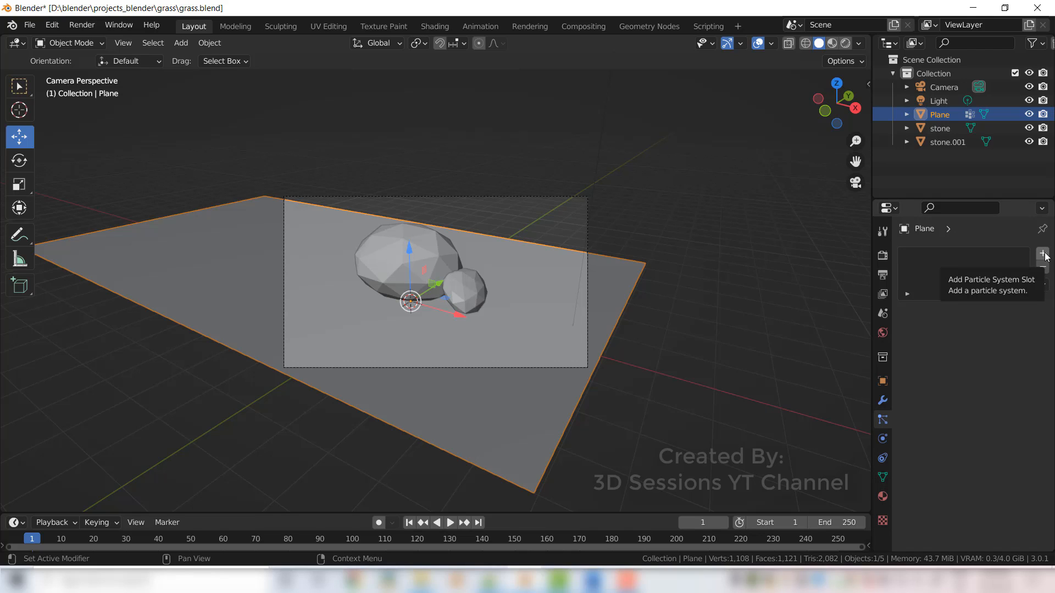
pyautogui.click(1042, 254)
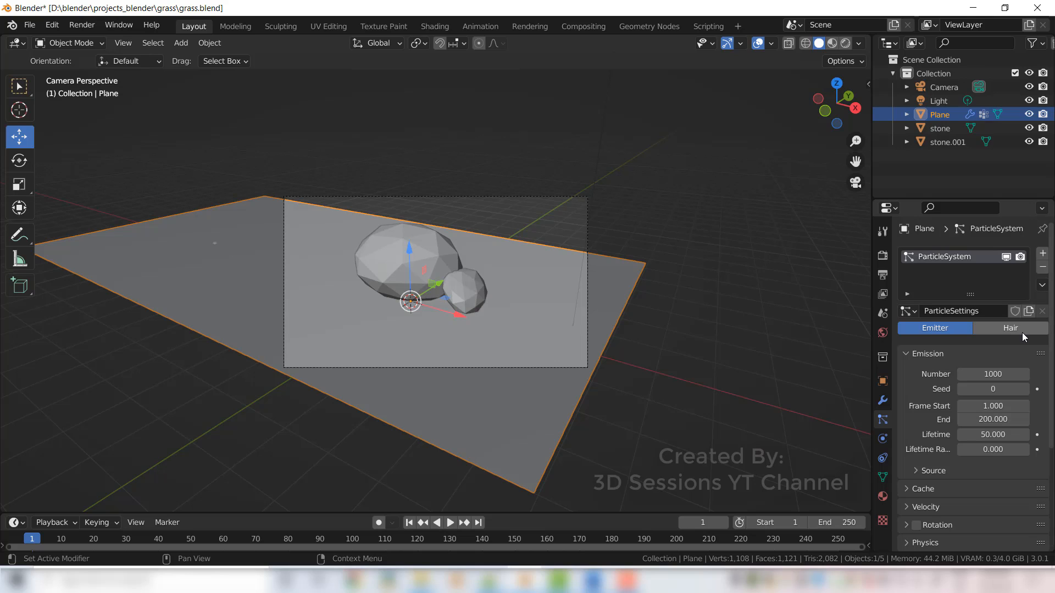
pyautogui.click(1010, 327)
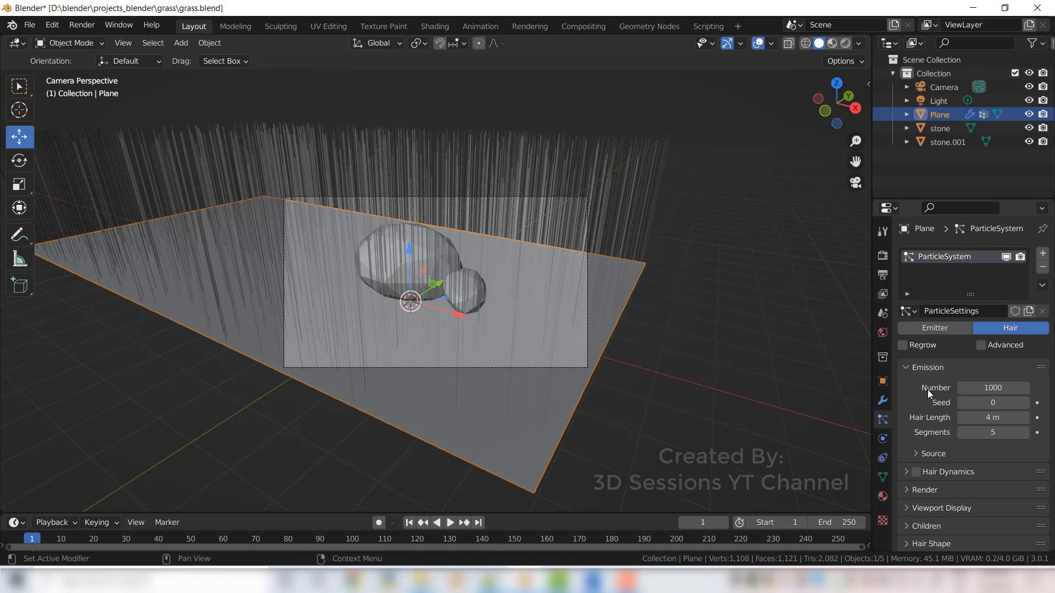
pyautogui.moveTo(980, 345)
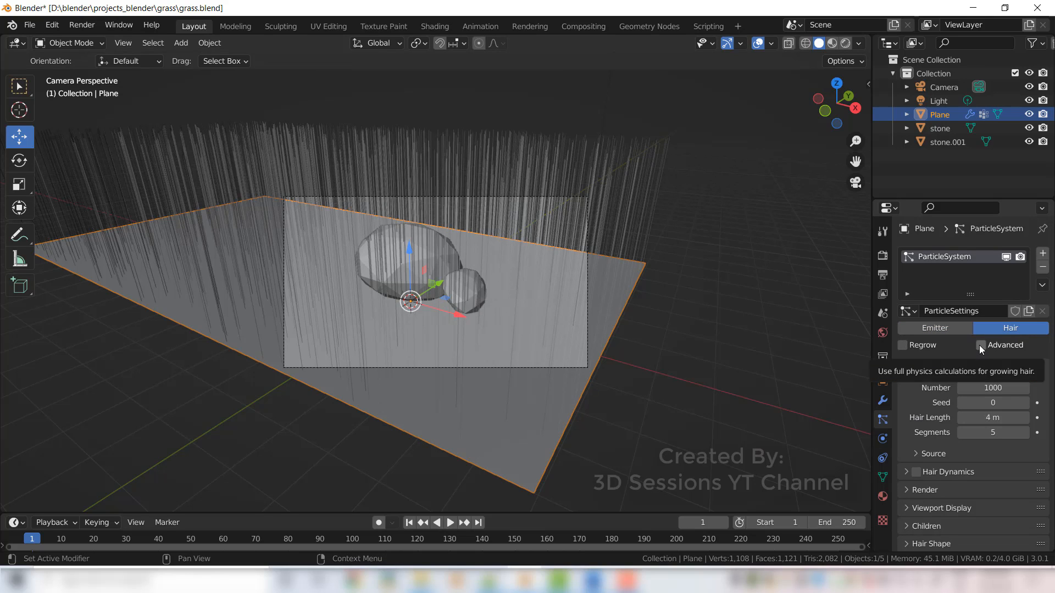
pyautogui.click(981, 344)
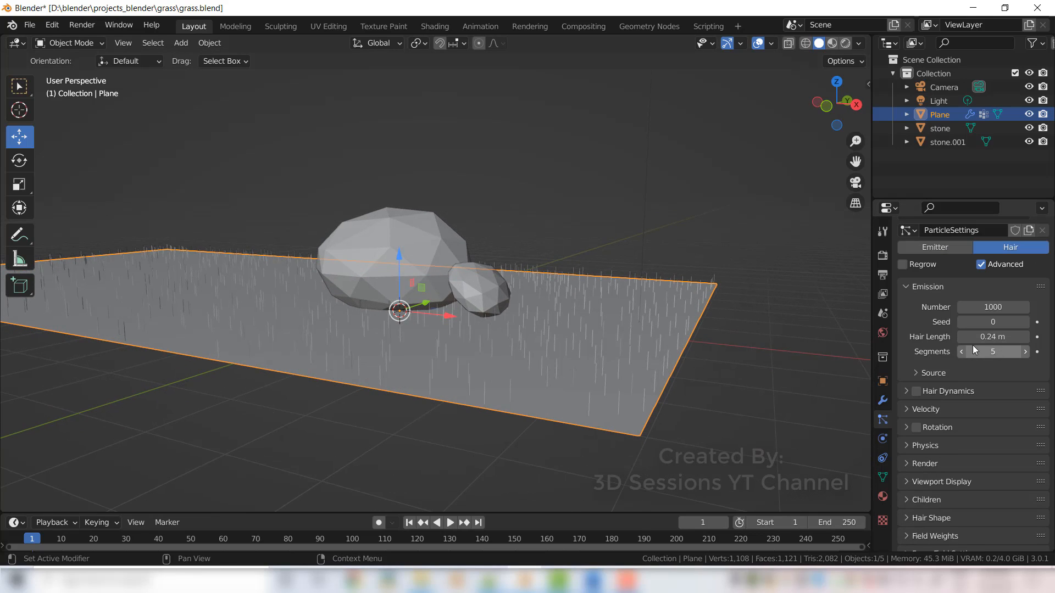
# Set the hair particles' Brownian force to 0.040 in the Physics panel.
pyautogui.scroll(-3)
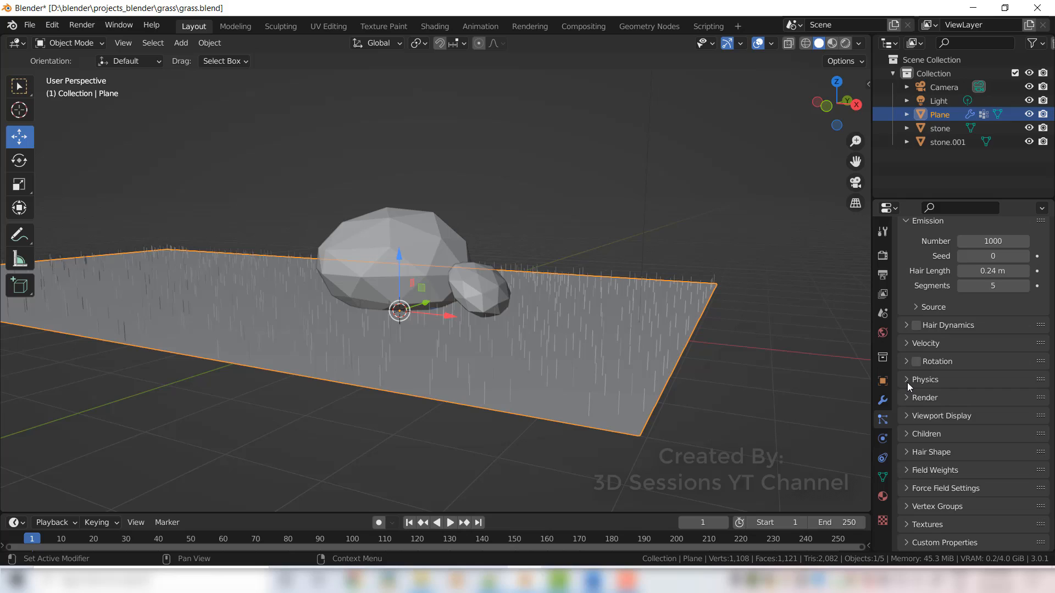
pyautogui.click(924, 379)
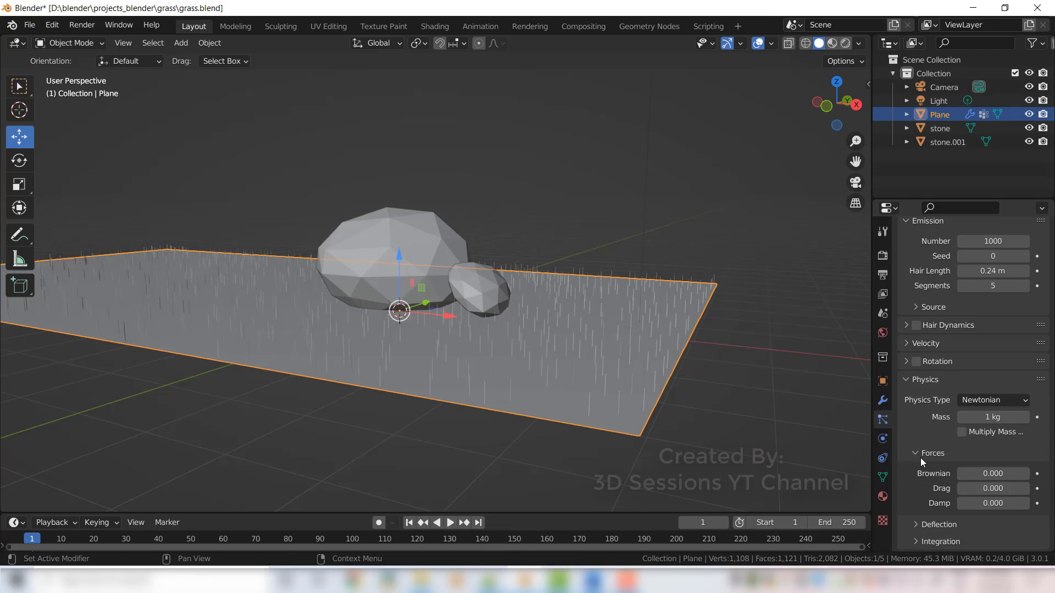
pyautogui.scroll(-3)
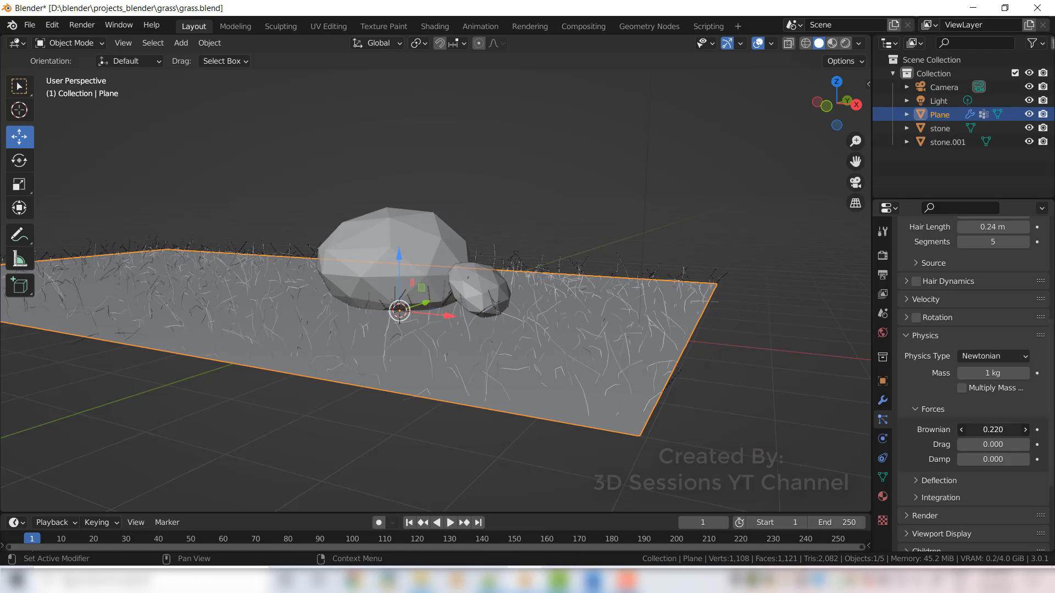
pyautogui.click(1025, 429)
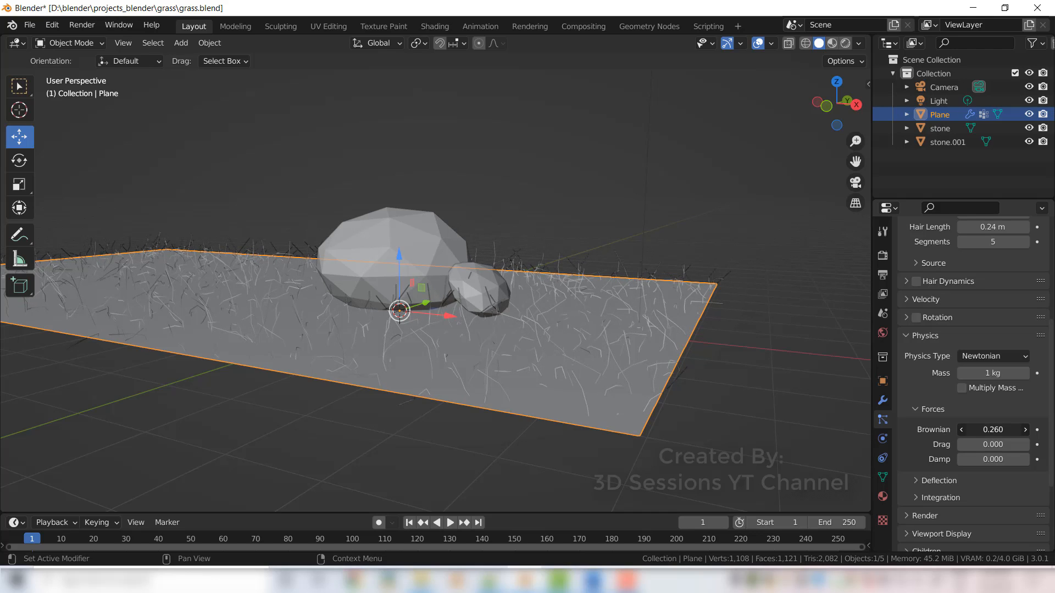
pyautogui.click(962, 429)
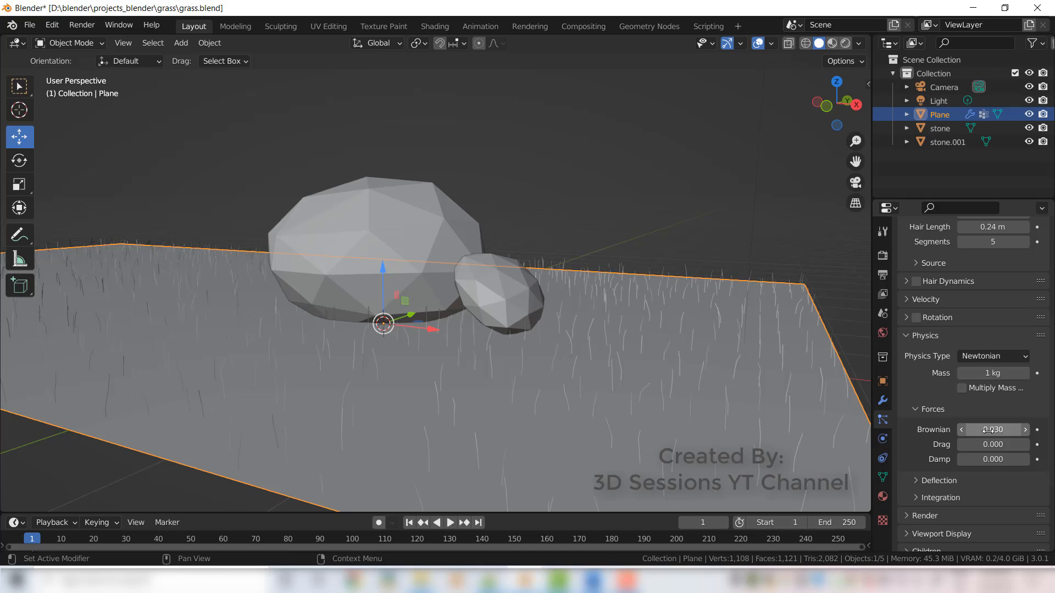
pyautogui.click(961, 430)
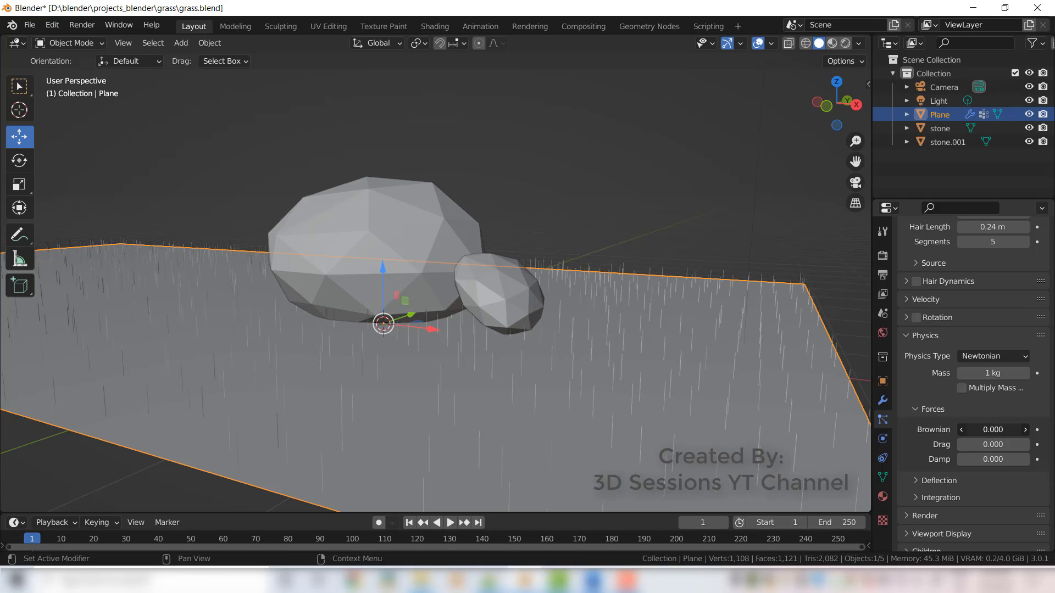
pyautogui.click(1023, 430)
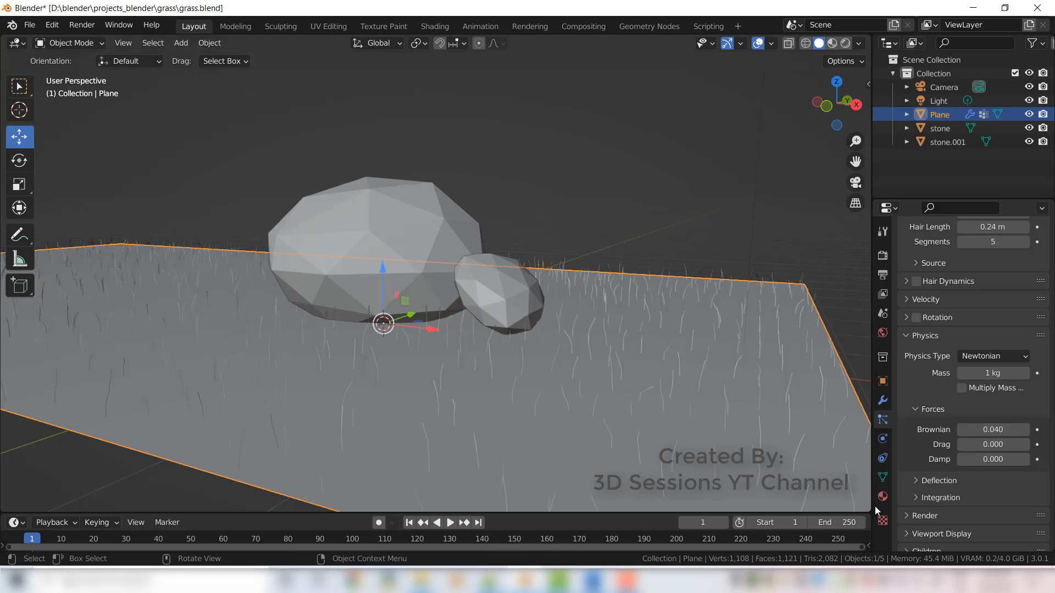
pyautogui.scroll(-3)
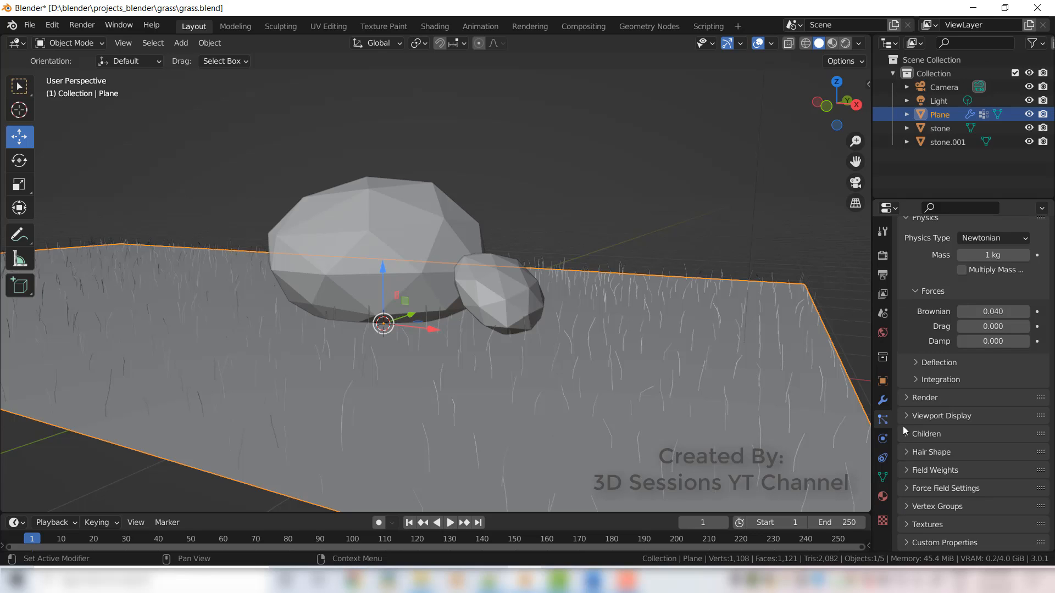
# Enable Simple child particles for the grass strands.
pyautogui.click(927, 434)
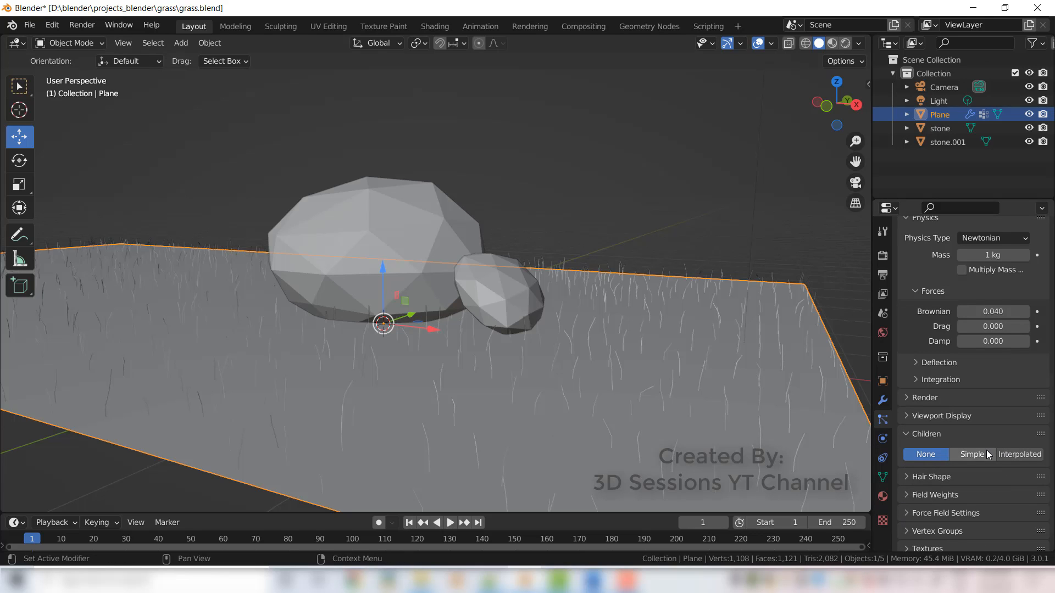
pyautogui.click(970, 453)
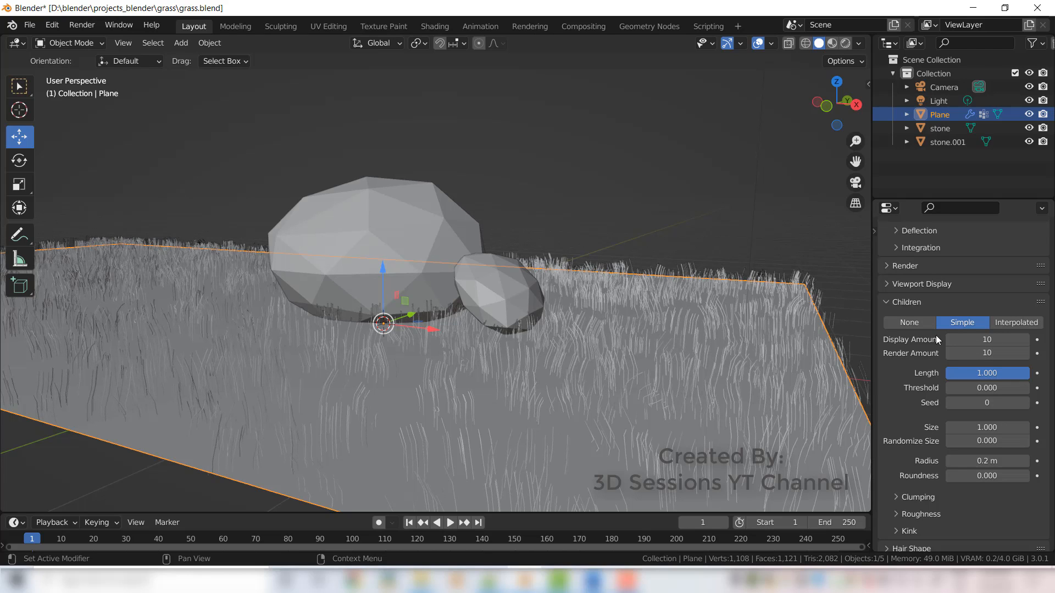
pyautogui.moveTo(985, 352)
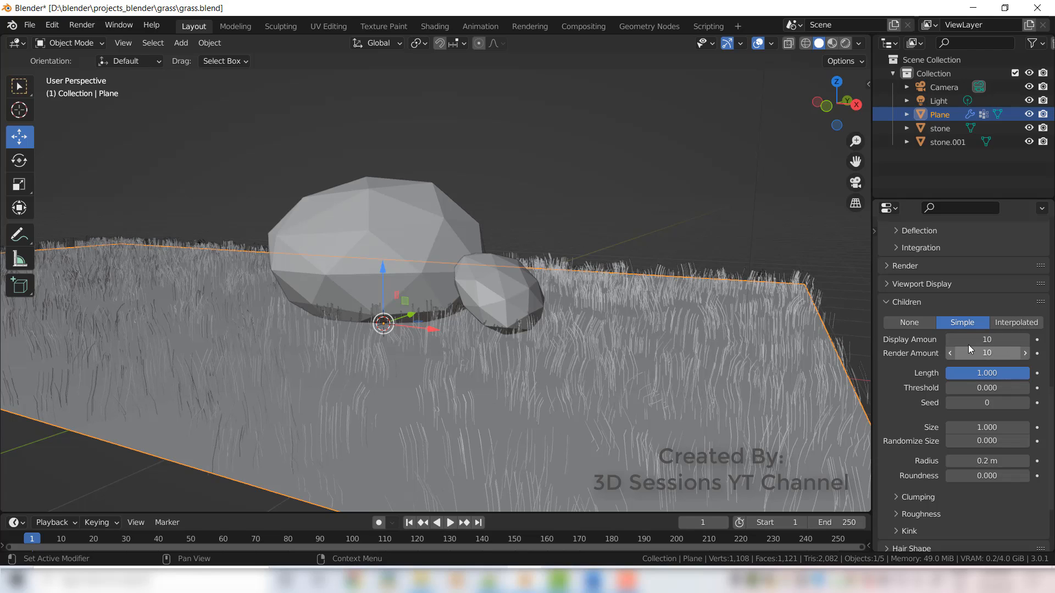
pyautogui.moveTo(984, 352)
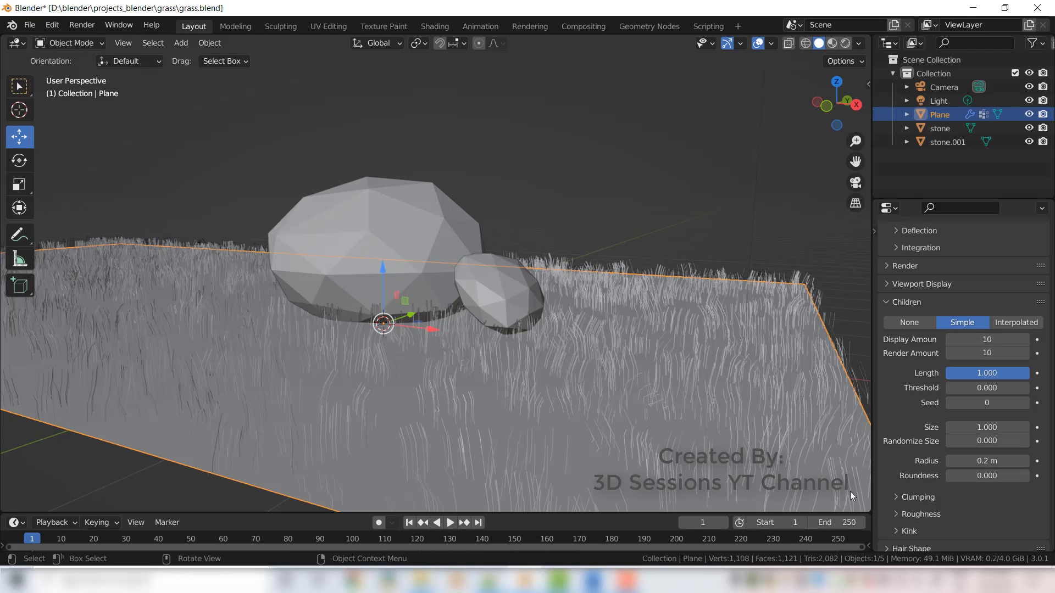
pyautogui.moveTo(998, 377)
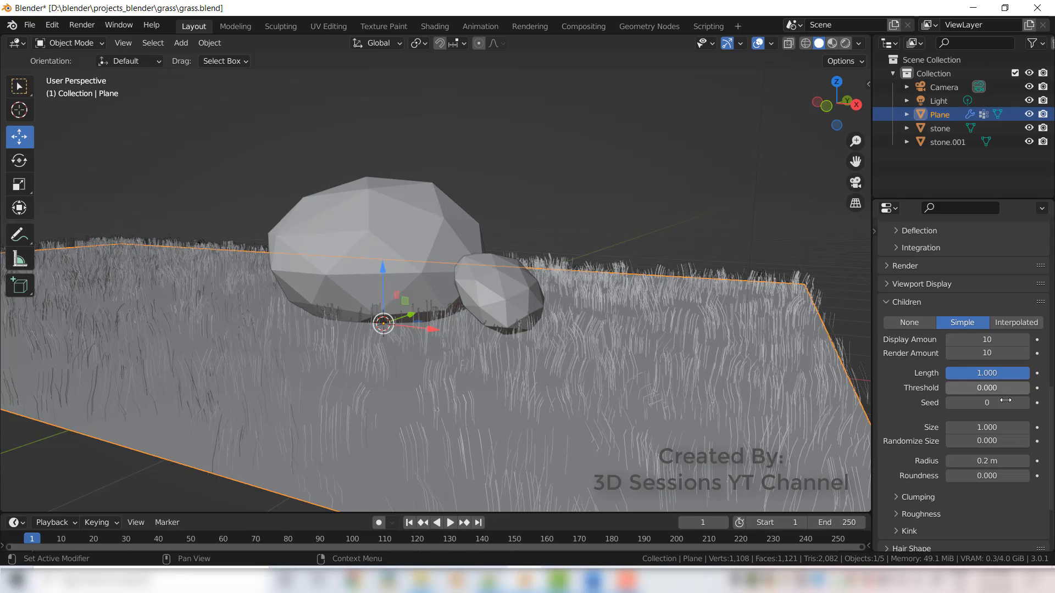
pyautogui.moveTo(988, 428)
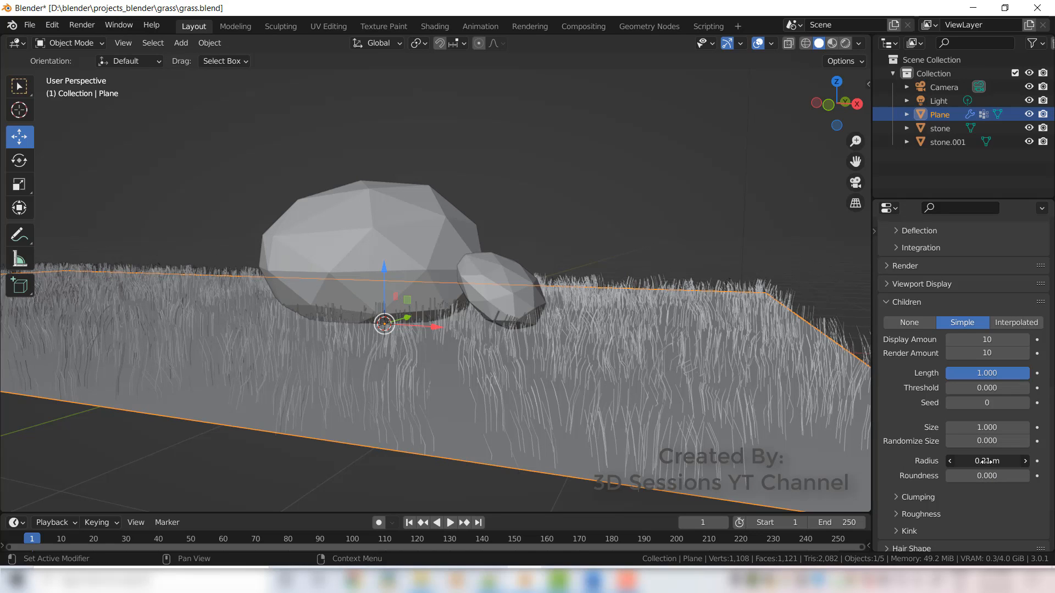
# Reduce the child strand radius toward 0.07 m and expand the Clumping settings.
pyautogui.click(949, 461)
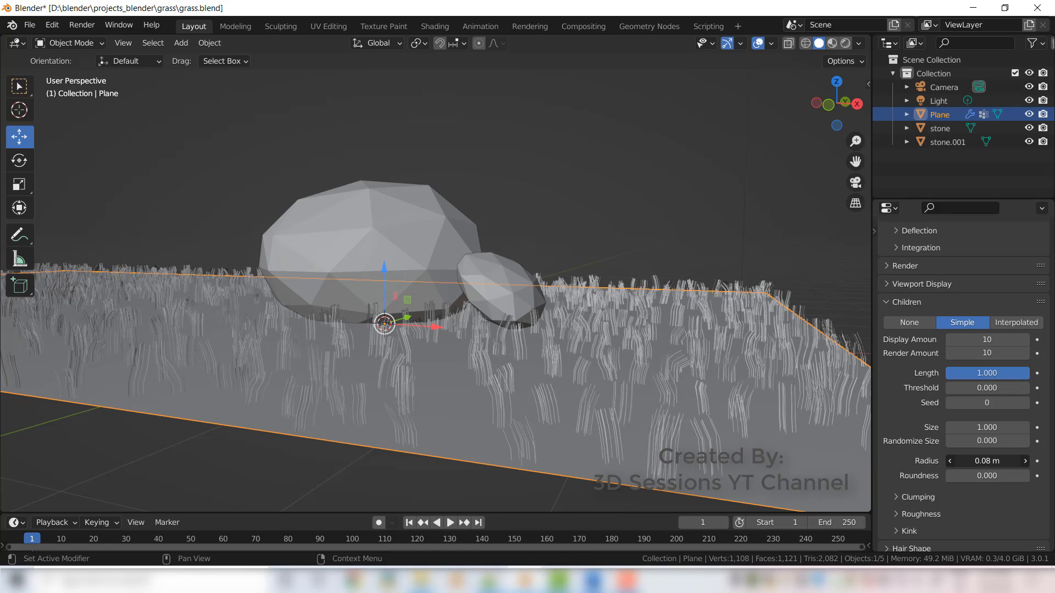
pyautogui.click(950, 460)
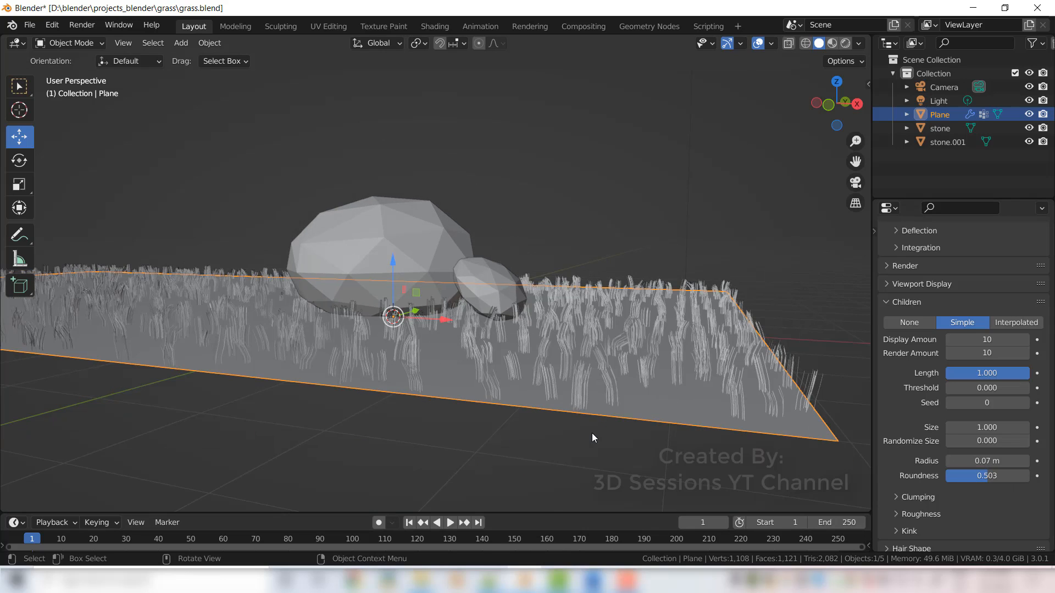
pyautogui.moveTo(894, 498)
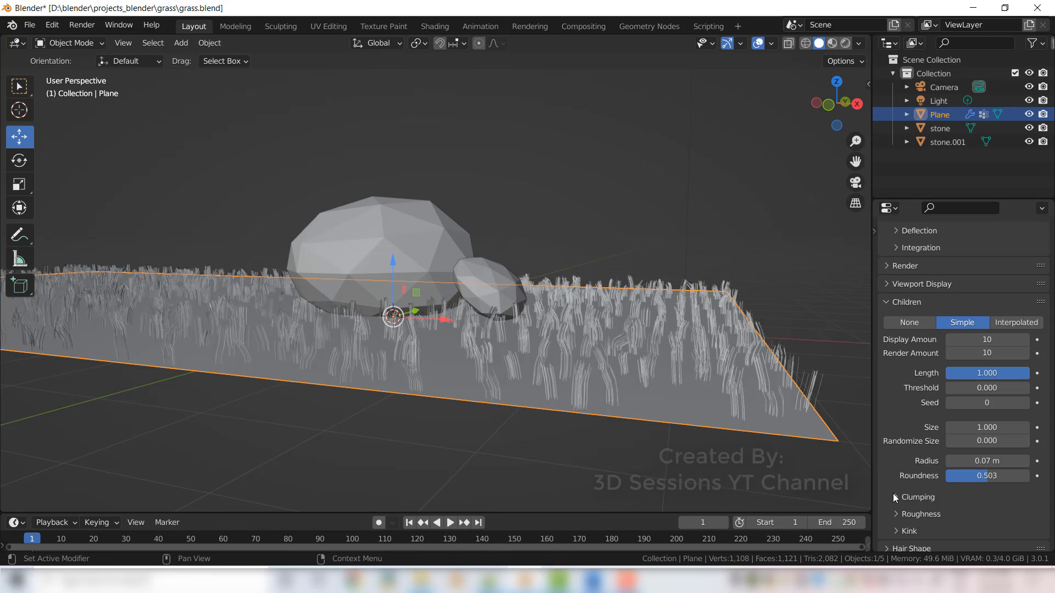
pyautogui.click(916, 497)
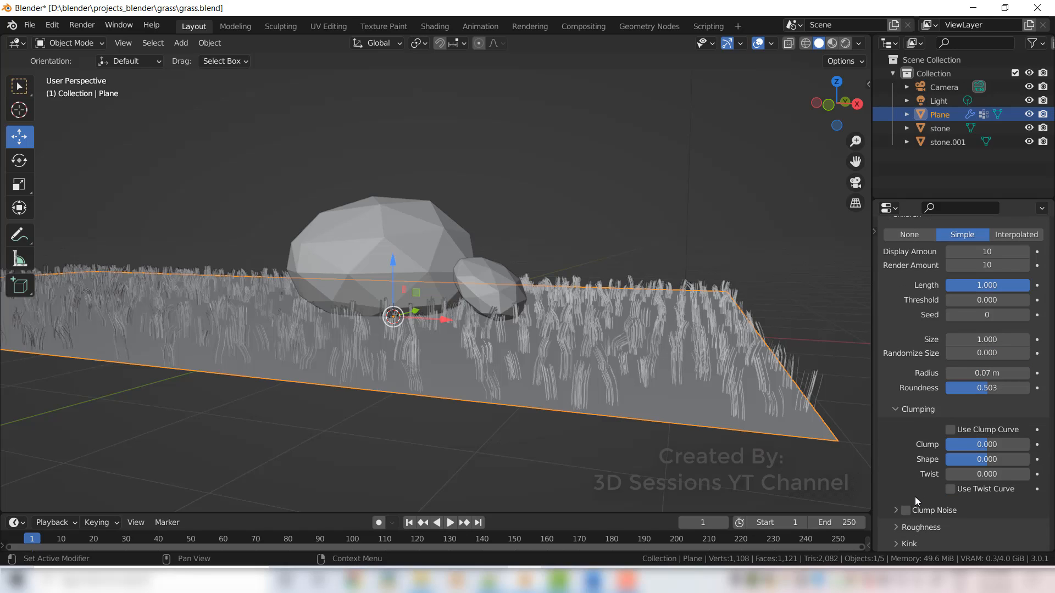
pyautogui.scroll(-3)
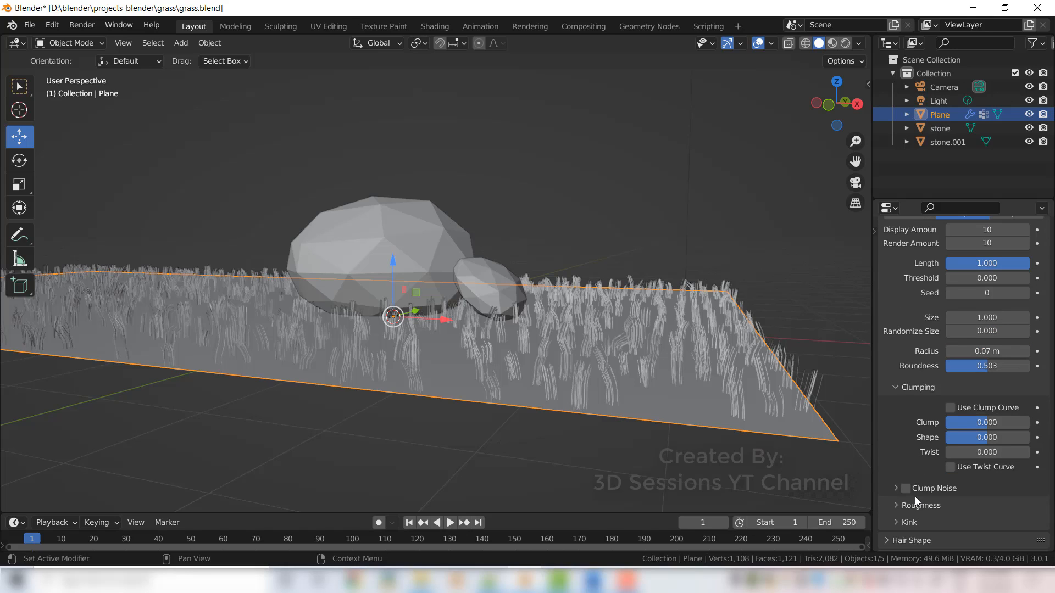
pyautogui.moveTo(1008, 496)
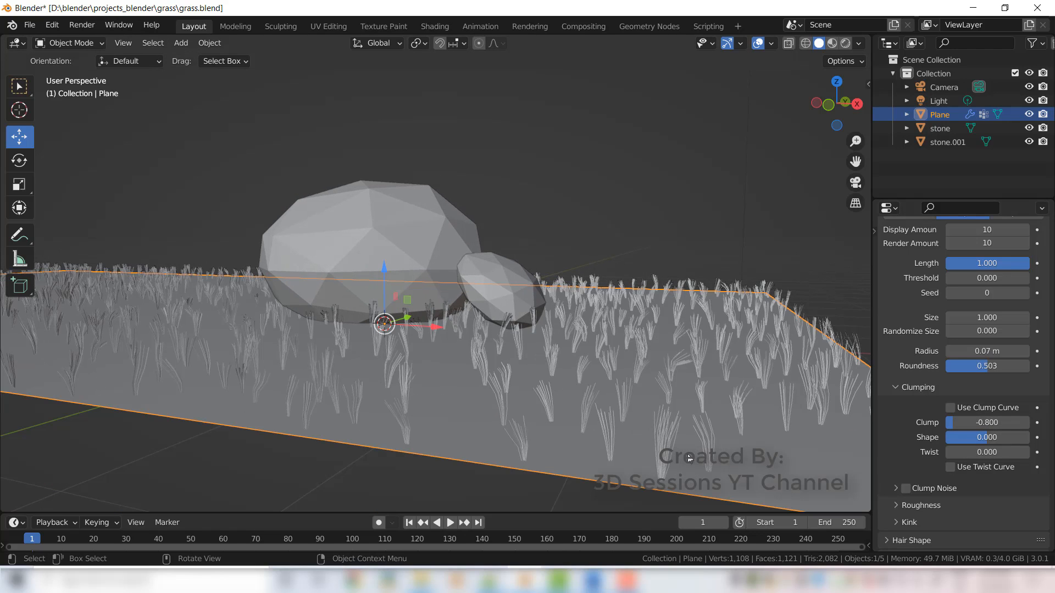
pyautogui.moveTo(681, 484)
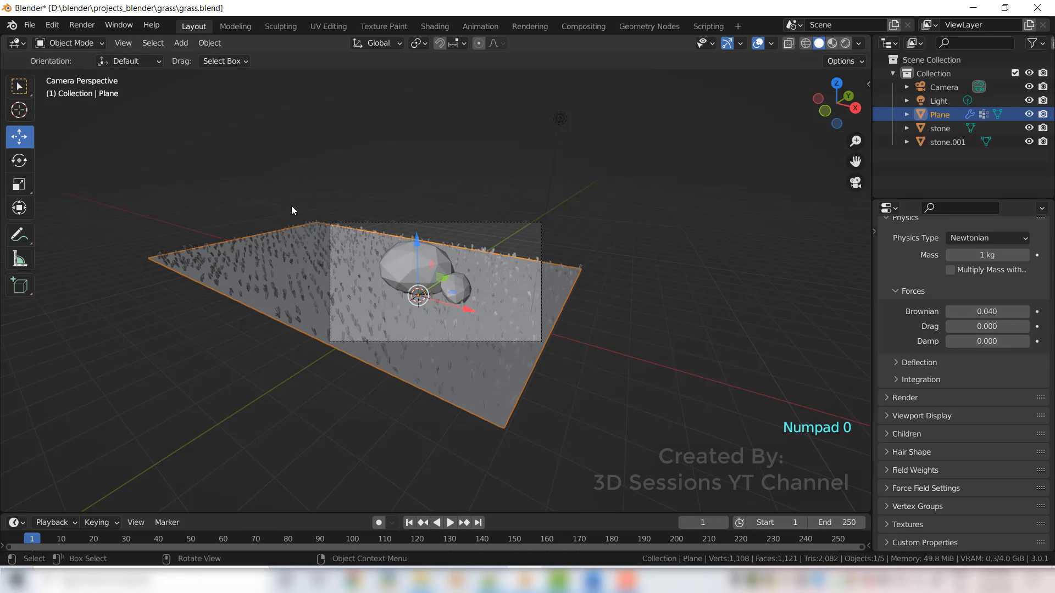
pyautogui.moveTo(196, 223)
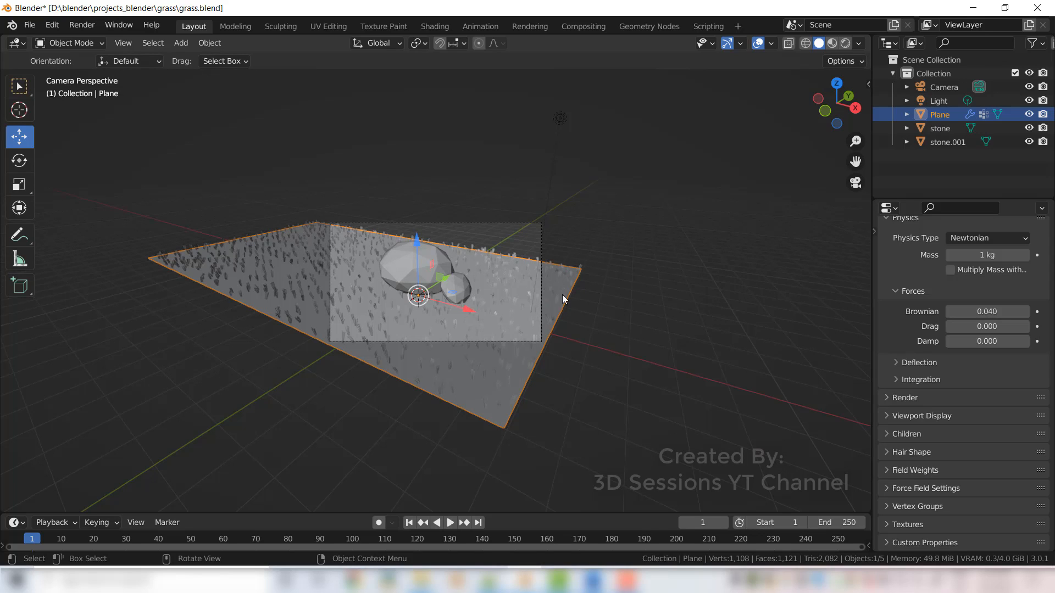
pyautogui.moveTo(317, 316)
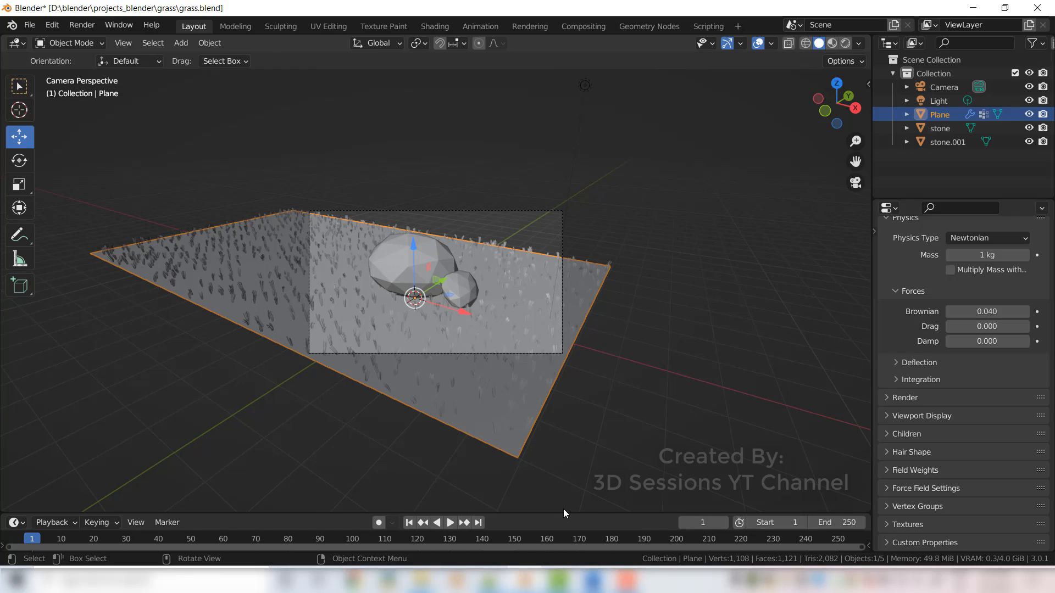
pyautogui.moveTo(940, 517)
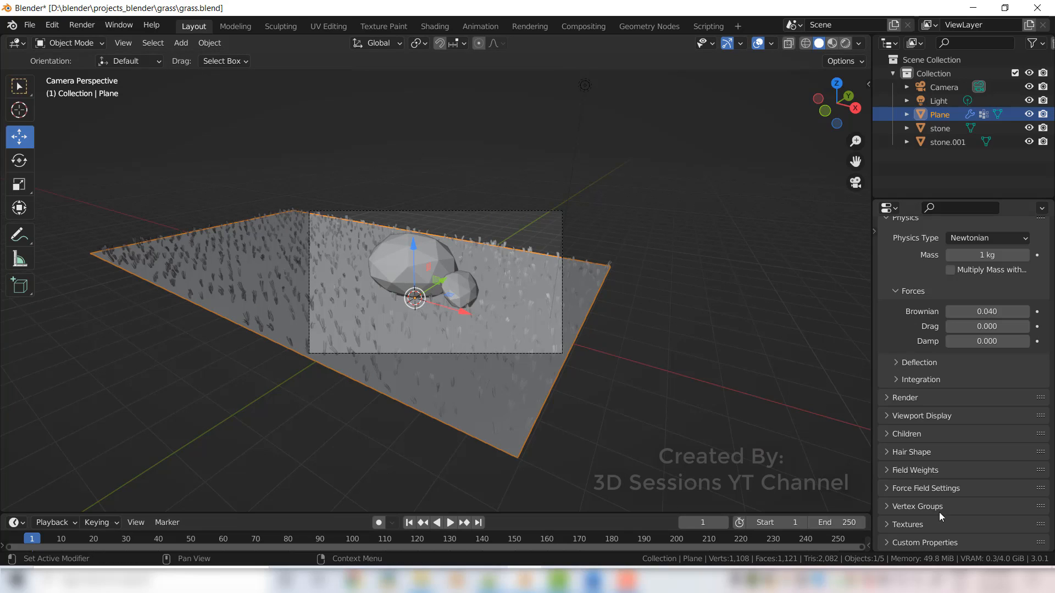
# Use the vertex group 'Group' to control hair density on the plane.
pyautogui.click(916, 505)
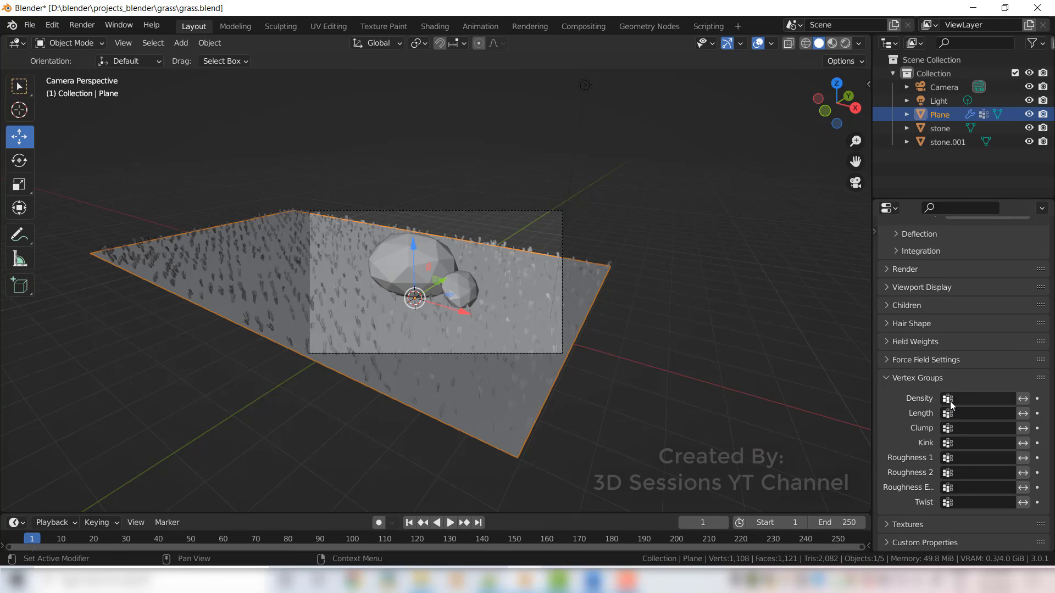
pyautogui.click(986, 397)
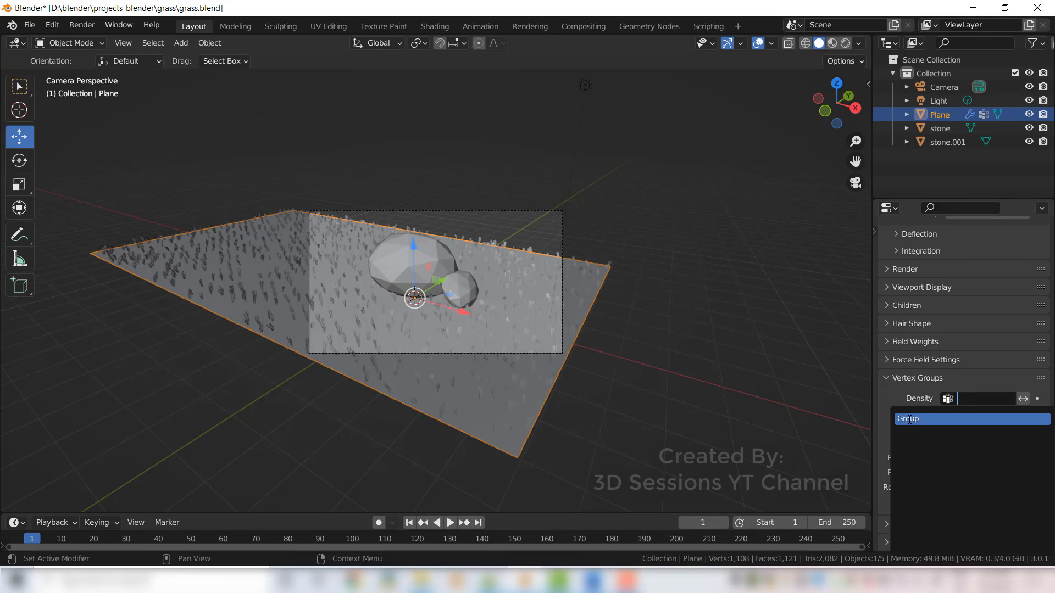
pyautogui.click(972, 419)
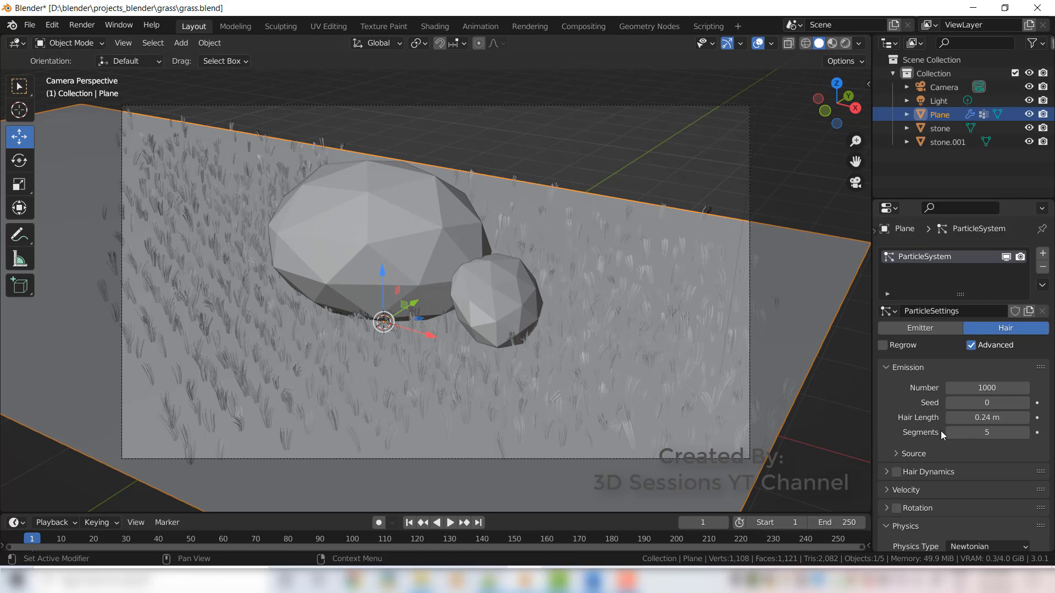
pyautogui.moveTo(990, 397)
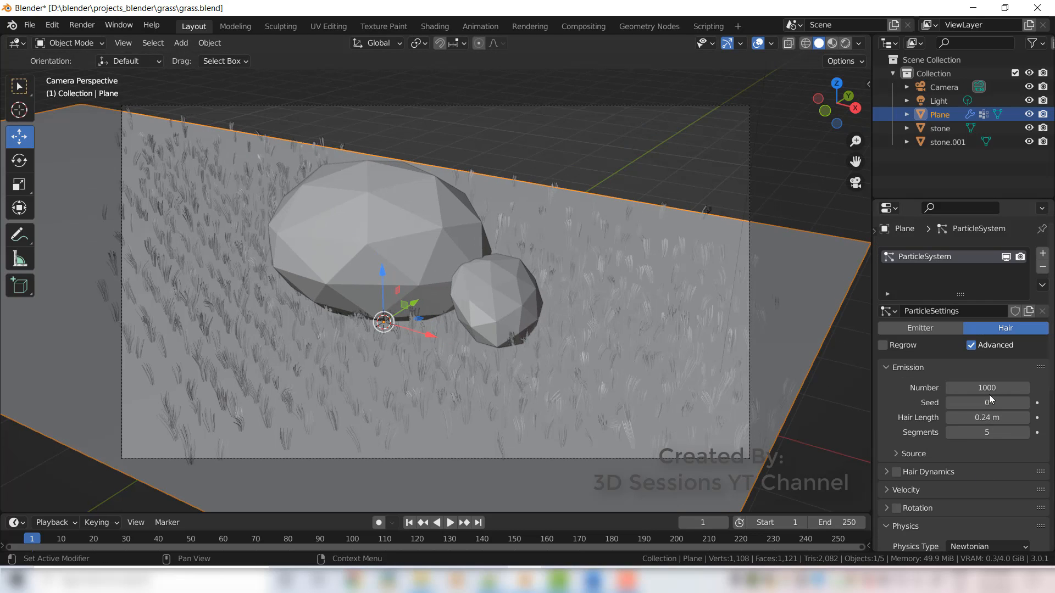
# Raise the emitted hair count from 1000 to 3000 and return to camera view.
pyautogui.doubleClick(987, 388)
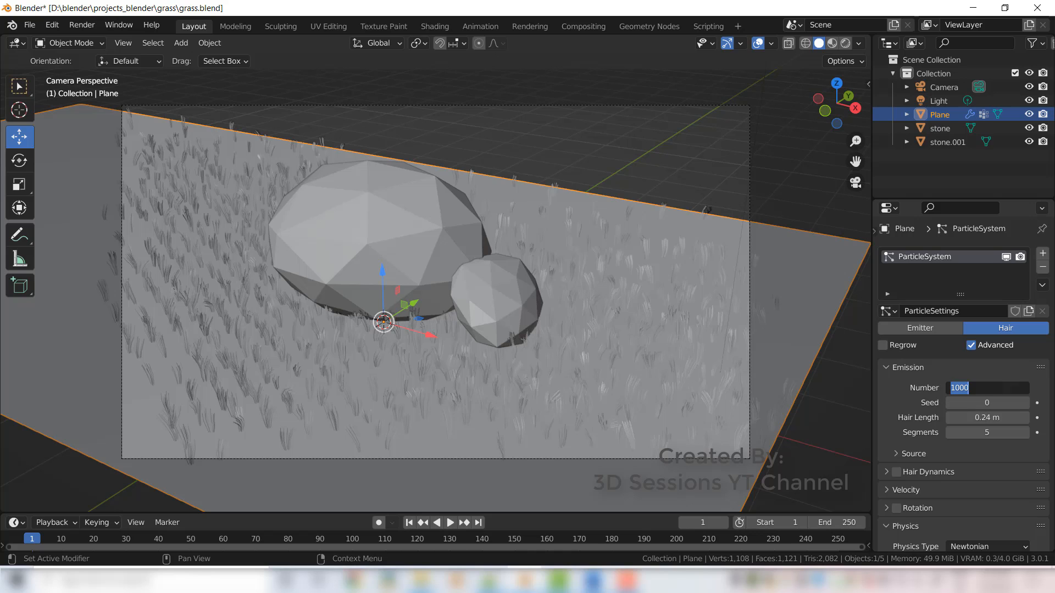
pyautogui.write('5000')
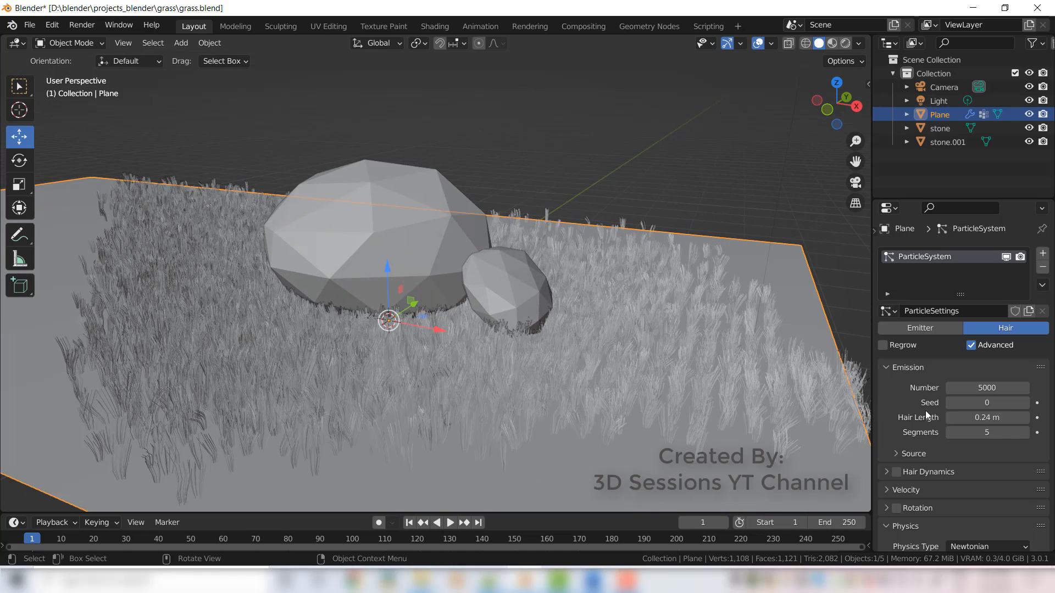
pyautogui.doubleClick(987, 388)
pyautogui.write('3000')
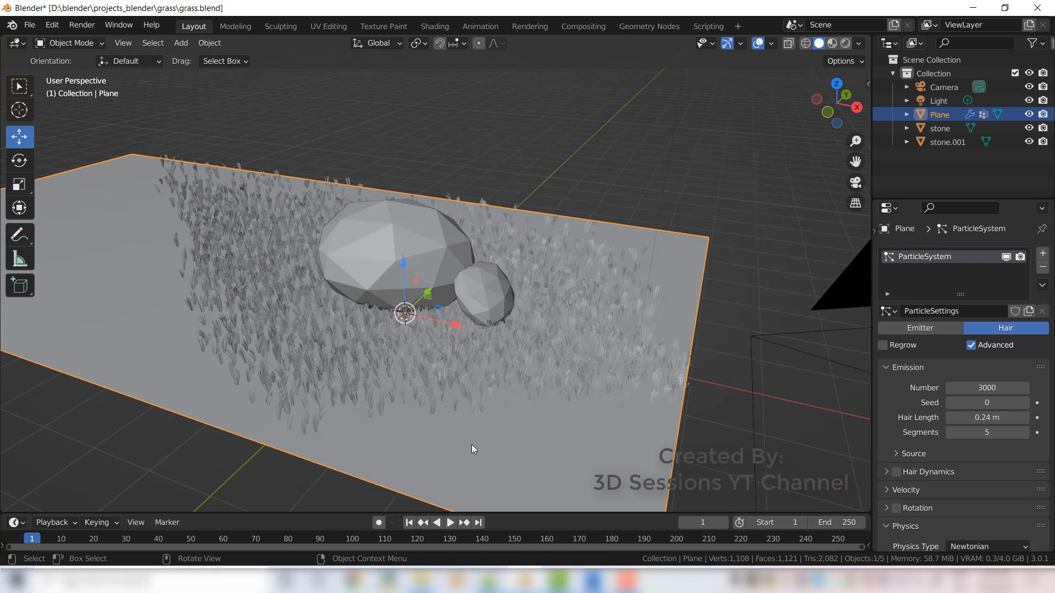
pyautogui.press('Numpad0')
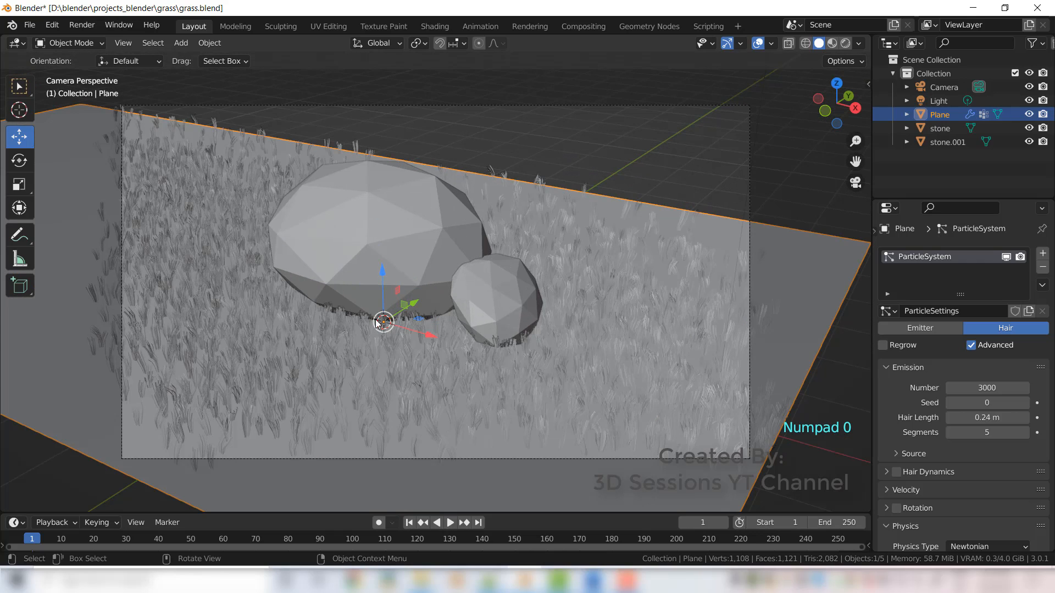
pyautogui.moveTo(478, 358)
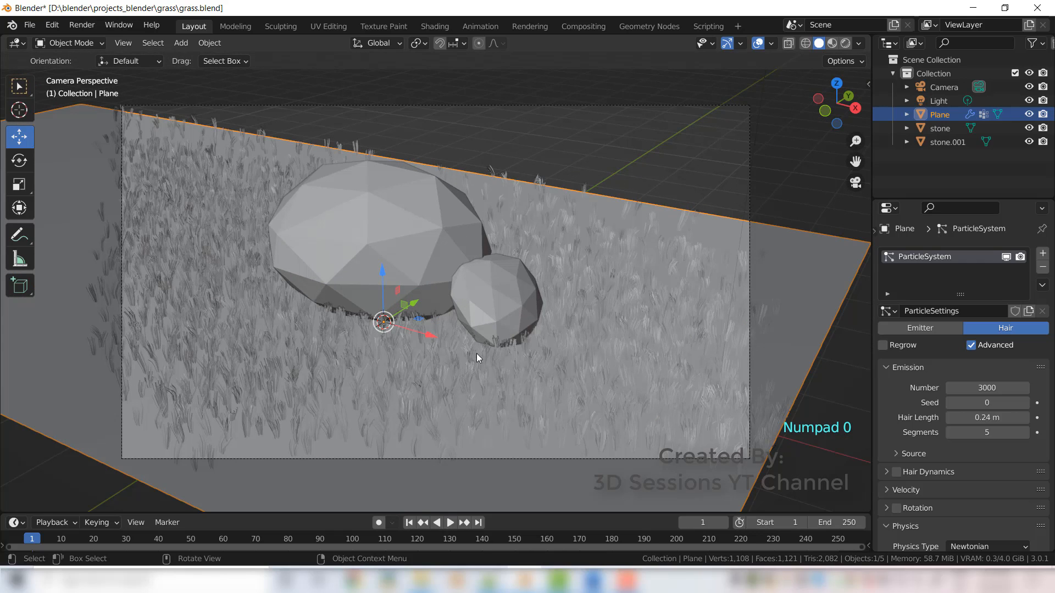
# Shade the grass plane green and the stones dark grey in a material-preview viewport.
pyautogui.press('z')
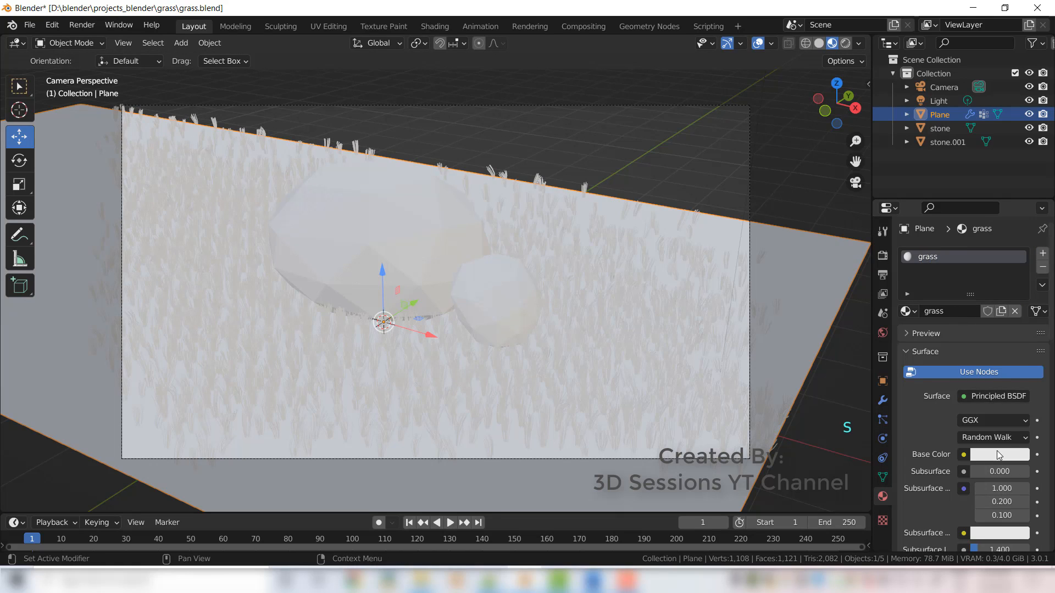
pyautogui.click(999, 454)
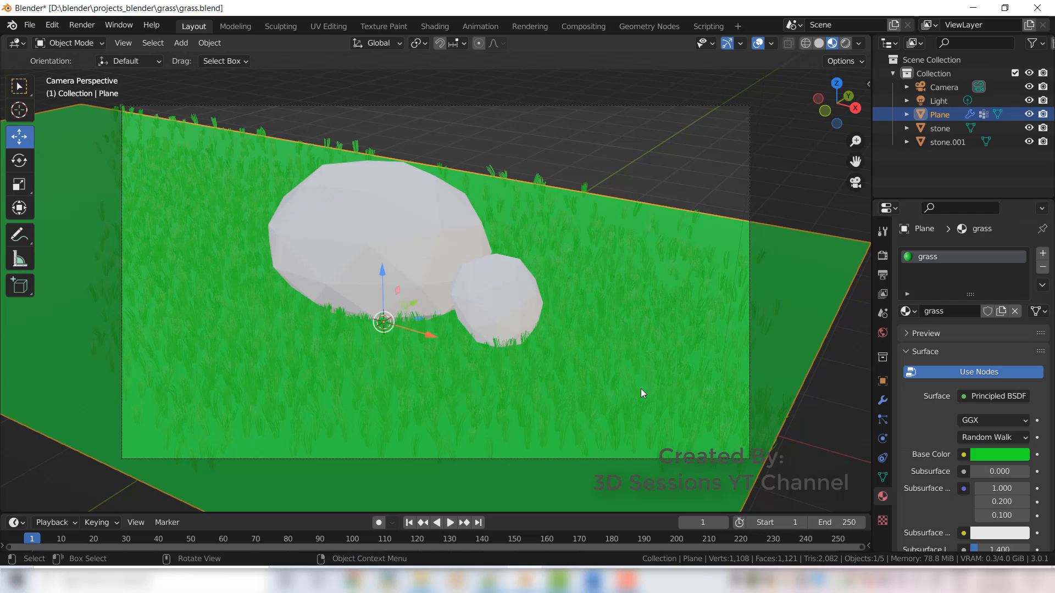
pyautogui.click(999, 454)
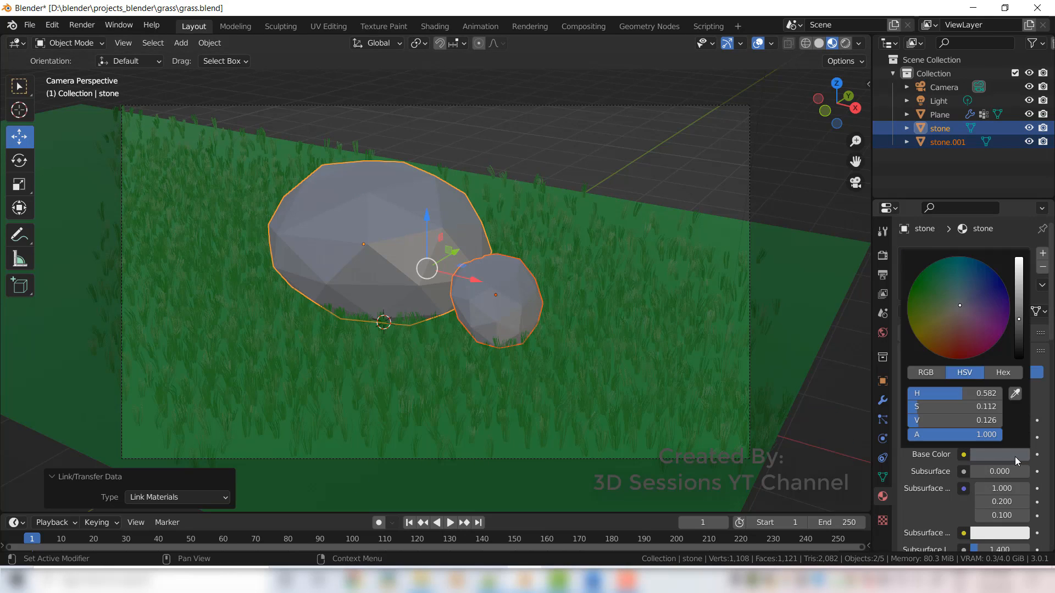
pyautogui.click(938, 113)
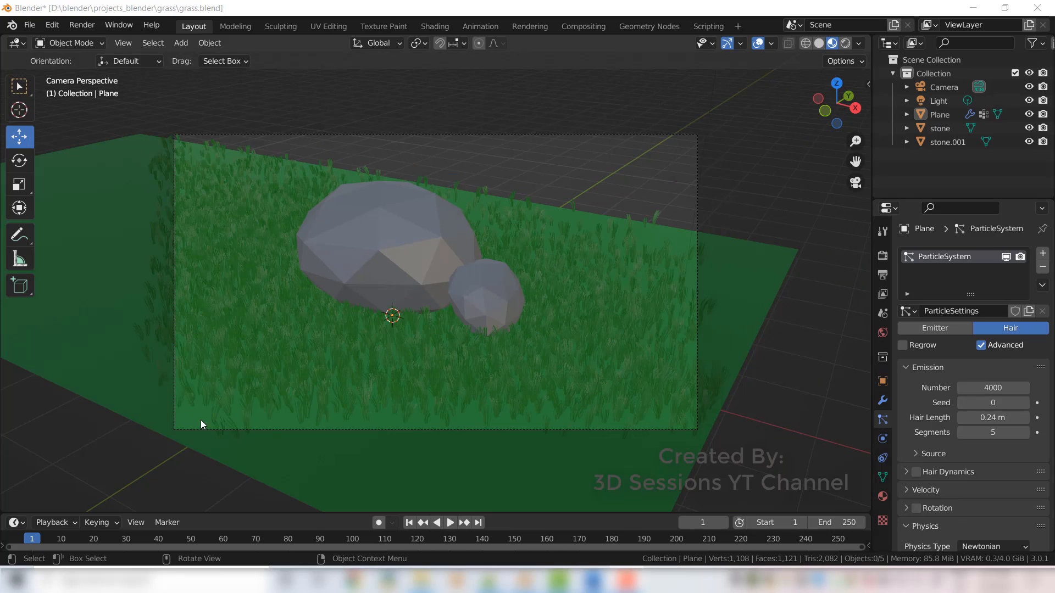
pyautogui.moveTo(628, 432)
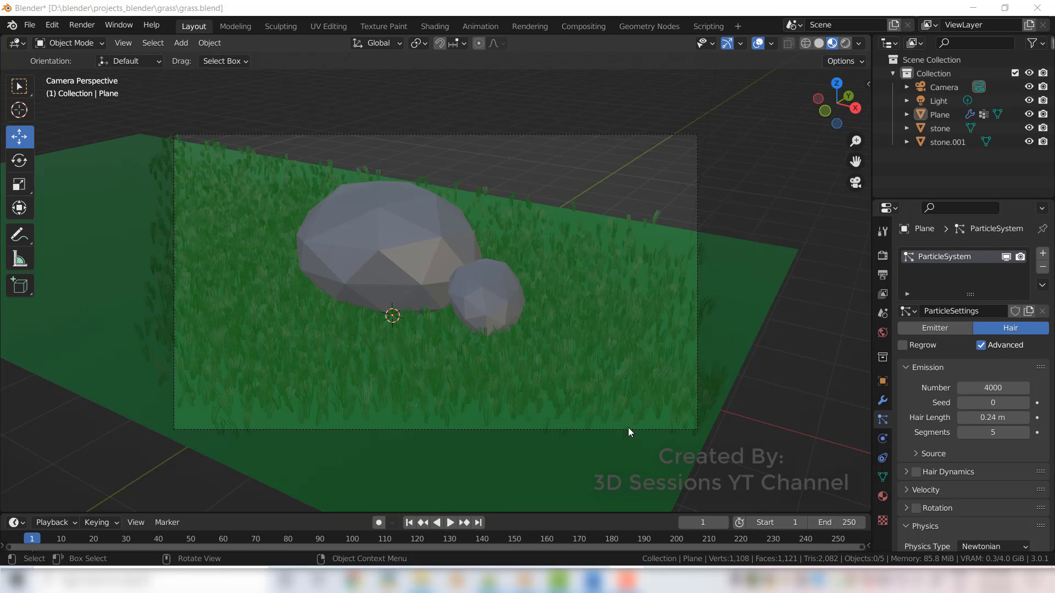
pyautogui.moveTo(229, 422)
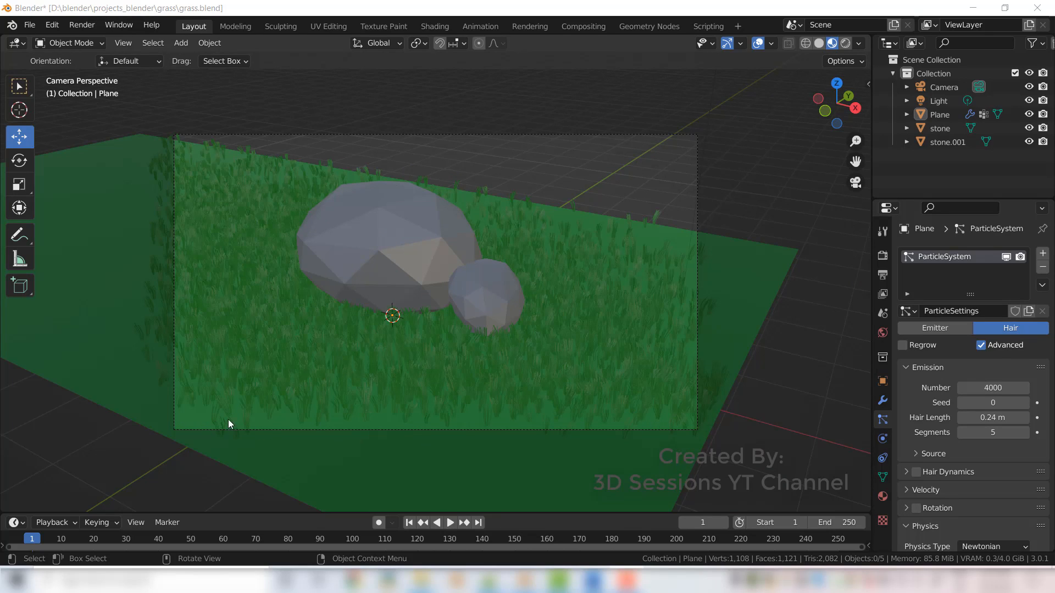
pyautogui.moveTo(39, 51)
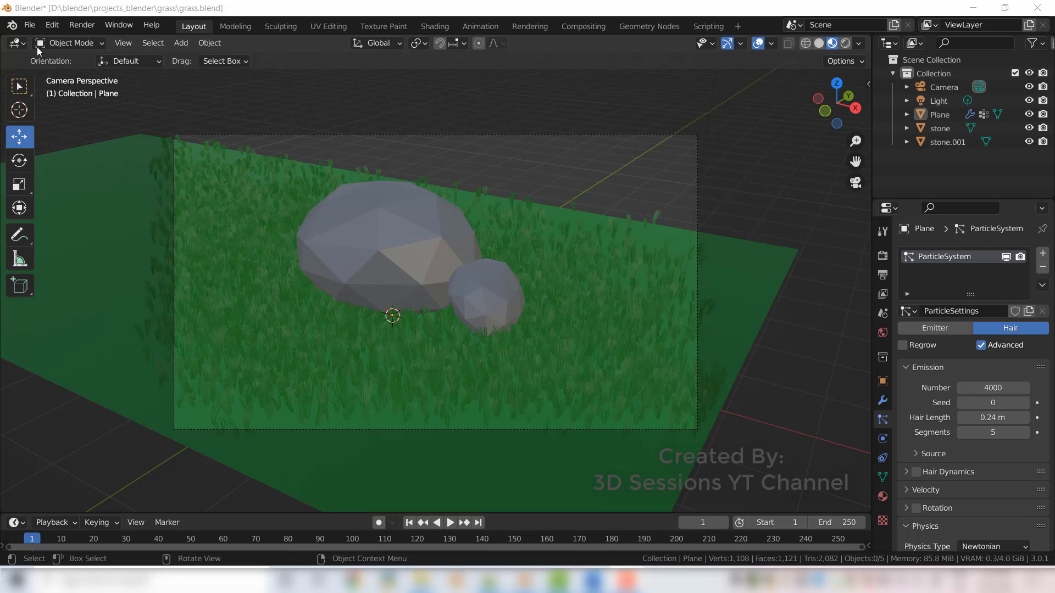
# Weight-paint the plane so grass is thickest at the front, then return to Object Mode.
pyautogui.click(70, 43)
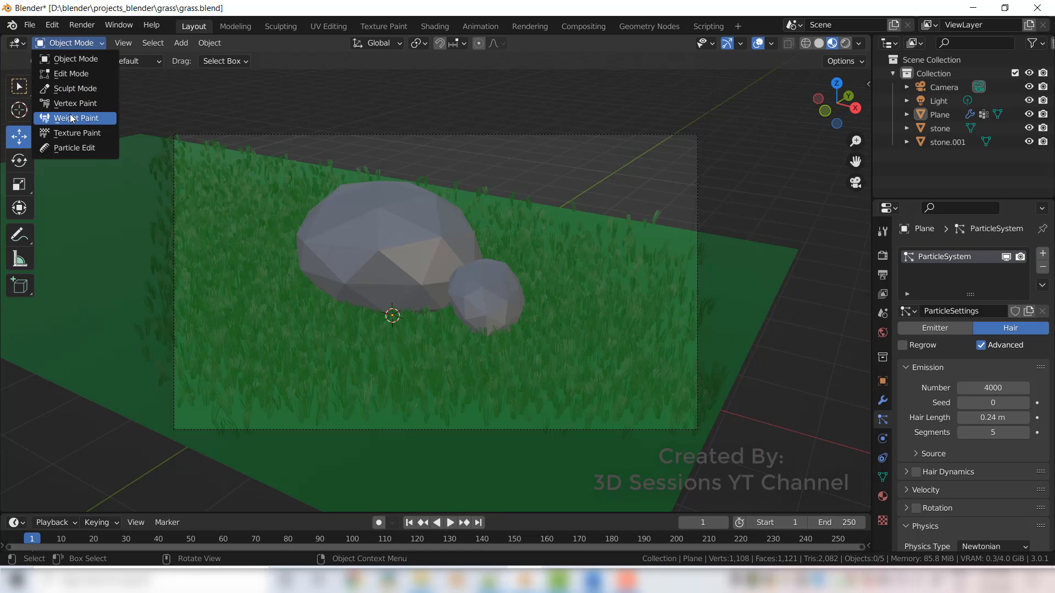
pyautogui.click(74, 117)
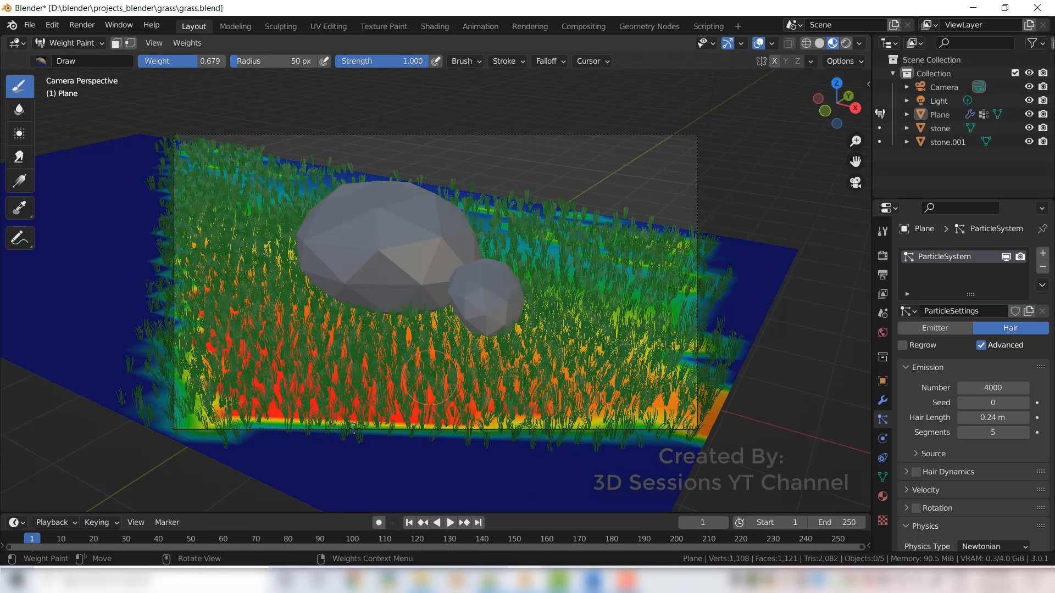
pyautogui.moveTo(269, 422)
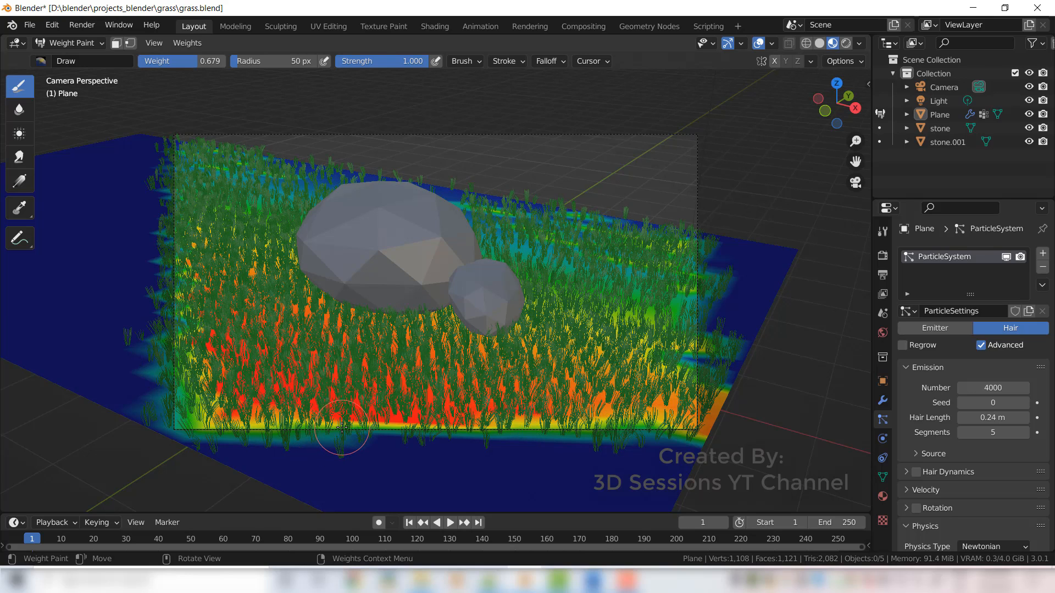
pyautogui.click(67, 43)
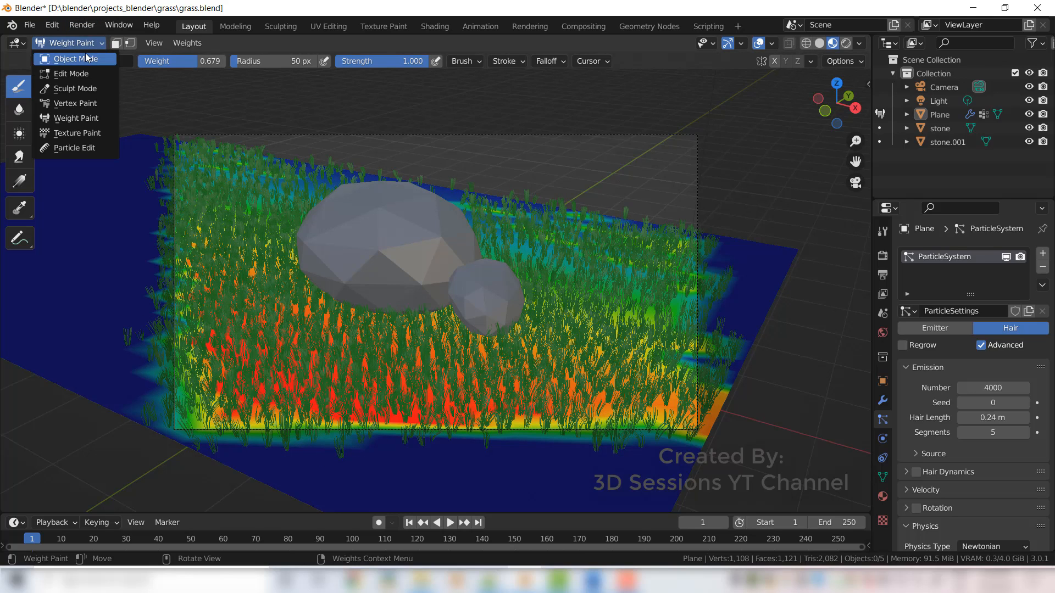
pyautogui.click(70, 58)
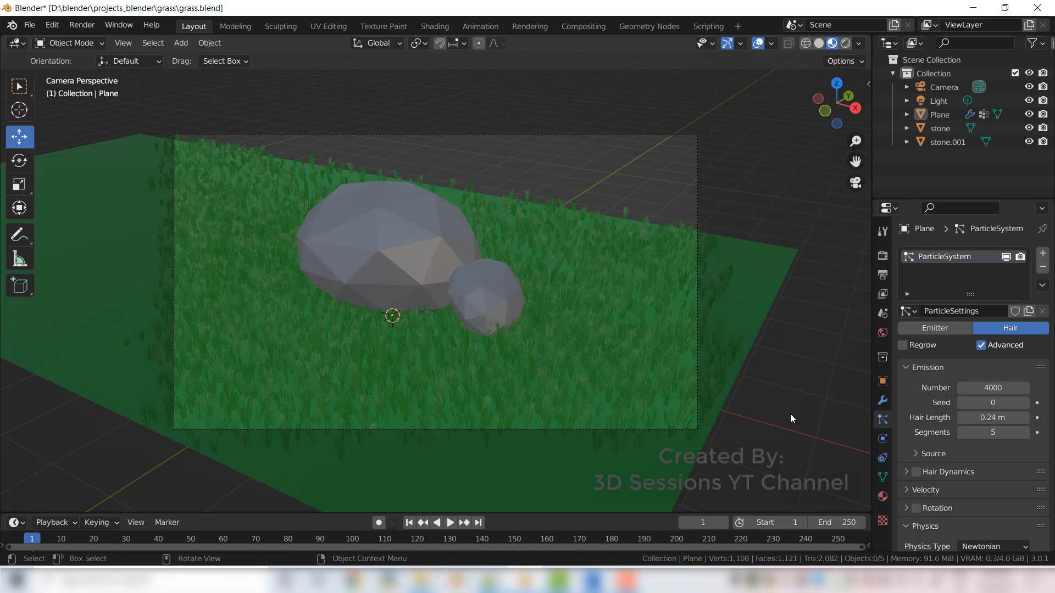
pyautogui.moveTo(513, 497)
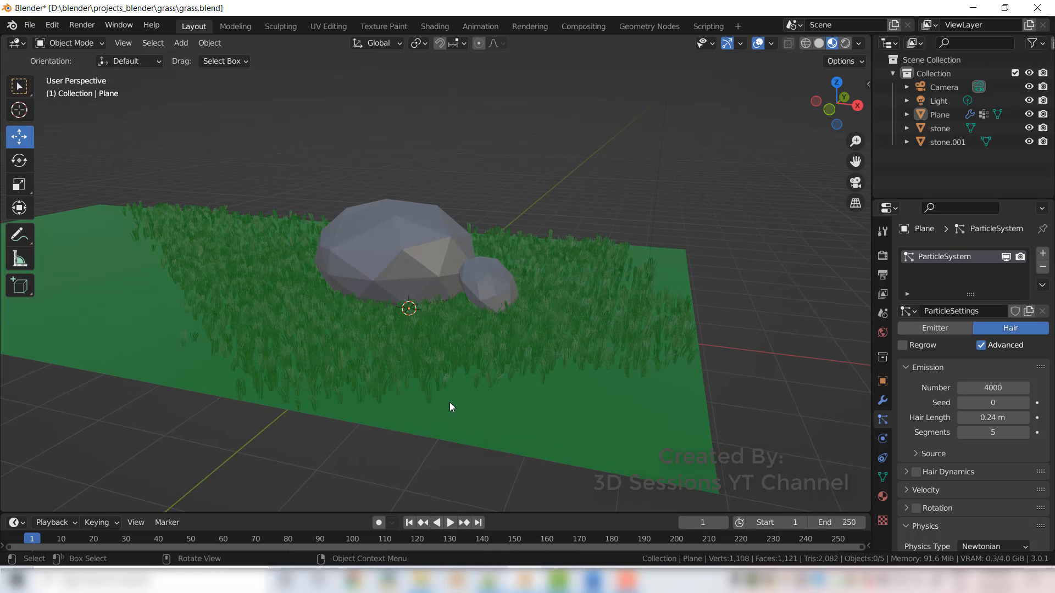
pyautogui.moveTo(199, 88)
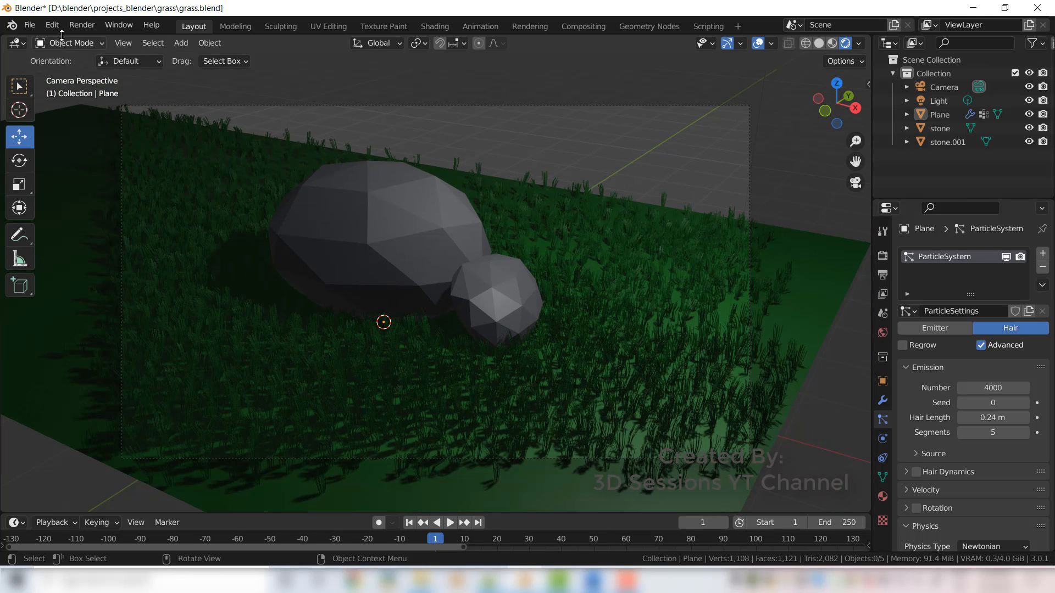
pyautogui.moveTo(510, 181)
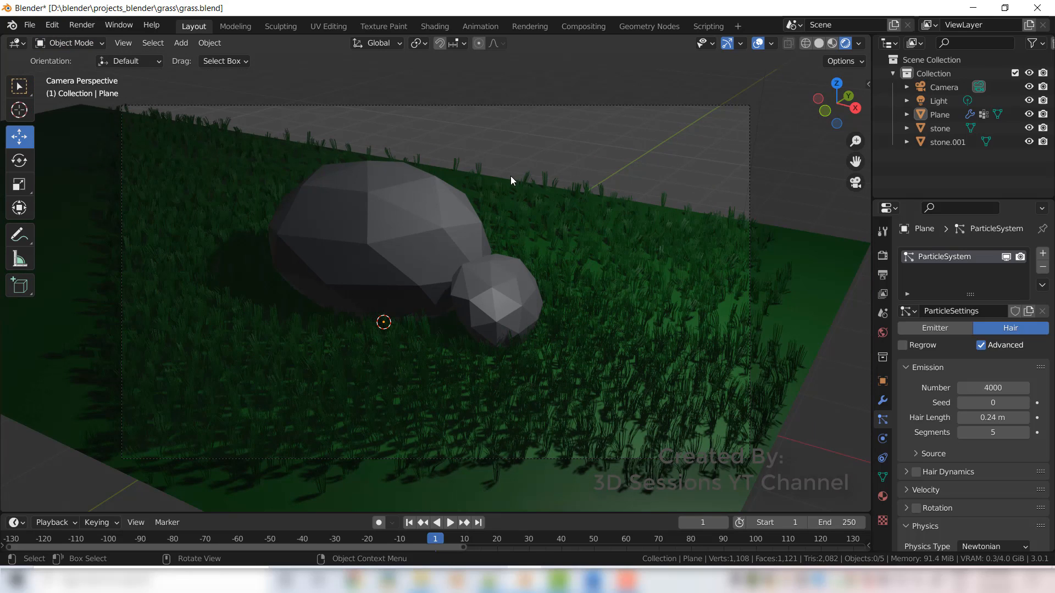
# Review the shaded grass through the camera and bring up the editing-mode list again.
pyautogui.click(69, 43)
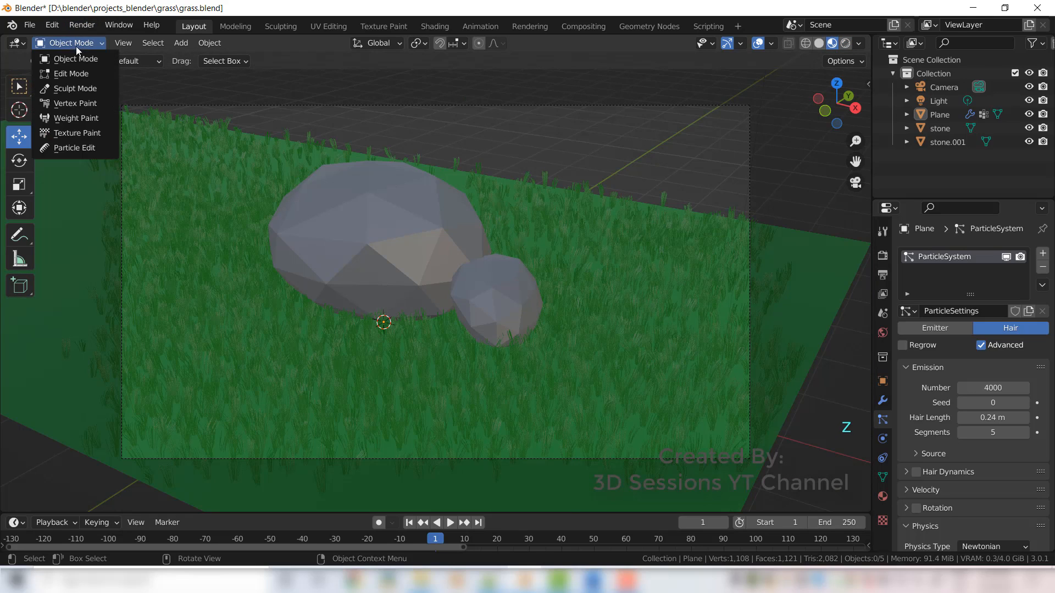
# Paint weight 1.000 over the remaining bare patches, then go back to Object Mode.
pyautogui.click(75, 118)
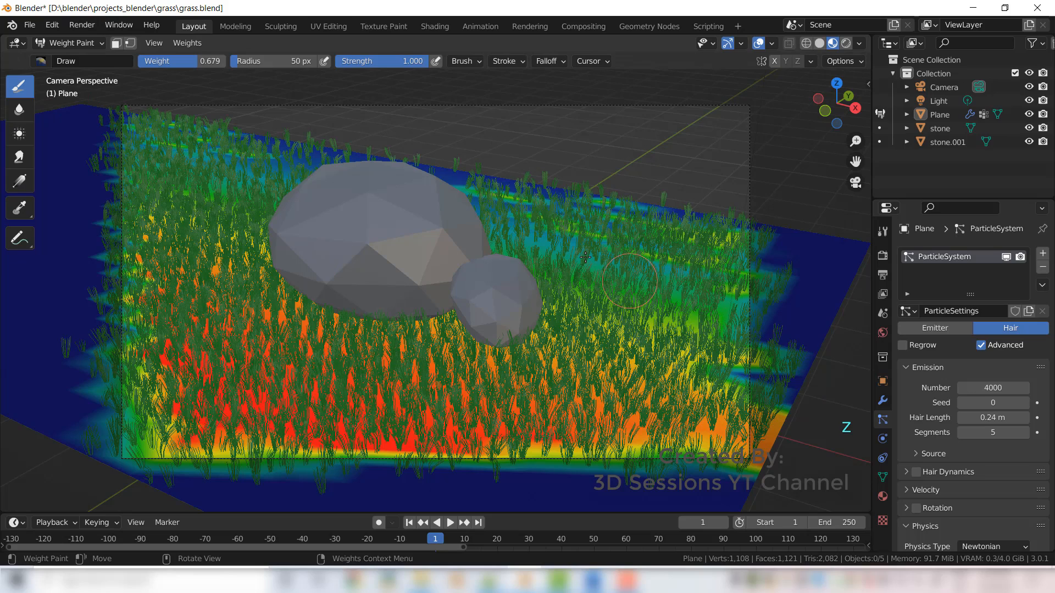
pyautogui.moveTo(525, 233)
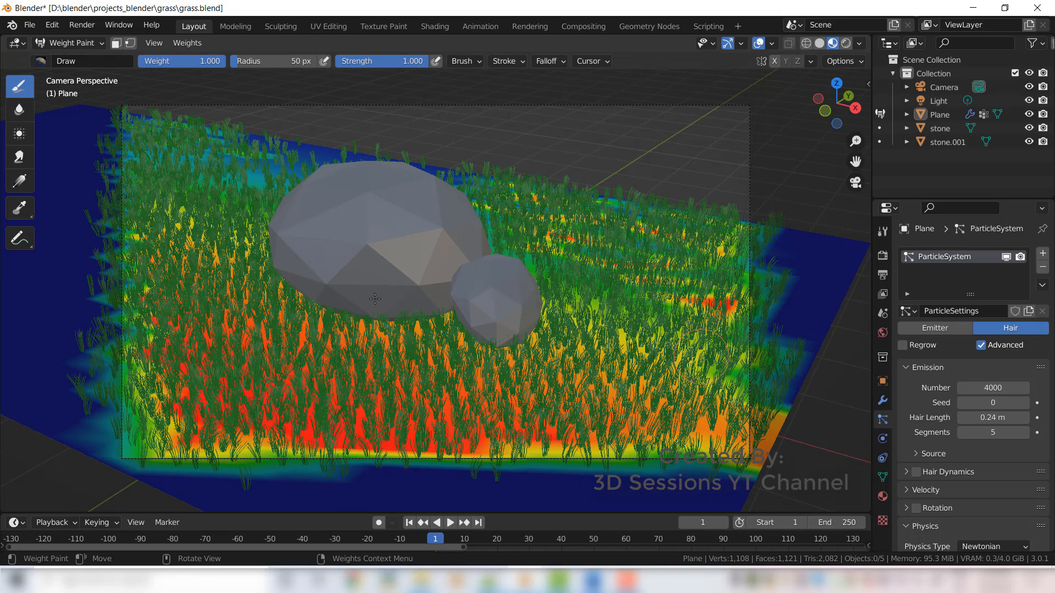
pyautogui.click(67, 43)
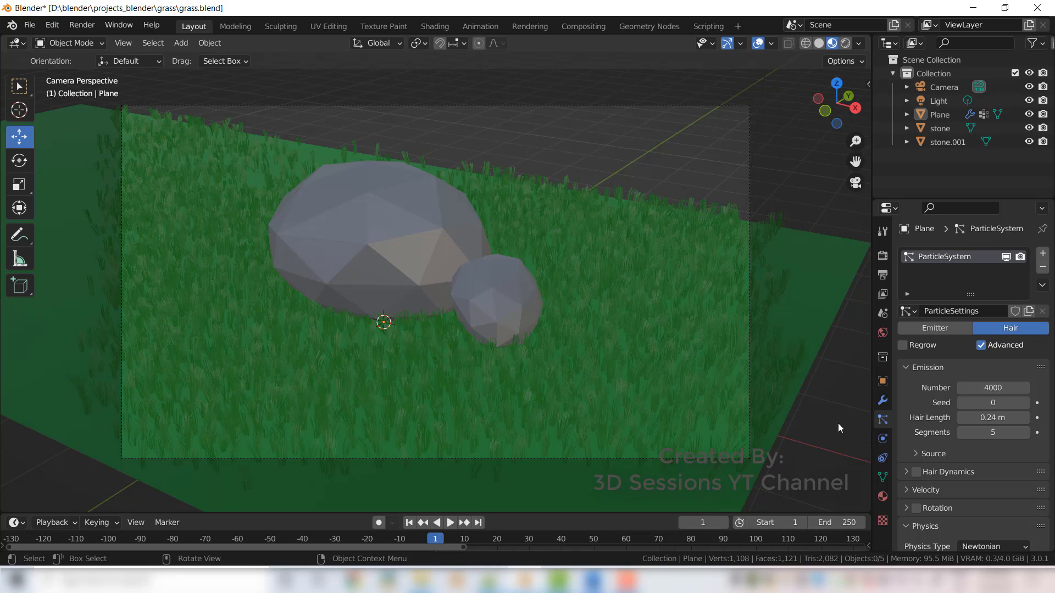
pyautogui.moveTo(808, 462)
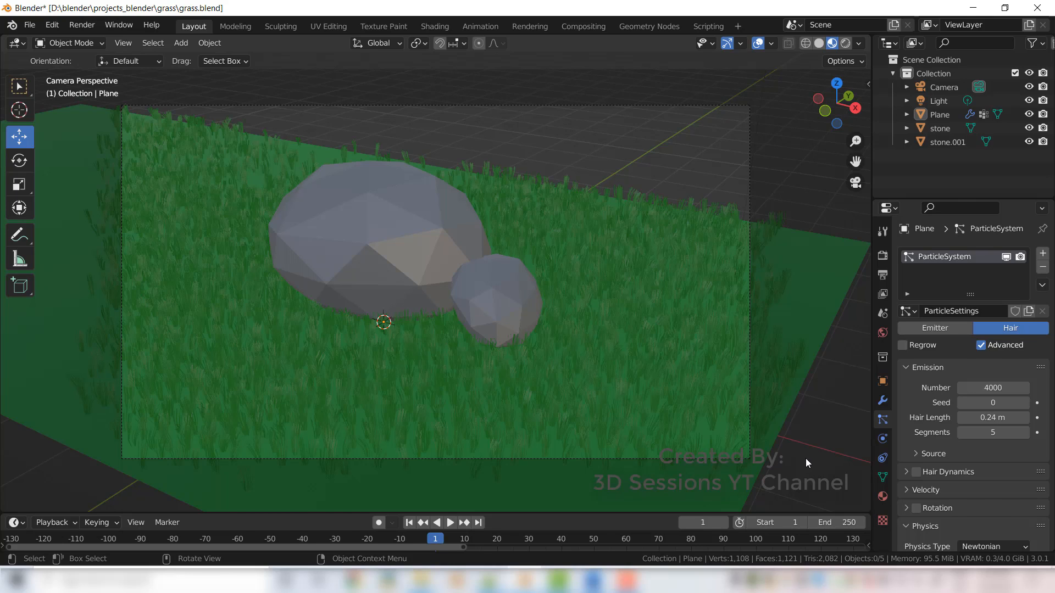
# Render the final image of green grass around grey stones under the orange sky (F12).
pyautogui.press('F12')
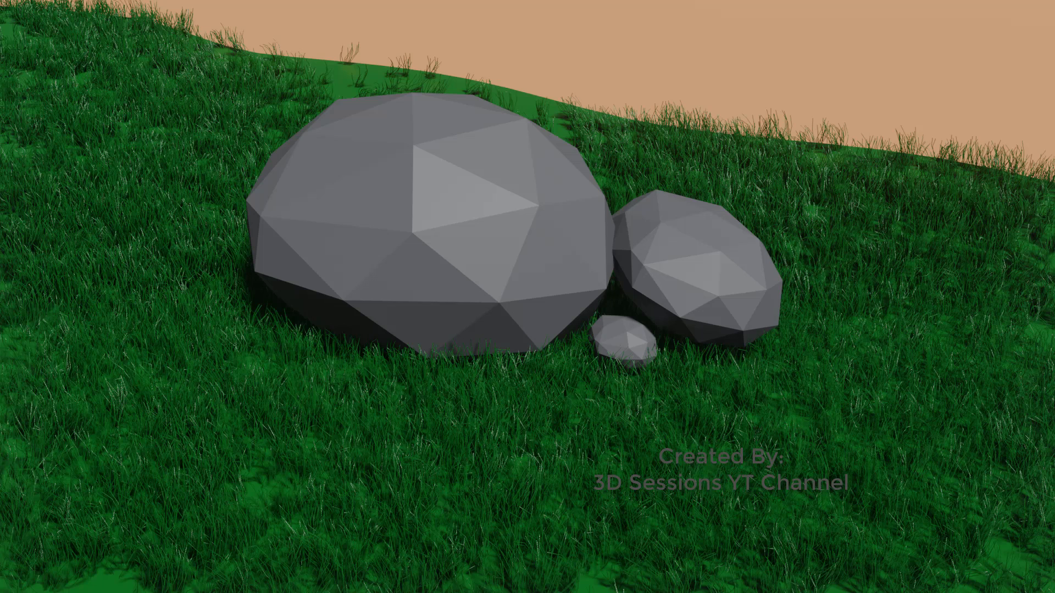